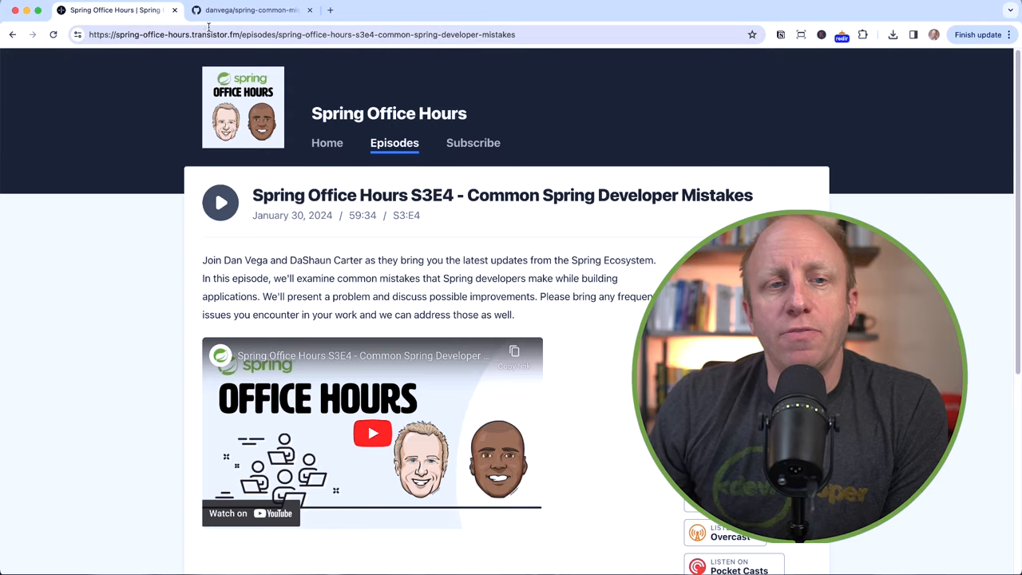
Step: Expand the controller, repository and service packages in the Project tree to list their classes
{"action": "left_click", "coordinate": [252, 9]}
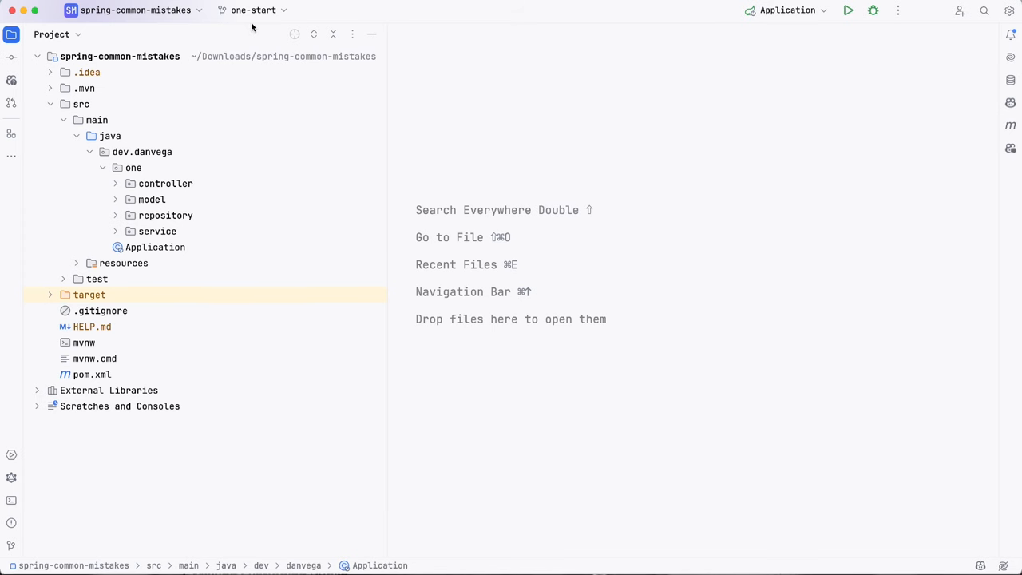
{"action": "mouse_move", "coordinate": [159, 168]}
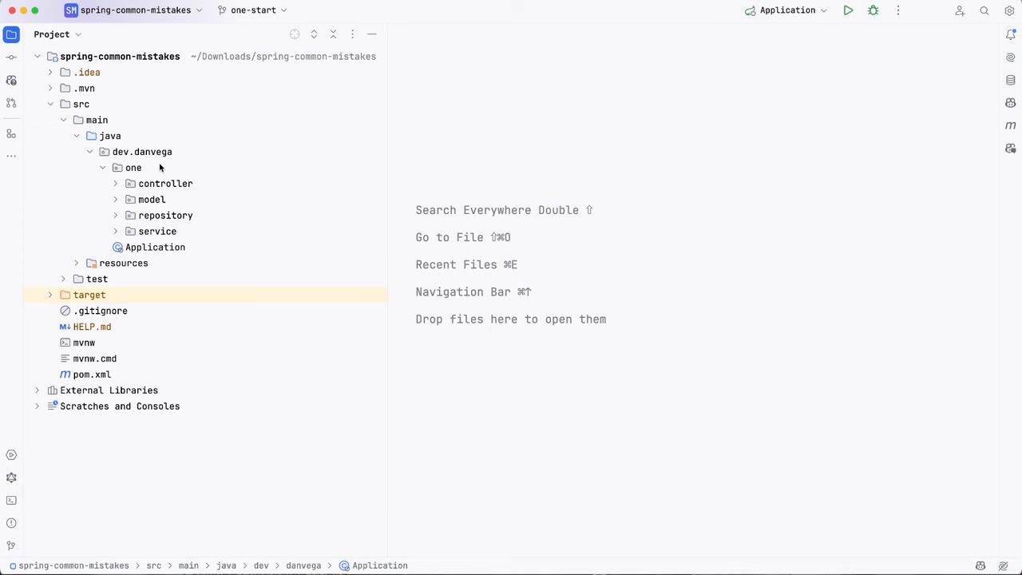
{"action": "mouse_move", "coordinate": [112, 179]}
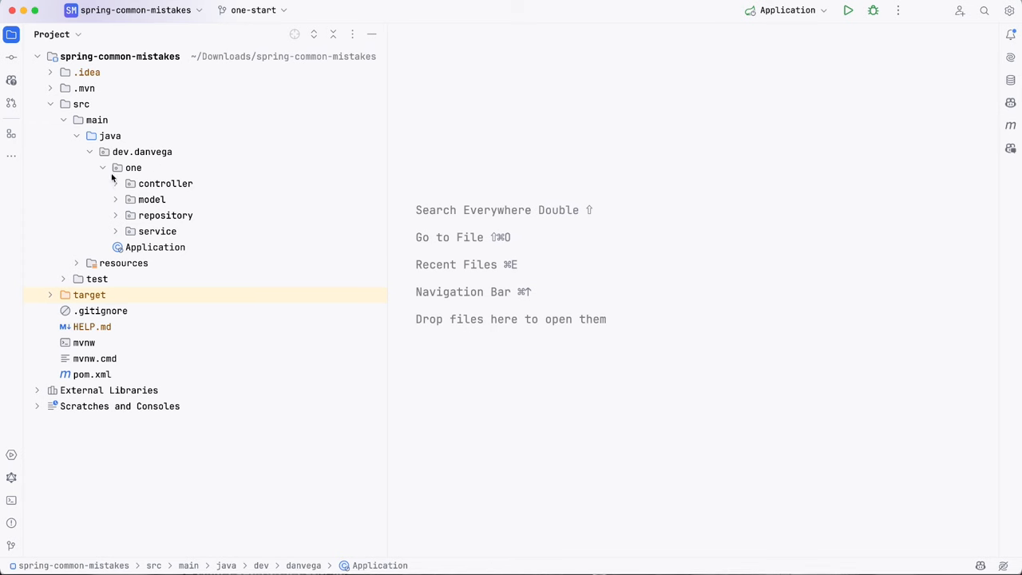
{"action": "left_click", "coordinate": [115, 182]}
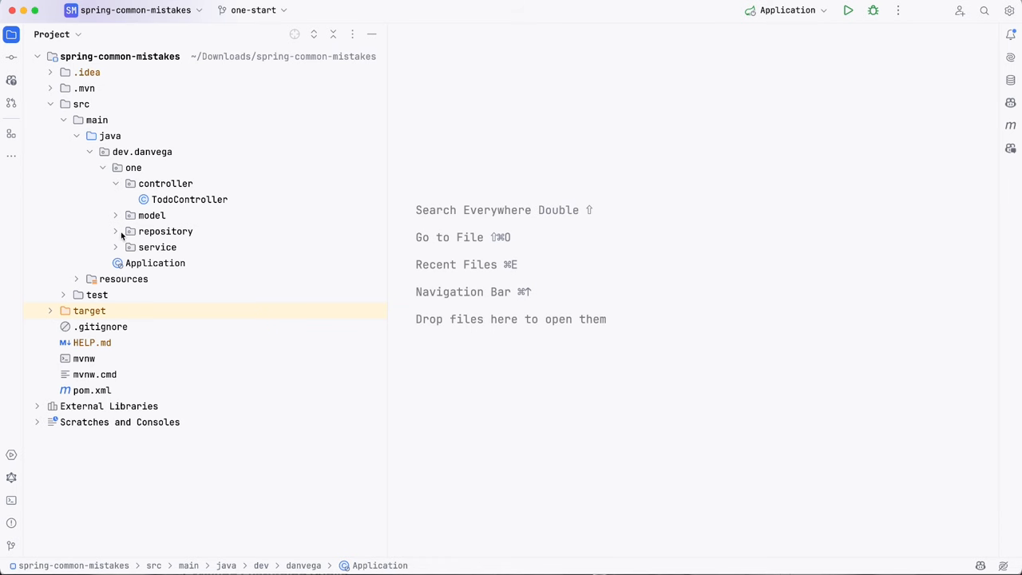
{"action": "left_click", "coordinate": [115, 230]}
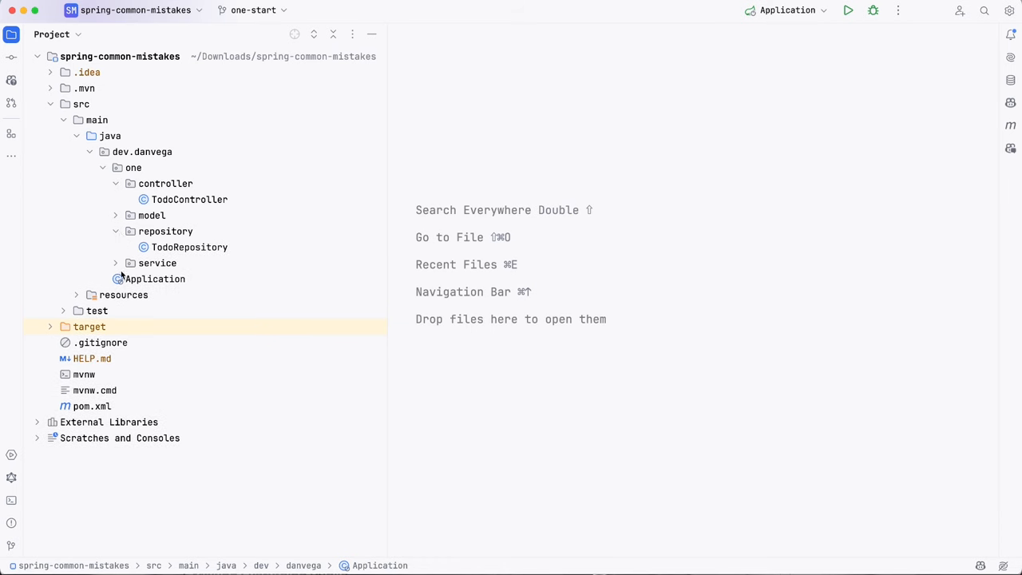
{"action": "left_click", "coordinate": [115, 262]}
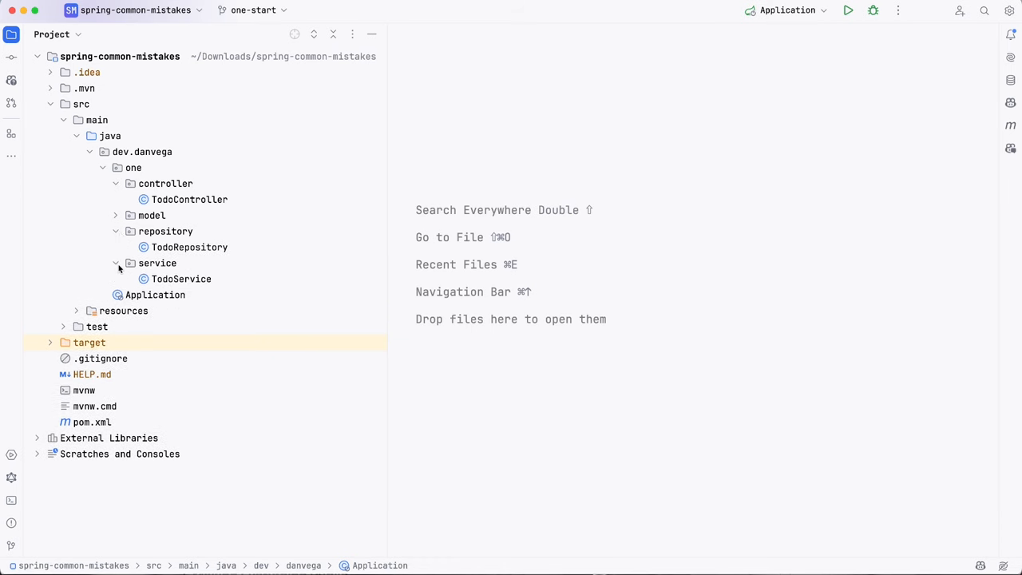
{"action": "mouse_move", "coordinate": [205, 242]}
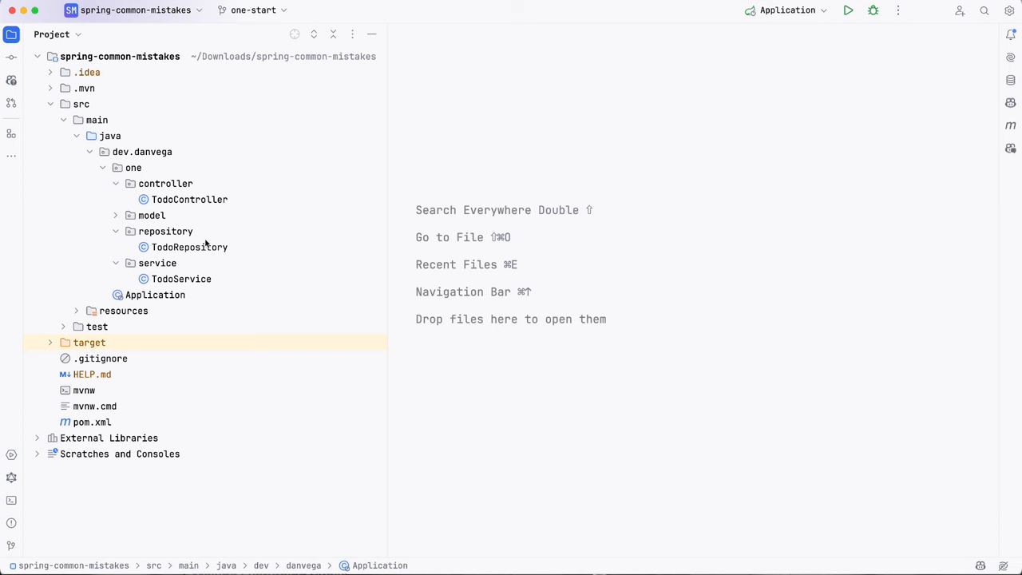
{"action": "mouse_move", "coordinate": [169, 190]}
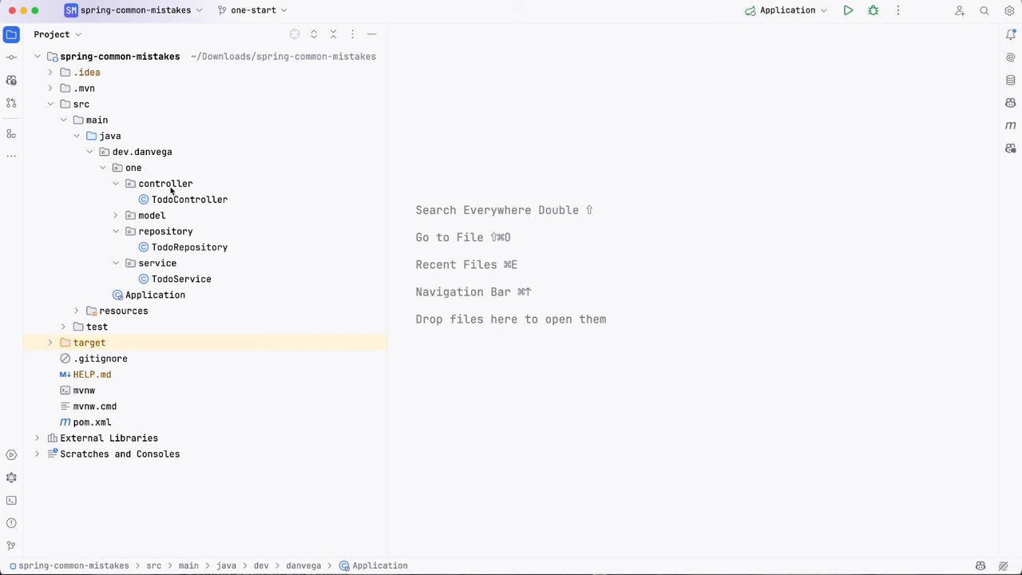
{"action": "mouse_move", "coordinate": [198, 212]}
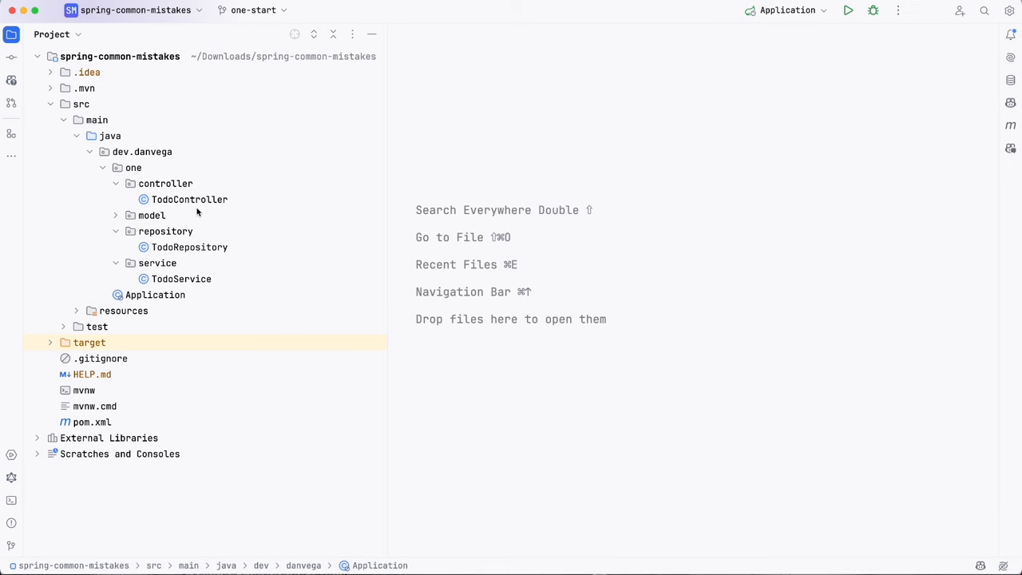
Step: Open TodoController, TodoRepository and TodoService from the one-start branch in editor tabs
{"action": "double_click", "coordinate": [188, 198]}
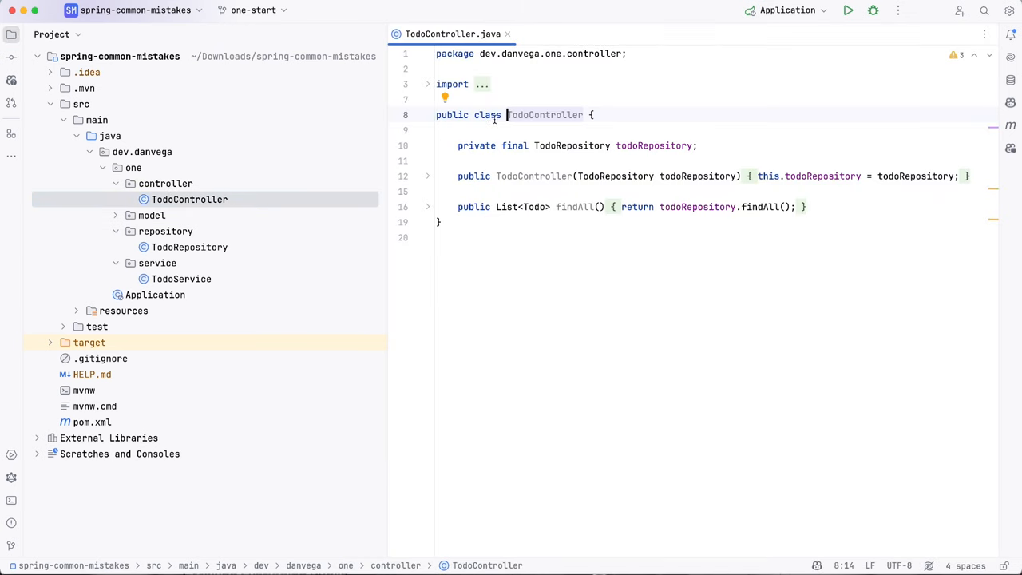
{"action": "left_click", "coordinate": [188, 246]}
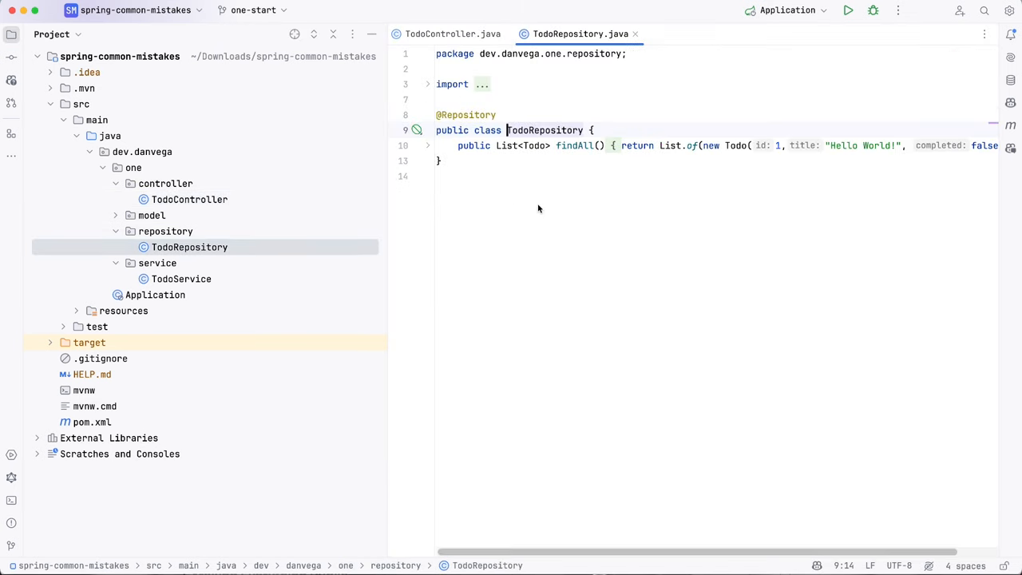
{"action": "left_click", "coordinate": [182, 278]}
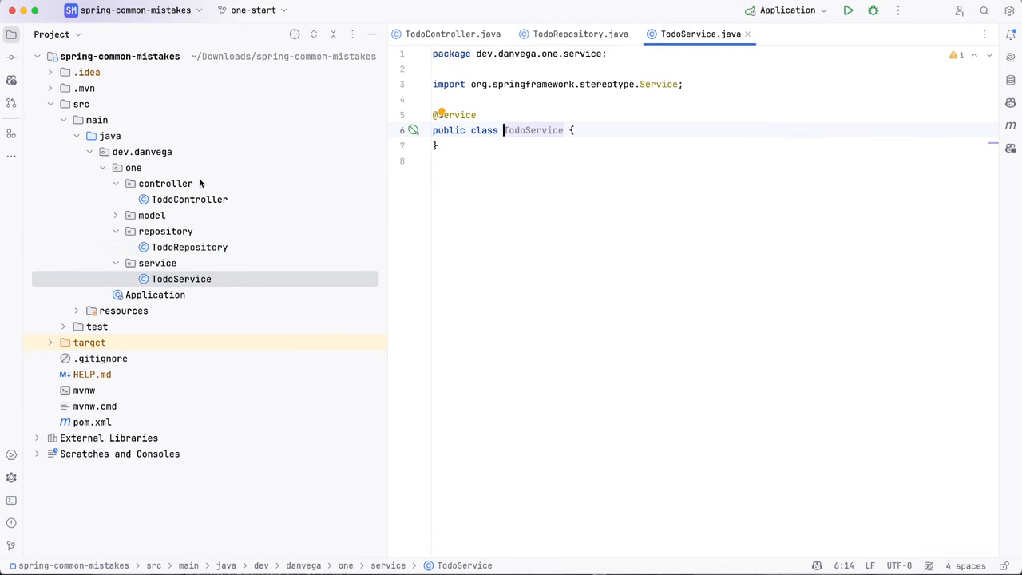
{"action": "mouse_move", "coordinate": [204, 275]}
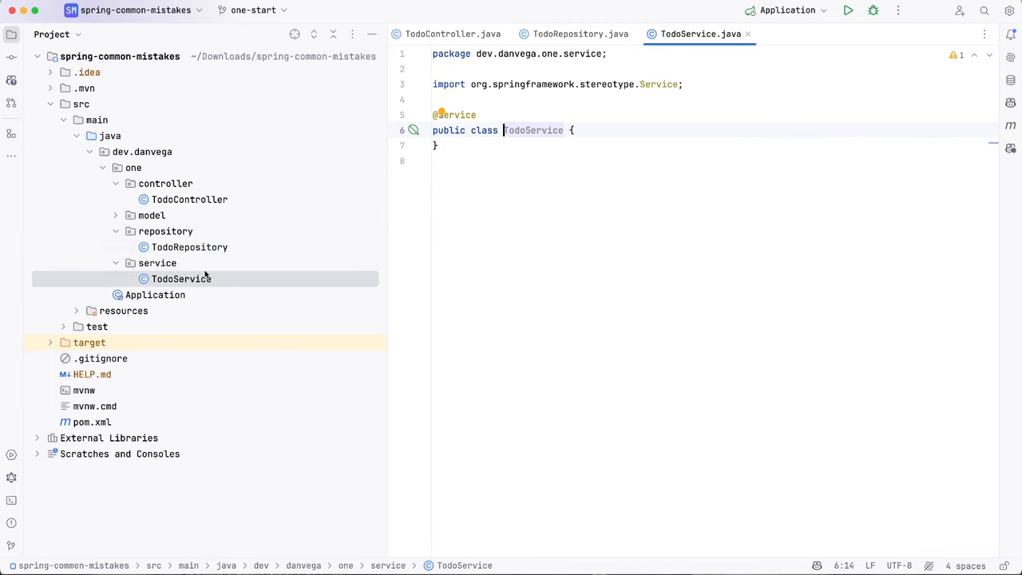
{"action": "mouse_move", "coordinate": [179, 195]}
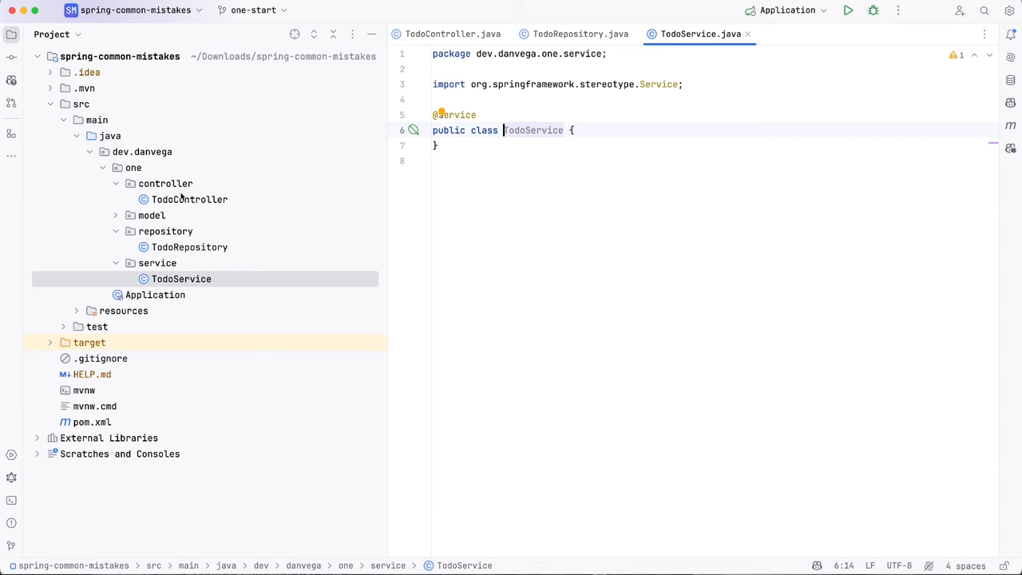
{"action": "mouse_move", "coordinate": [361, 189]}
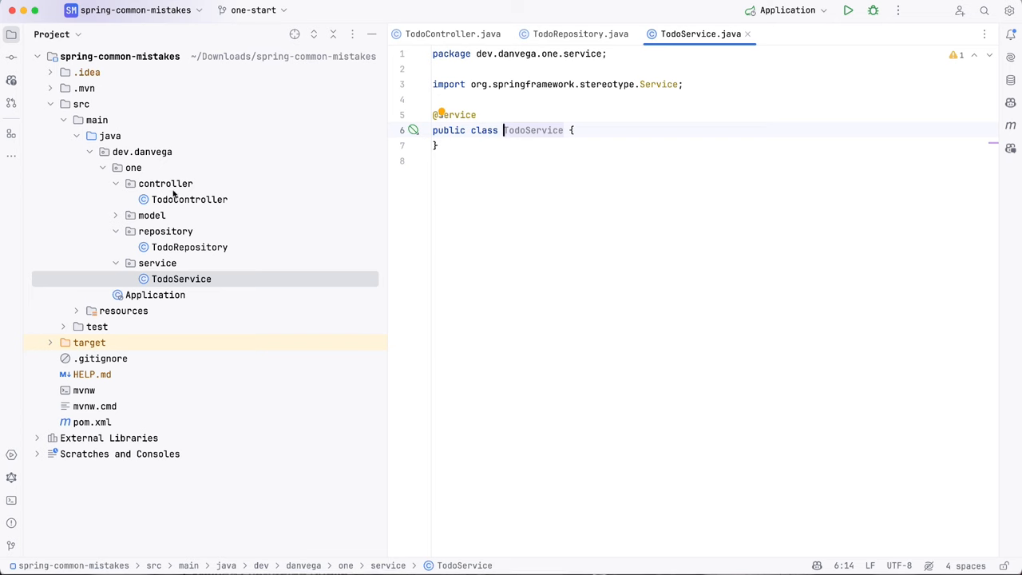
{"action": "mouse_move", "coordinate": [185, 290]}
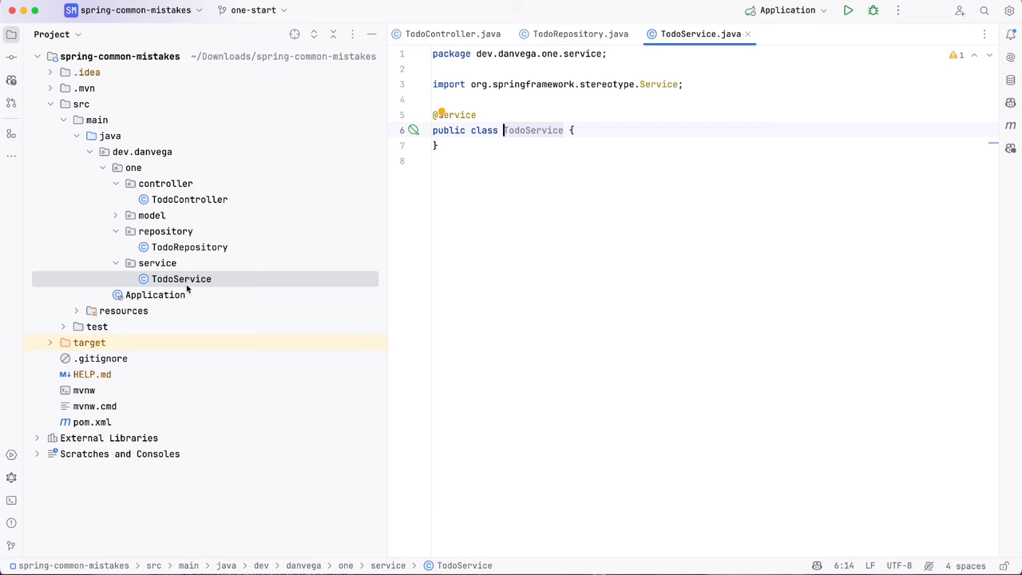
{"action": "mouse_move", "coordinate": [756, 312]}
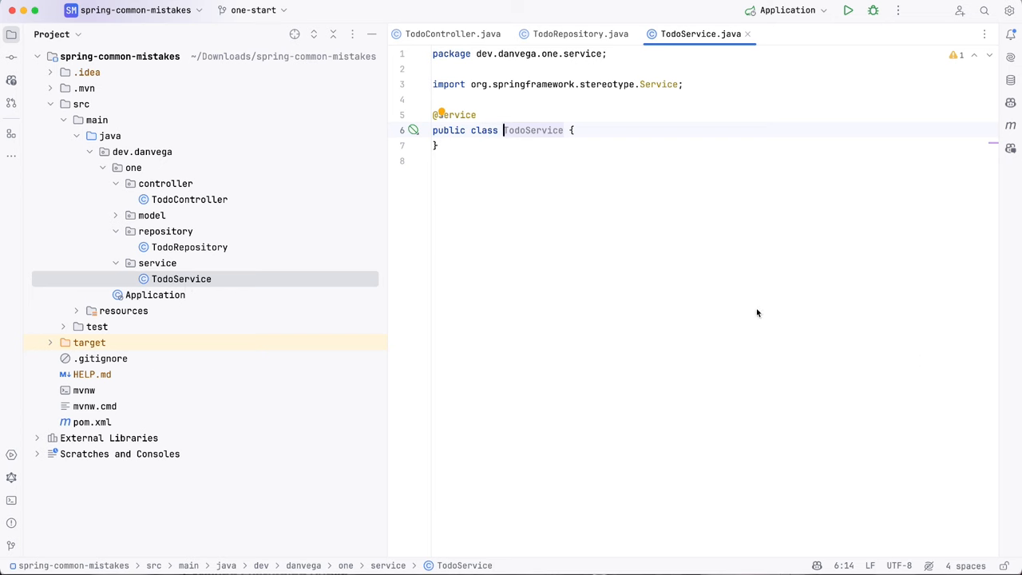
{"action": "mouse_move", "coordinate": [520, 239]}
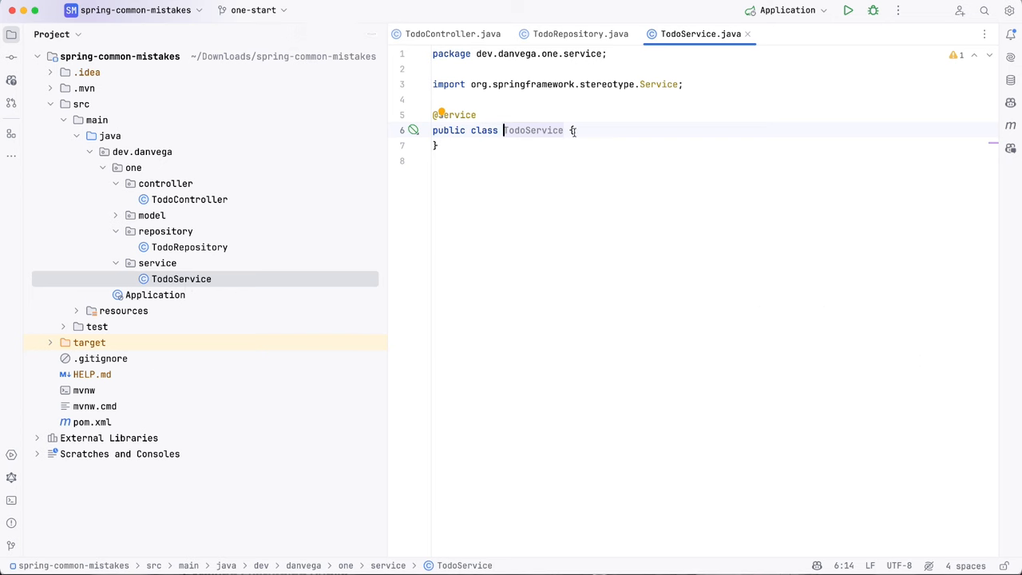
Step: Check out the one-finish git branch from the title-bar branch widget
{"action": "left_click", "coordinate": [572, 131]}
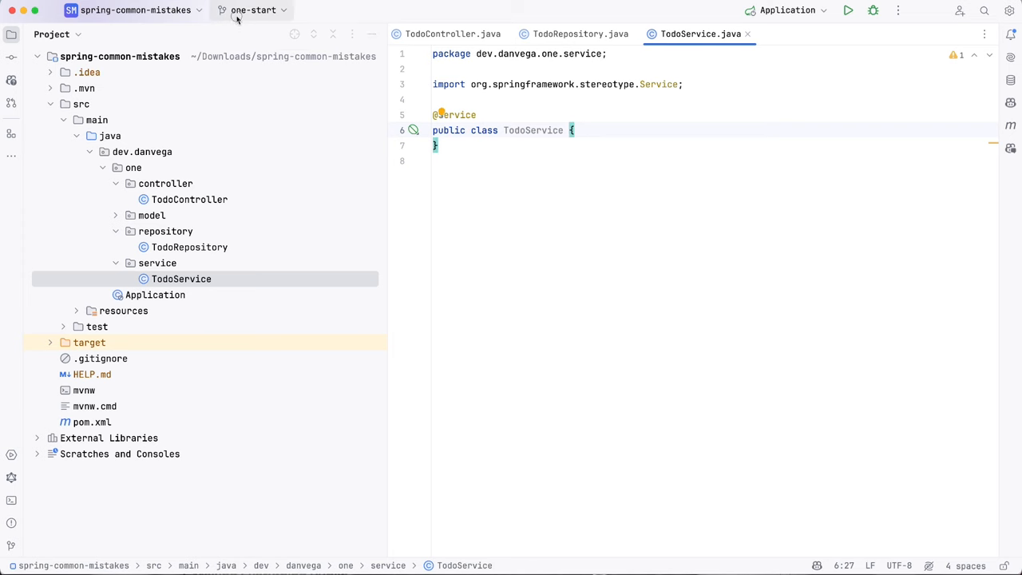
{"action": "left_click", "coordinate": [252, 9]}
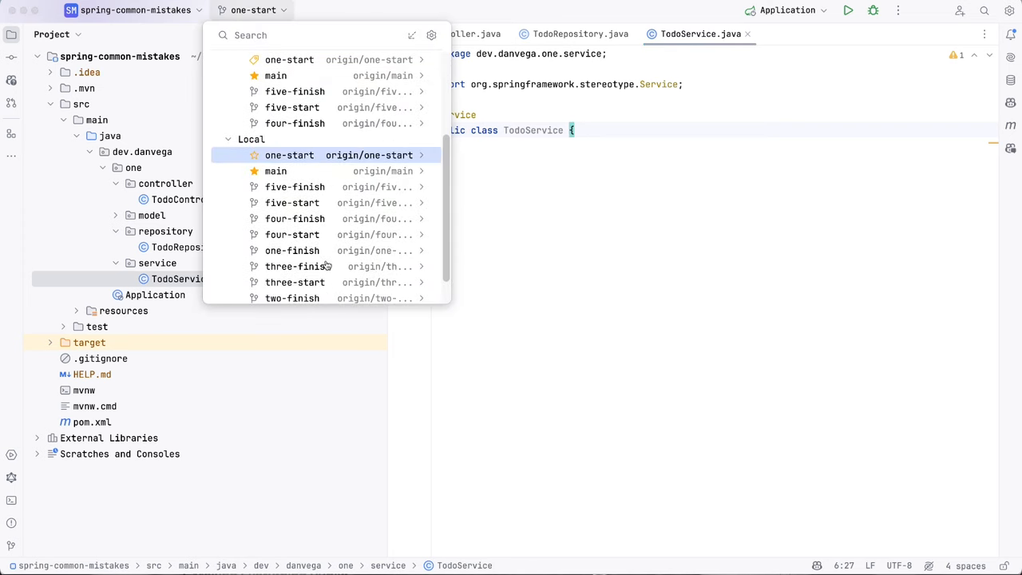
{"action": "scroll", "scroll_direction": "down", "scroll_amount": 3}
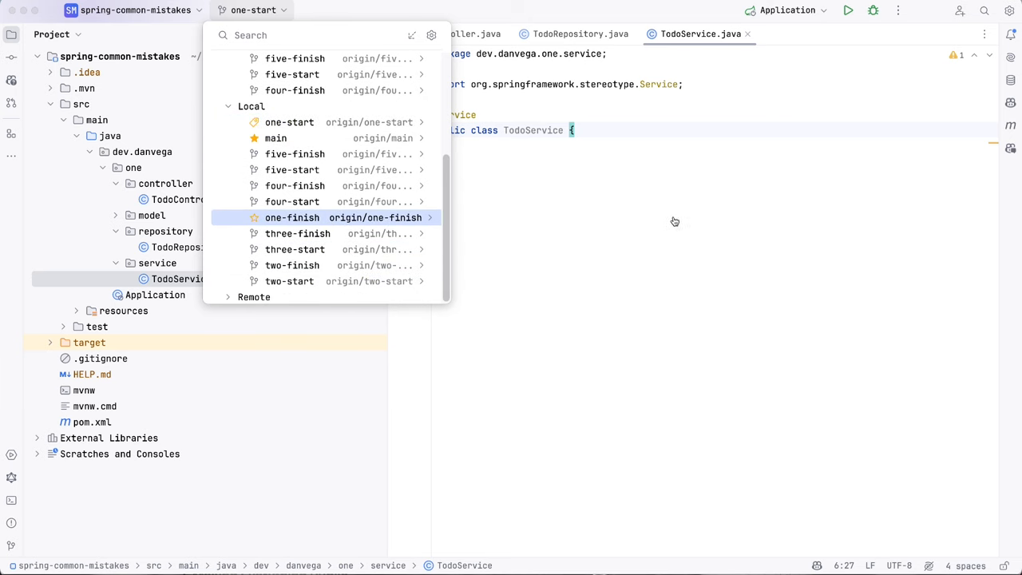
{"action": "left_click", "coordinate": [290, 217]}
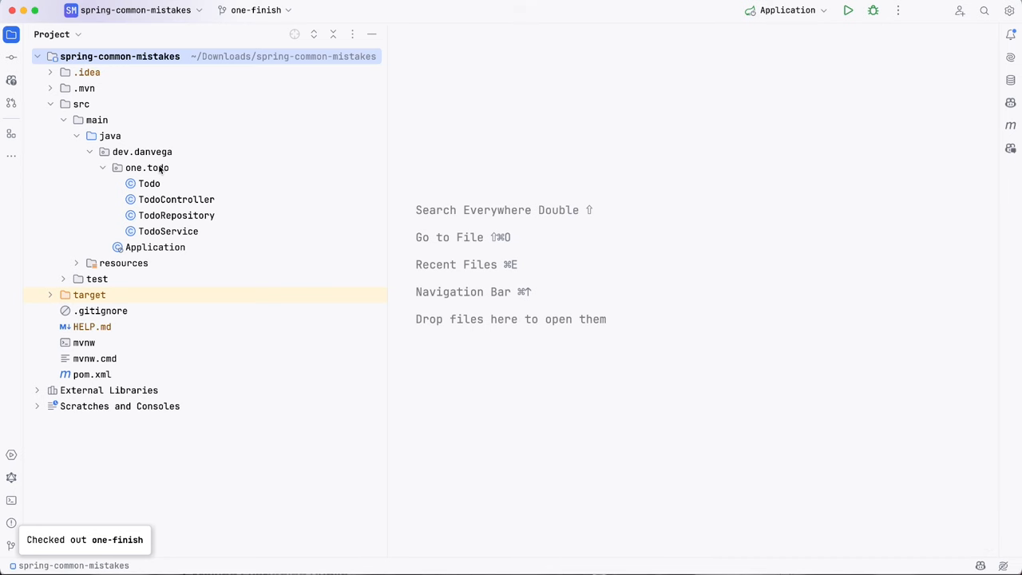
{"action": "double_click", "coordinate": [176, 198]}
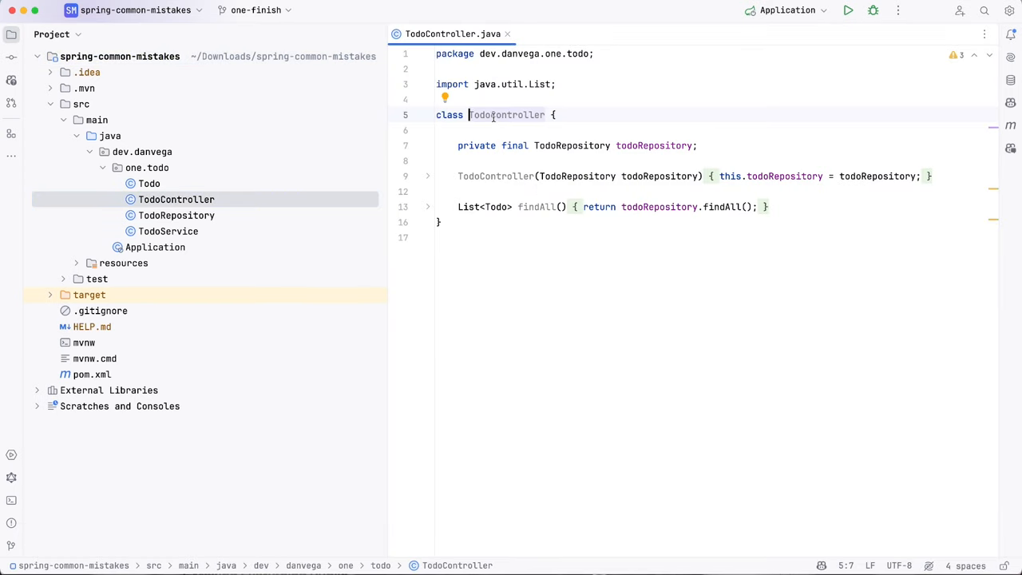
{"action": "left_click", "coordinate": [175, 214]}
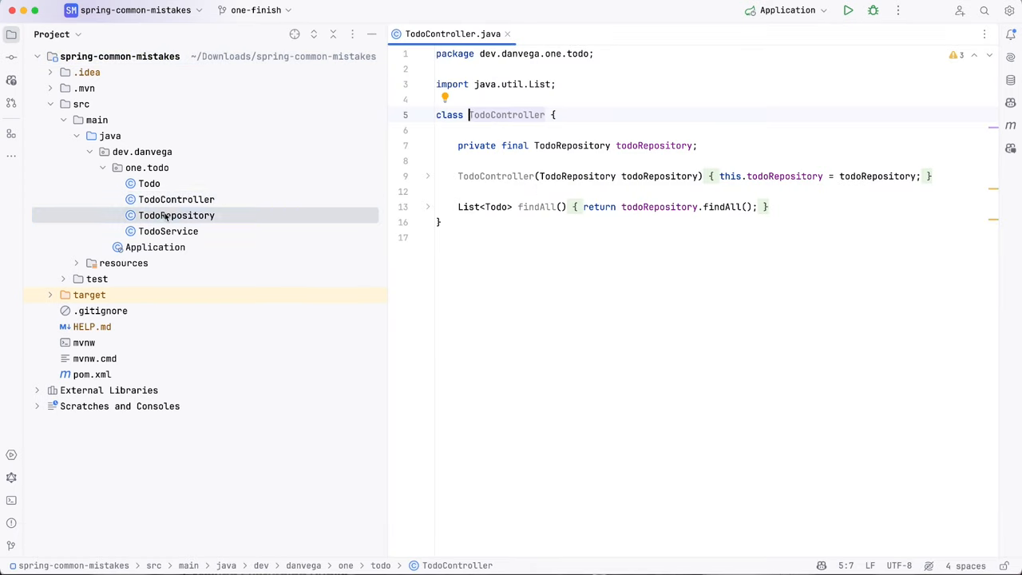
{"action": "left_click", "coordinate": [175, 214]}
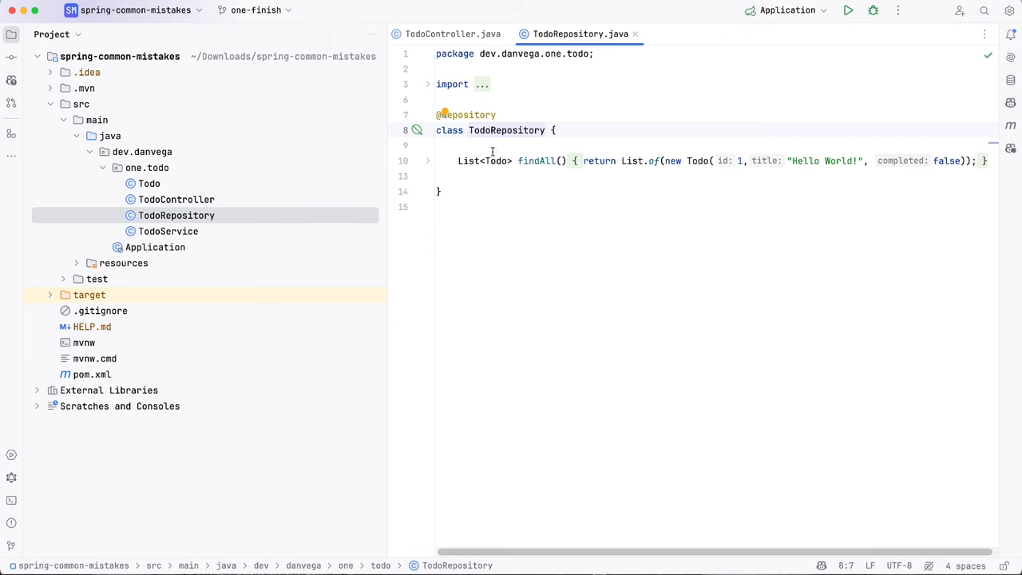
{"action": "mouse_move", "coordinate": [210, 209]}
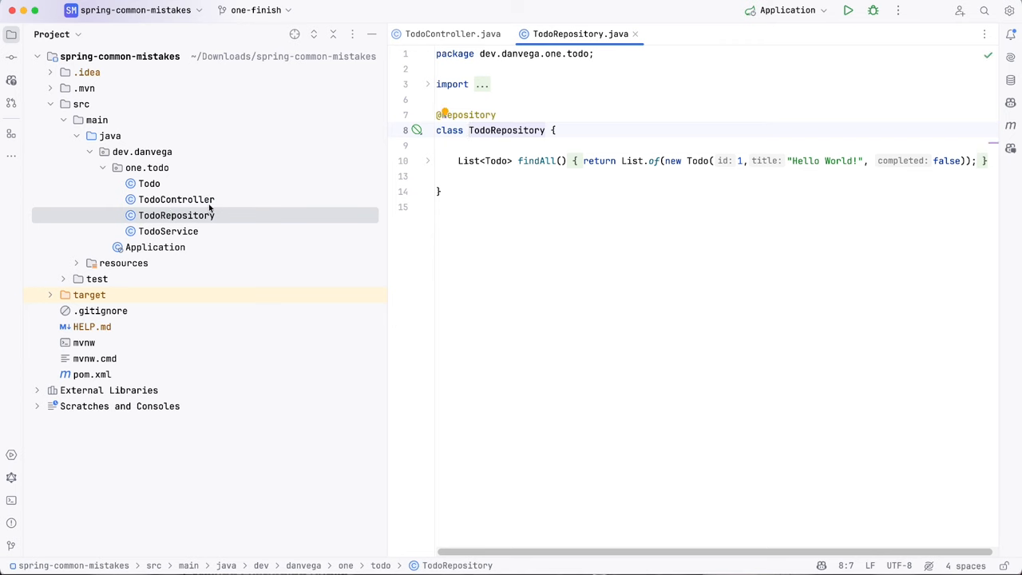
{"action": "mouse_move", "coordinate": [471, 140]}
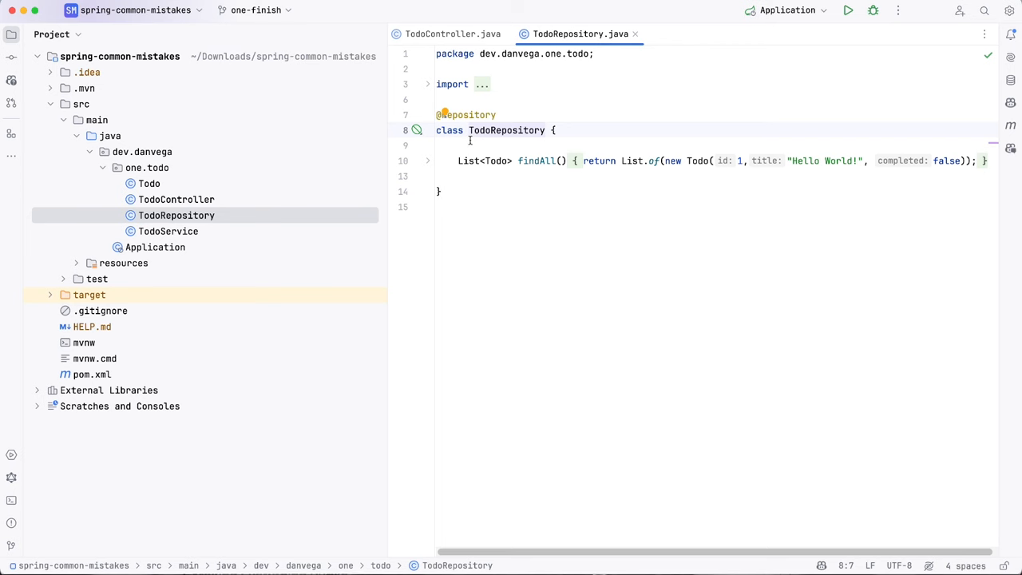
{"action": "mouse_move", "coordinate": [185, 195]}
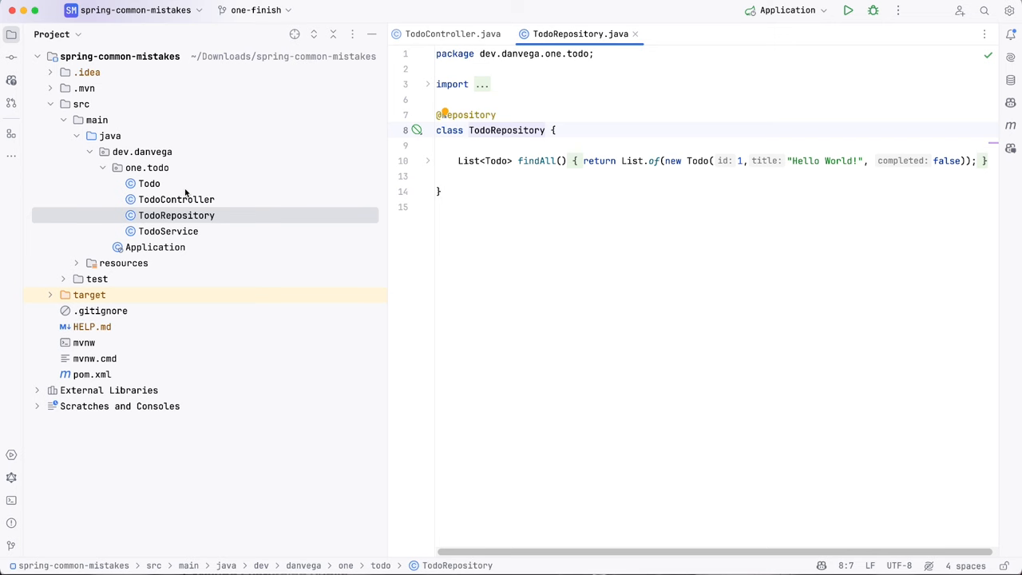
{"action": "mouse_move", "coordinate": [190, 208]}
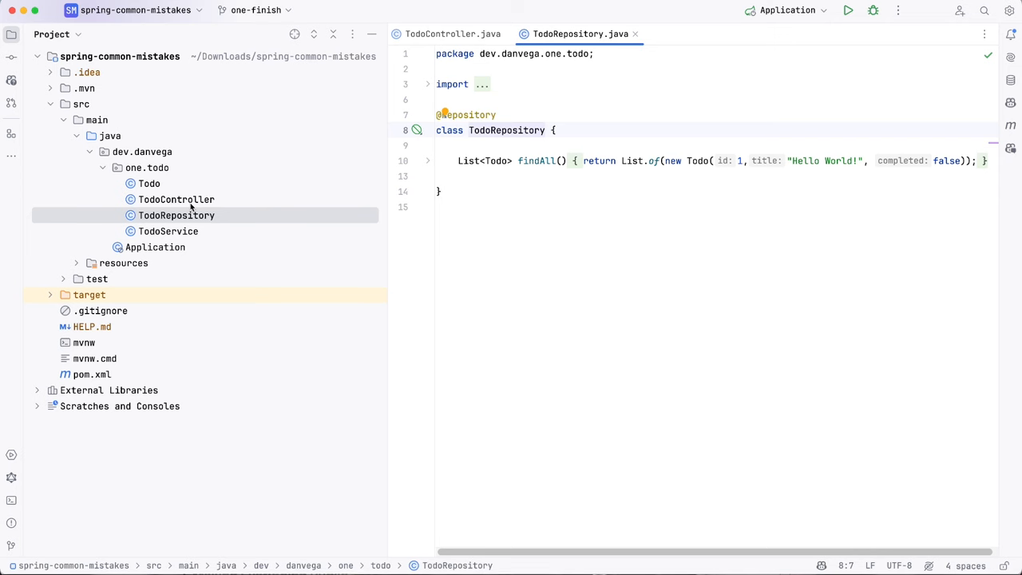
{"action": "left_click", "coordinate": [469, 131]}
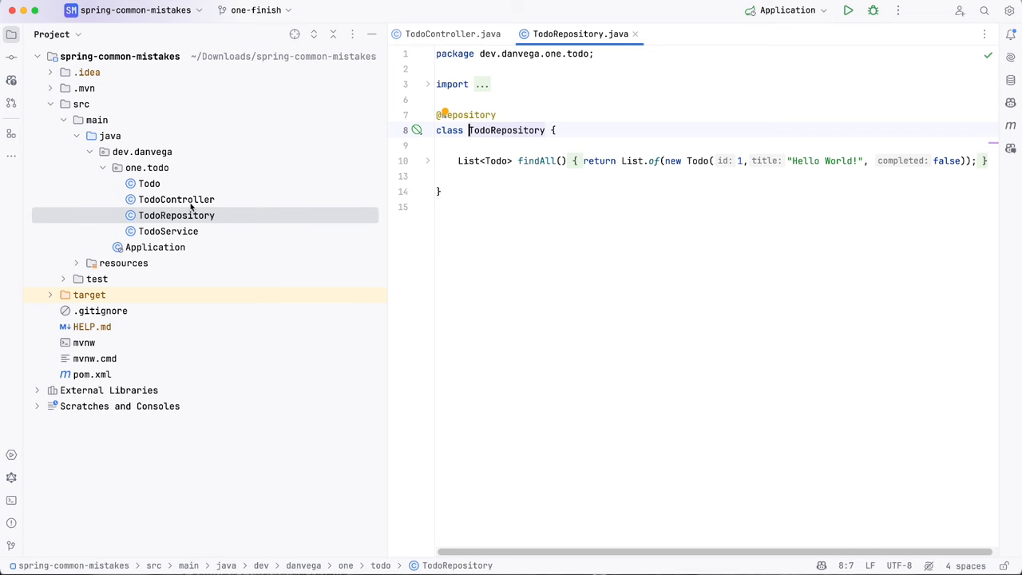
{"action": "mouse_move", "coordinate": [260, 164]}
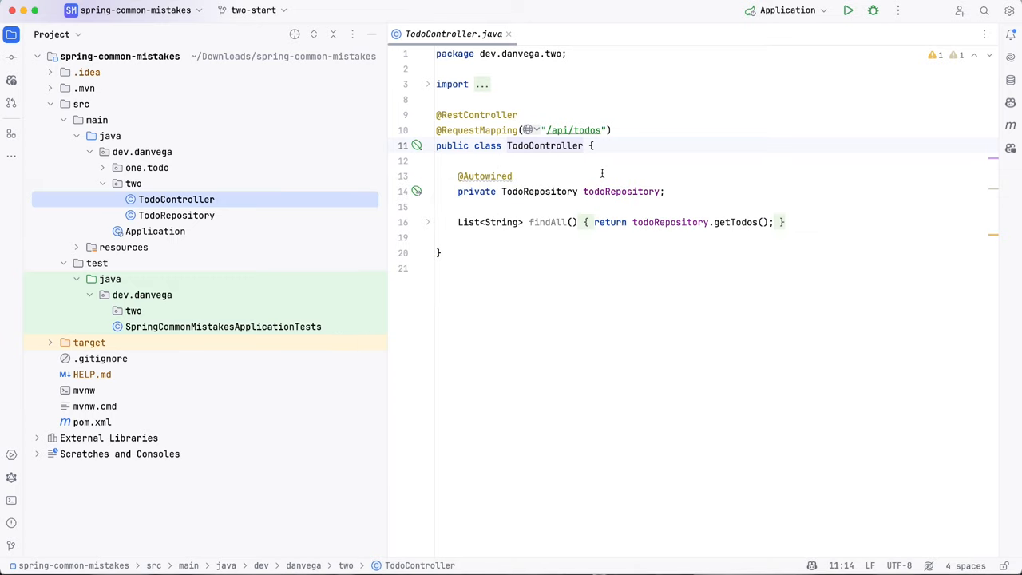
{"action": "left_click", "coordinate": [176, 214]}
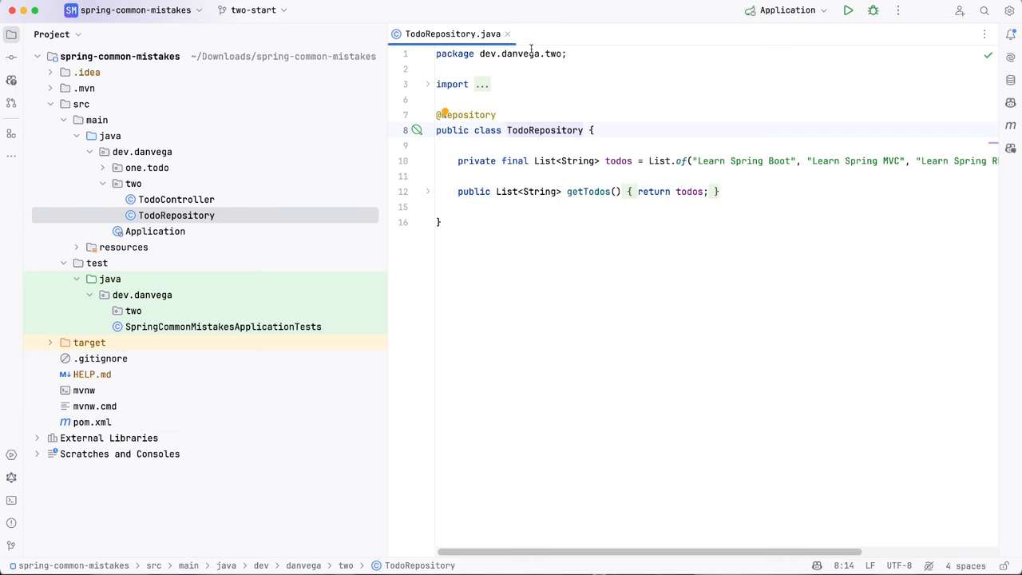
{"action": "left_click", "coordinate": [175, 198]}
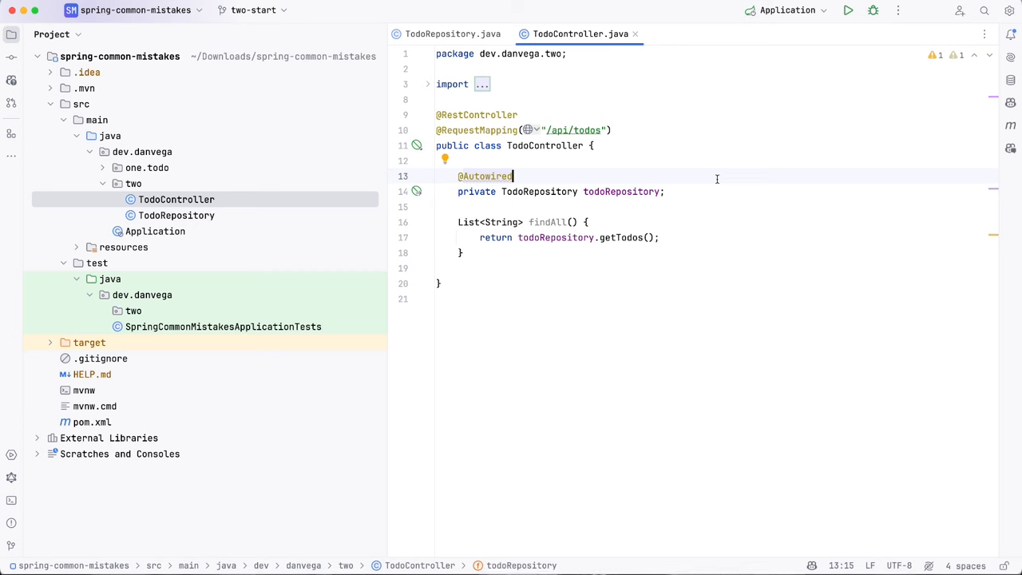
{"action": "mouse_move", "coordinate": [445, 222]}
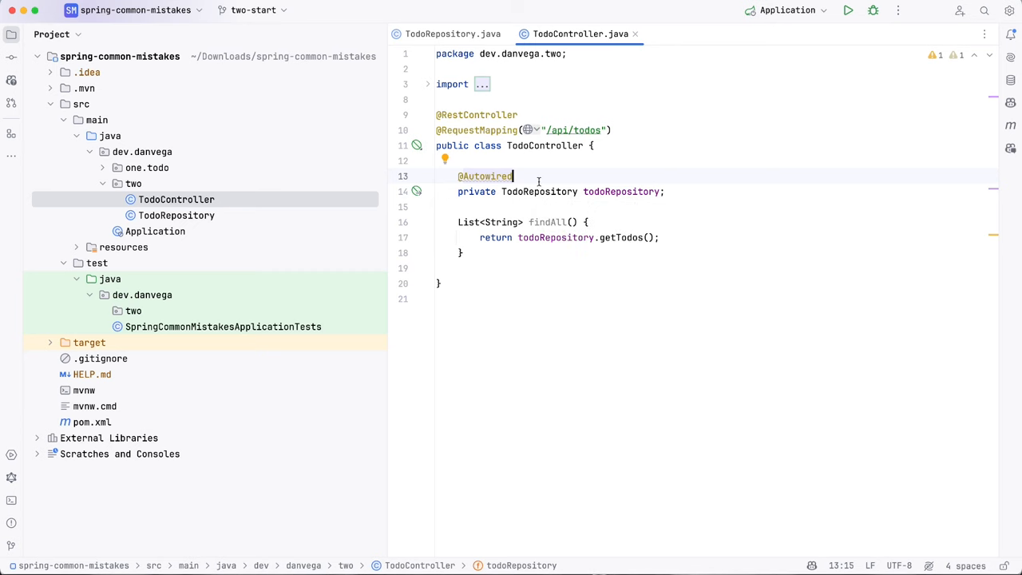
{"action": "mouse_move", "coordinate": [632, 176]}
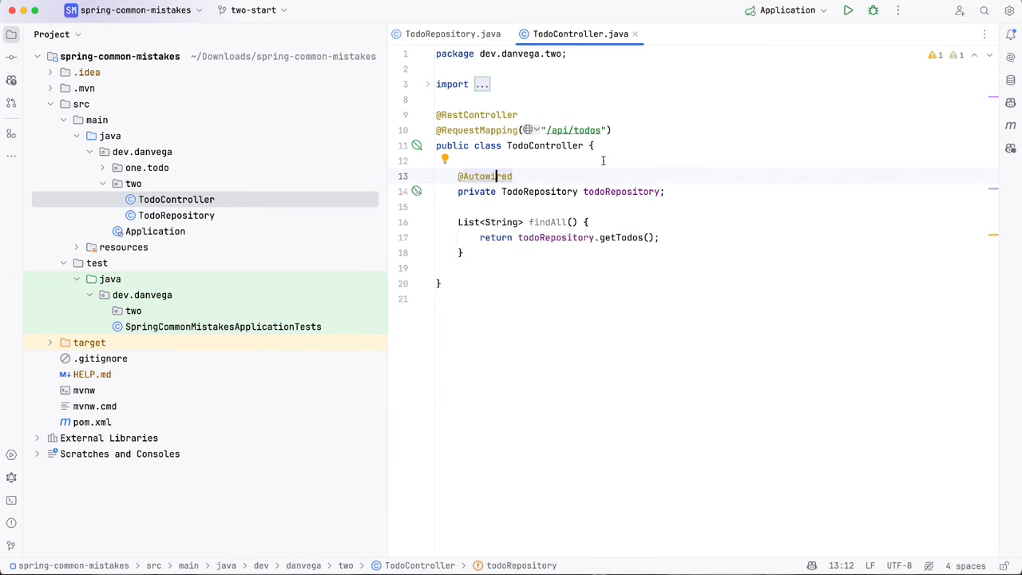
Step: Check out the two-finish branch and switch to its TodoController file
{"action": "left_click", "coordinate": [254, 10]}
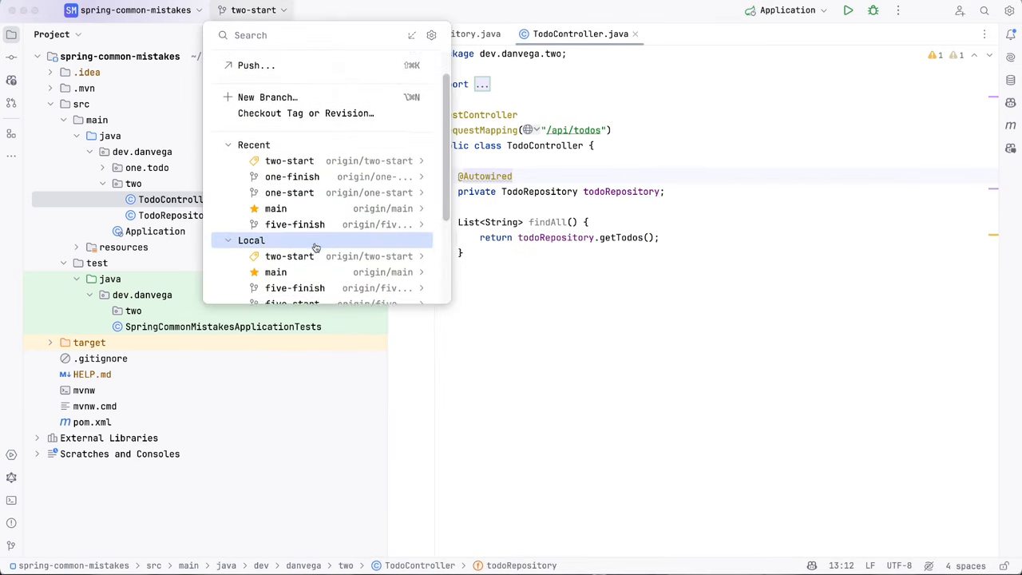
{"action": "scroll", "scroll_direction": "down", "scroll_amount": 3}
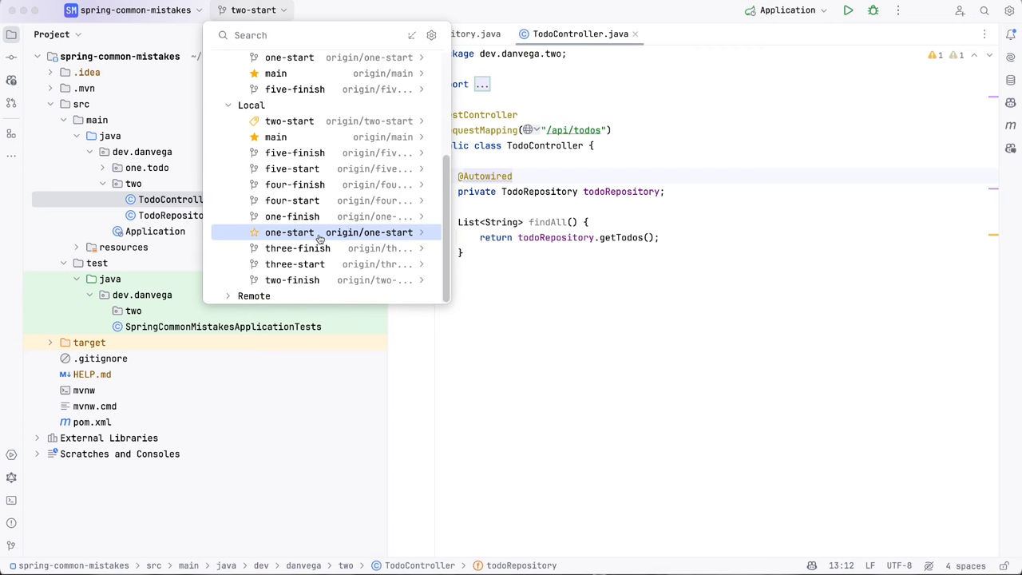
{"action": "mouse_move", "coordinate": [342, 281]}
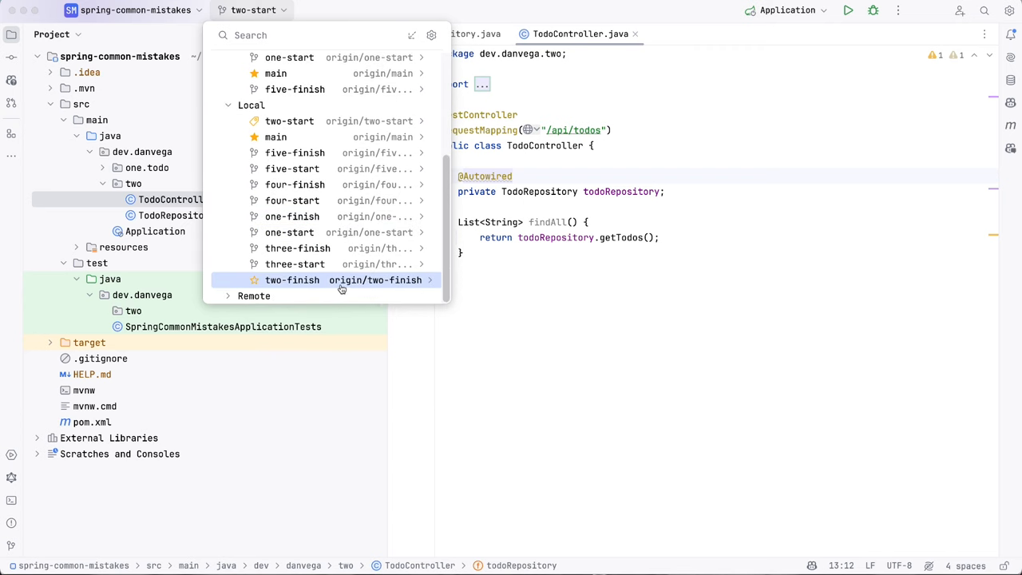
{"action": "left_click", "coordinate": [290, 279]}
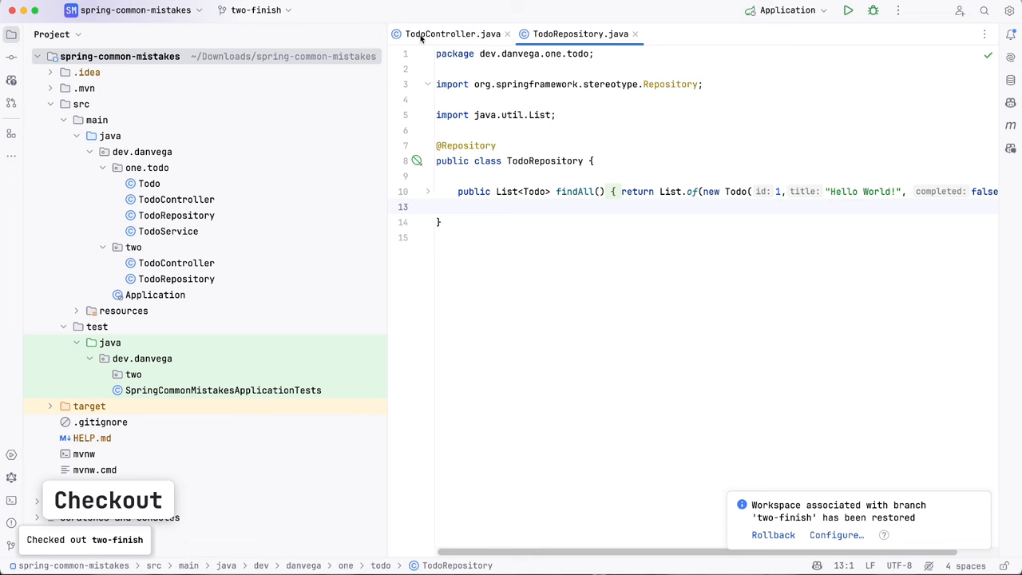
{"action": "left_click", "coordinate": [453, 34]}
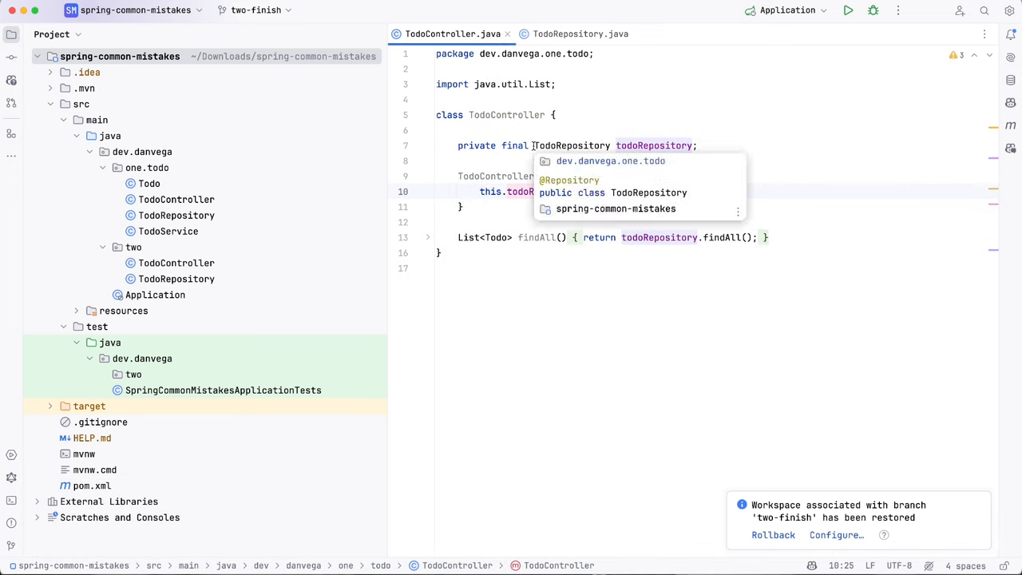
{"action": "double_click", "coordinate": [514, 145]}
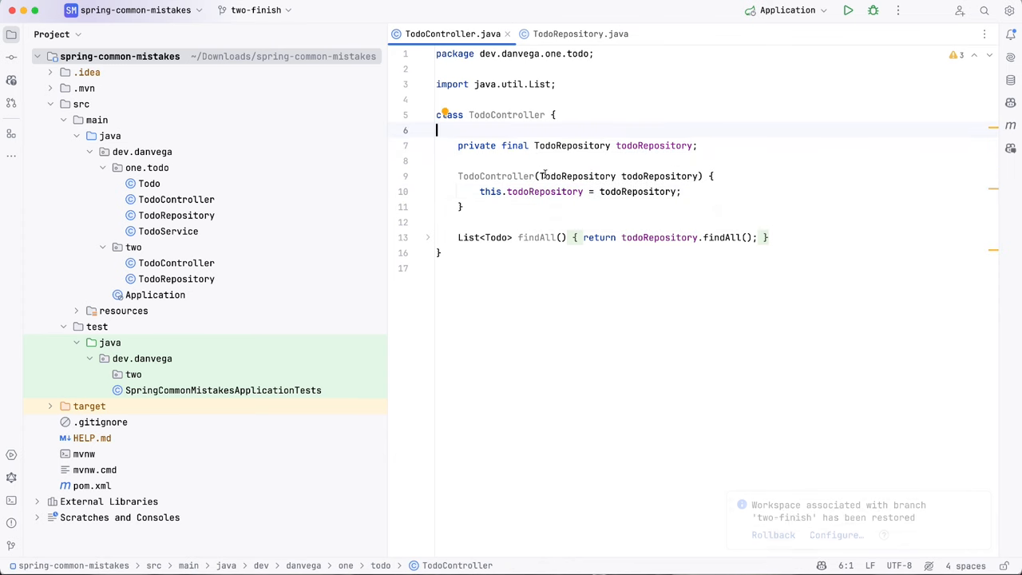
{"action": "mouse_move", "coordinate": [546, 191]}
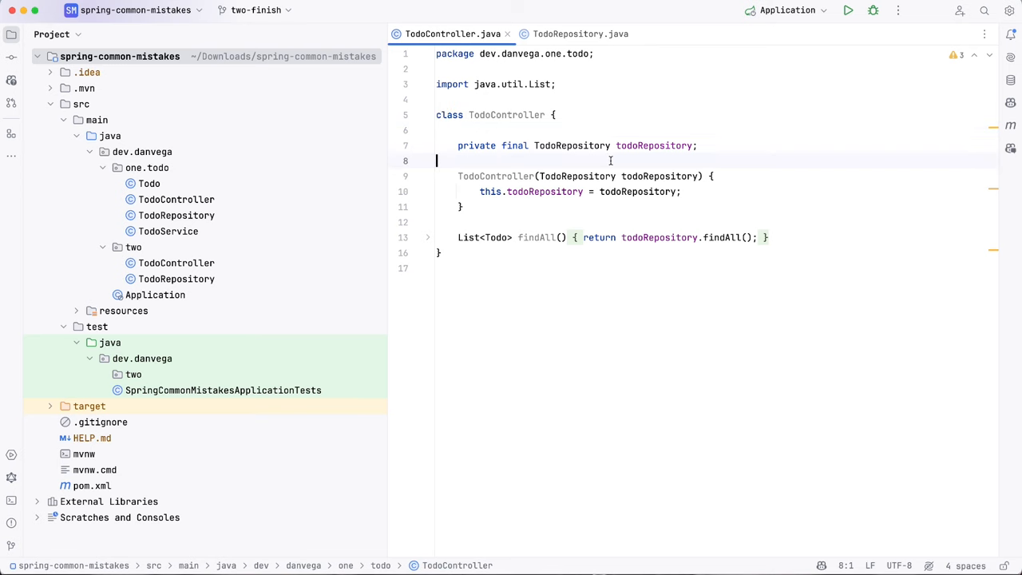
{"action": "type", "text": "public"}
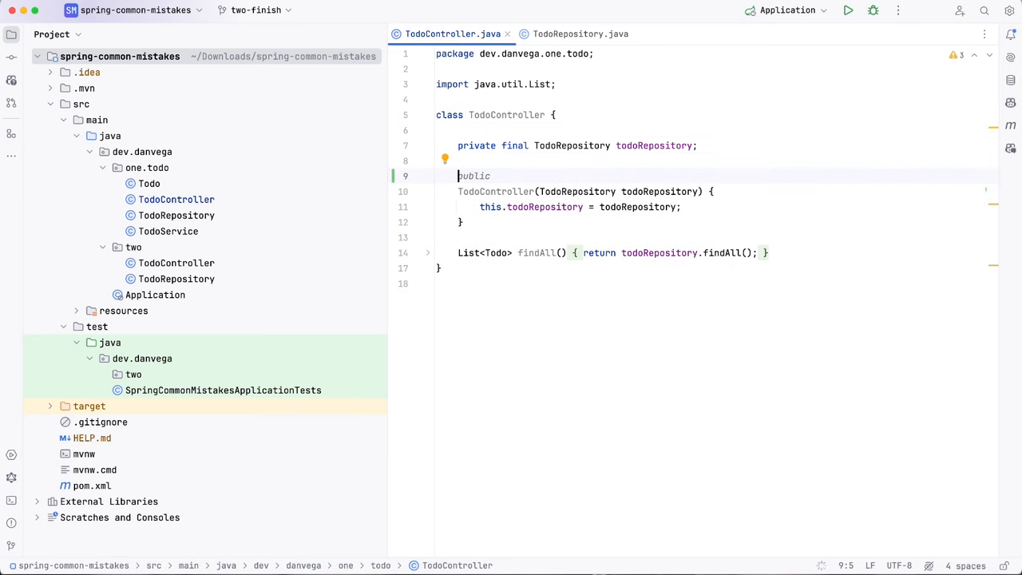
{"action": "type", "text": "@Autowired"}
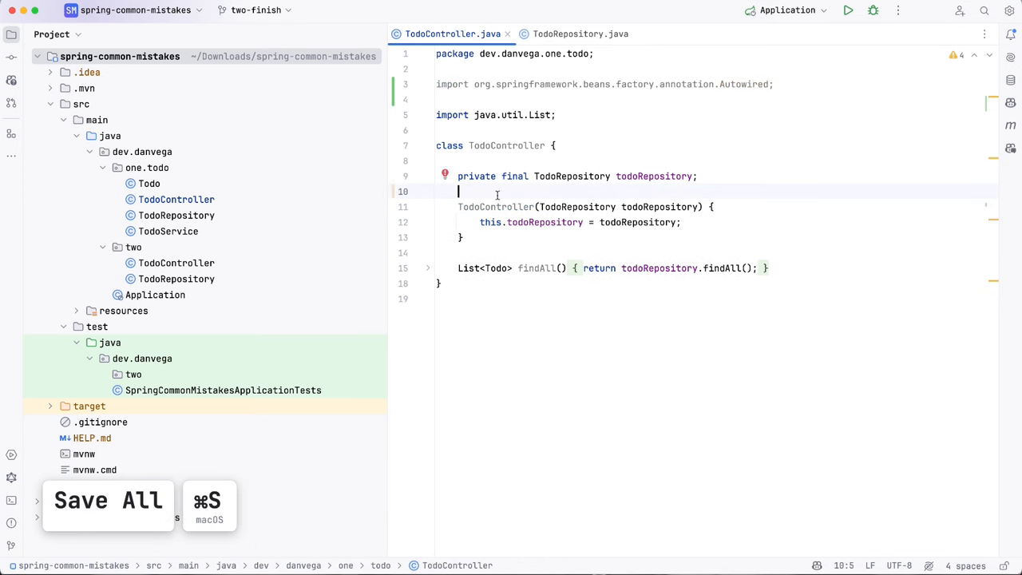
{"action": "key", "text": "cmd+s"}
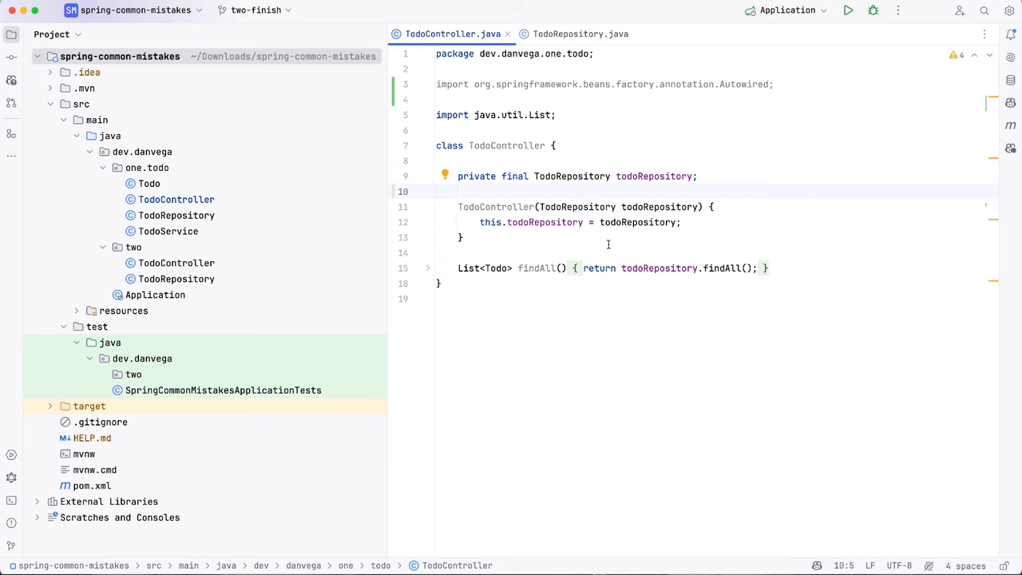
{"action": "mouse_move", "coordinate": [718, 268]}
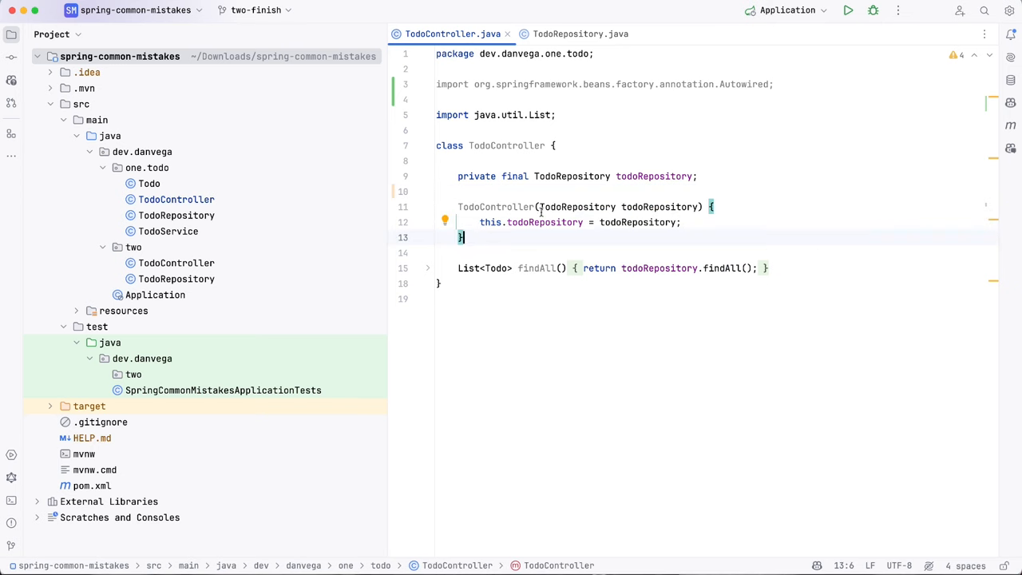
{"action": "double_click", "coordinate": [576, 208]}
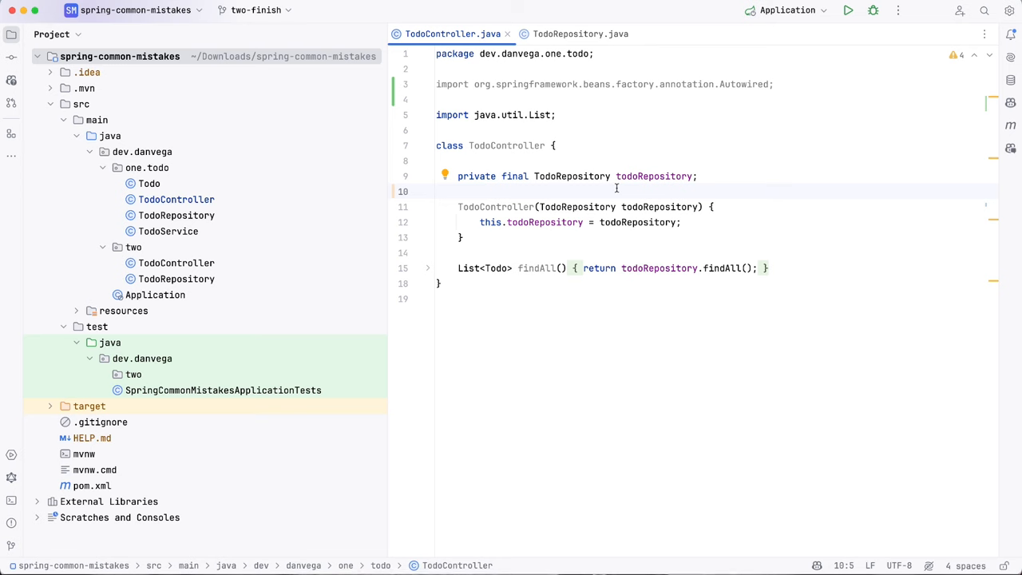
{"action": "left_click", "coordinate": [458, 192]}
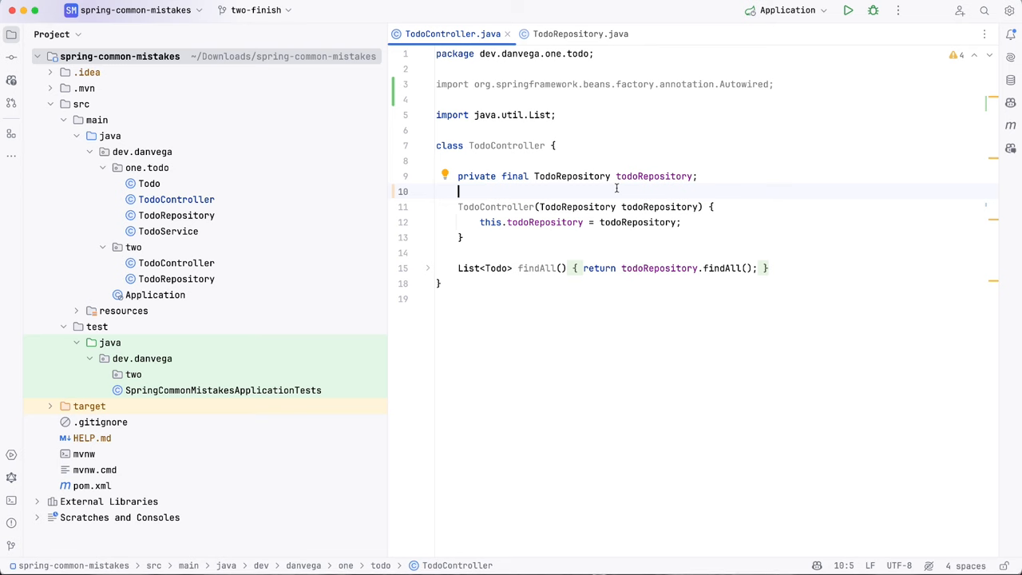
{"action": "mouse_move", "coordinate": [636, 139]}
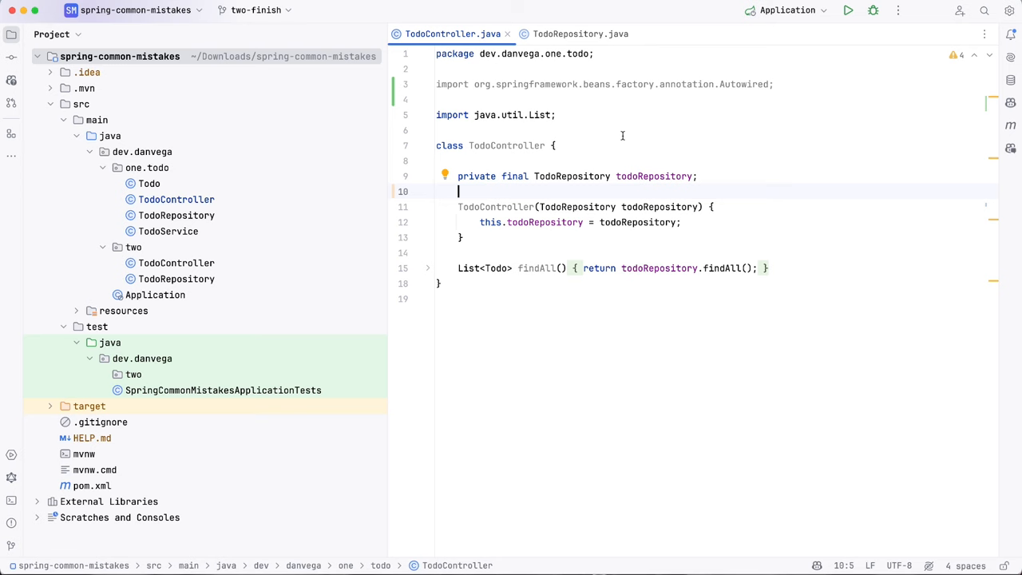
{"action": "left_click", "coordinate": [257, 10]}
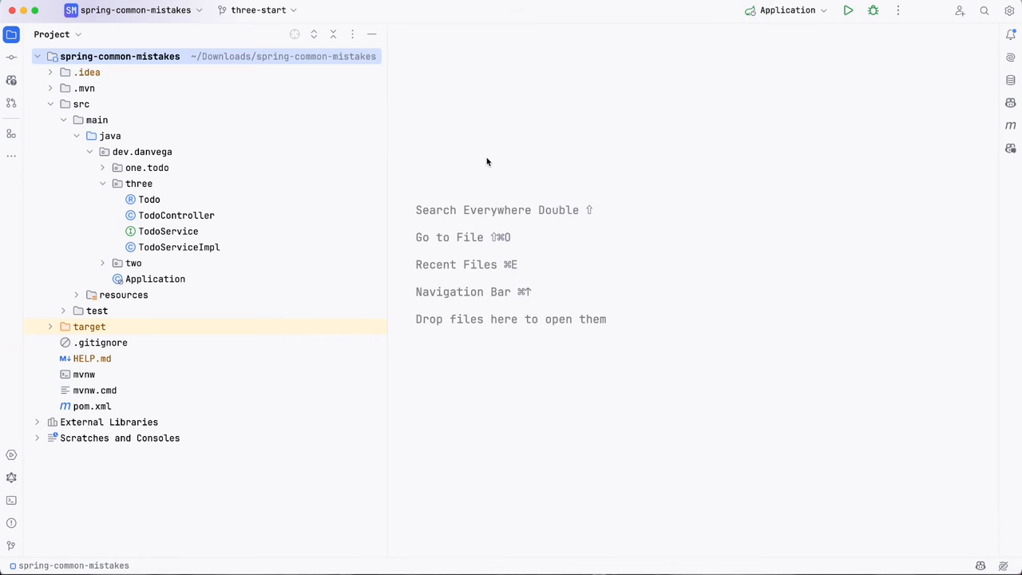
{"action": "mouse_move", "coordinate": [144, 189]}
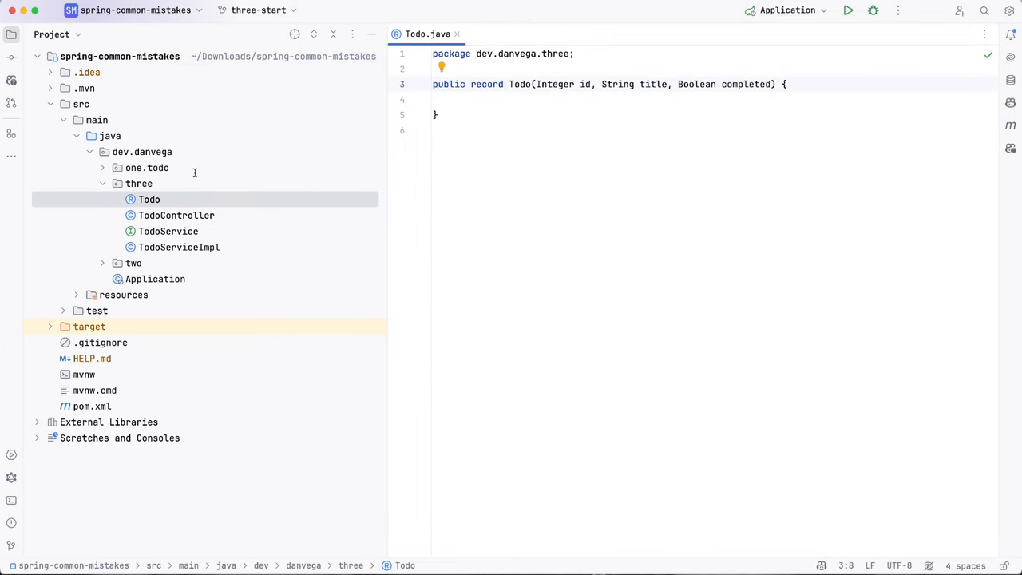
Step: Open TodoController and the TodoService interface from package three on the three-start branch
{"action": "left_click", "coordinate": [176, 214]}
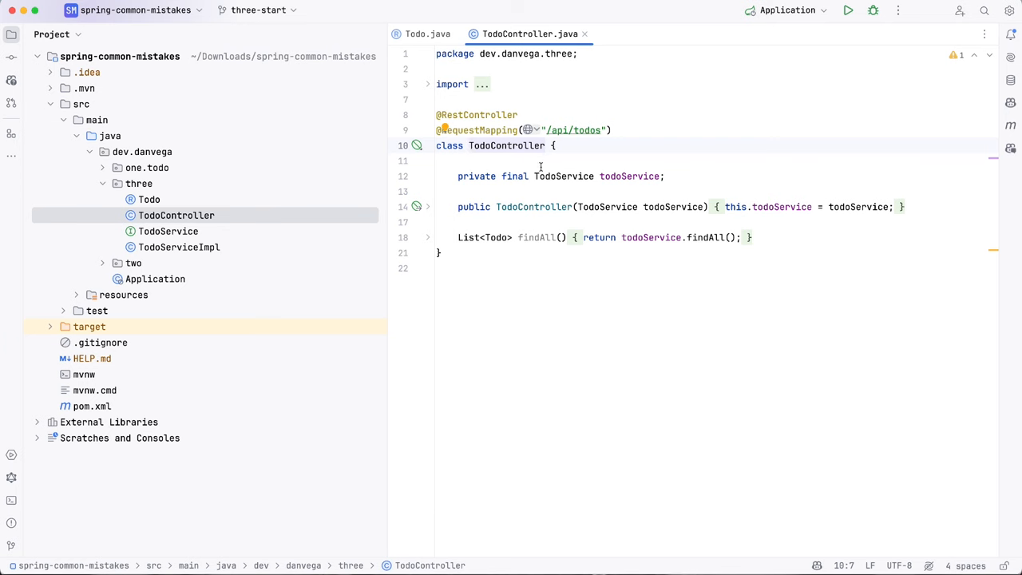
{"action": "mouse_move", "coordinate": [494, 170]}
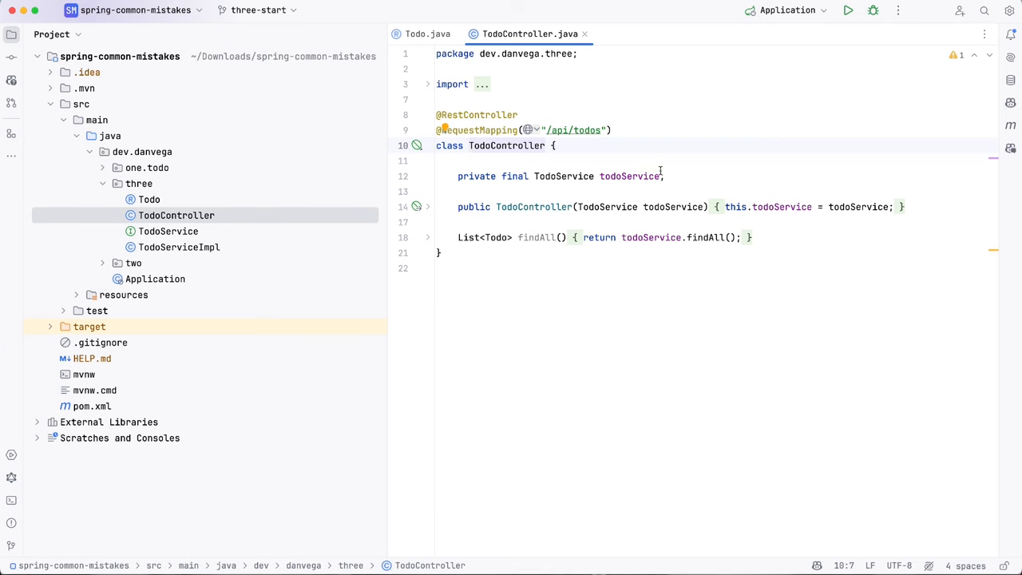
{"action": "mouse_move", "coordinate": [432, 214]}
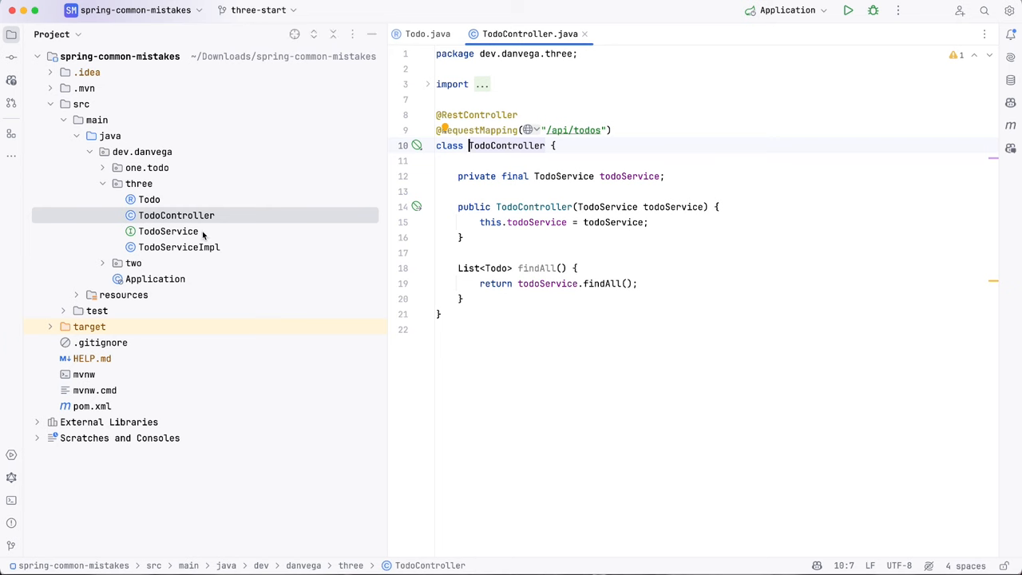
{"action": "mouse_move", "coordinate": [639, 279]}
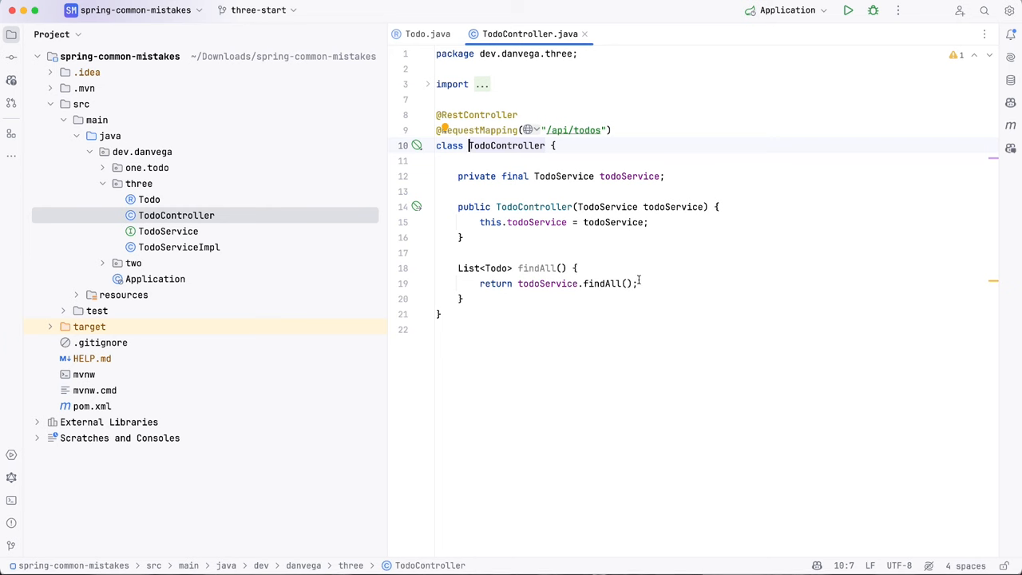
{"action": "left_click", "coordinate": [170, 230]}
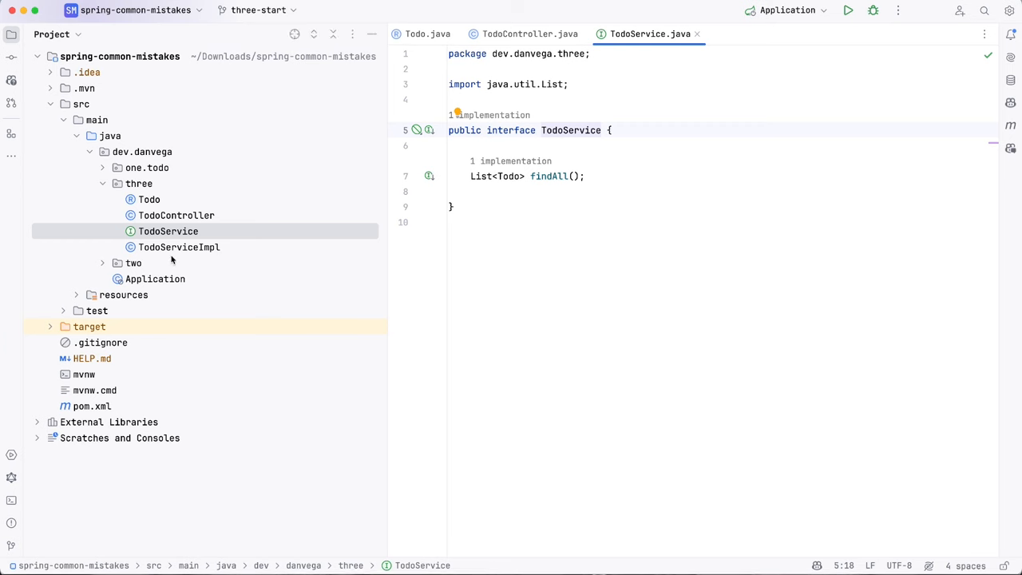
{"action": "mouse_move", "coordinate": [171, 249]}
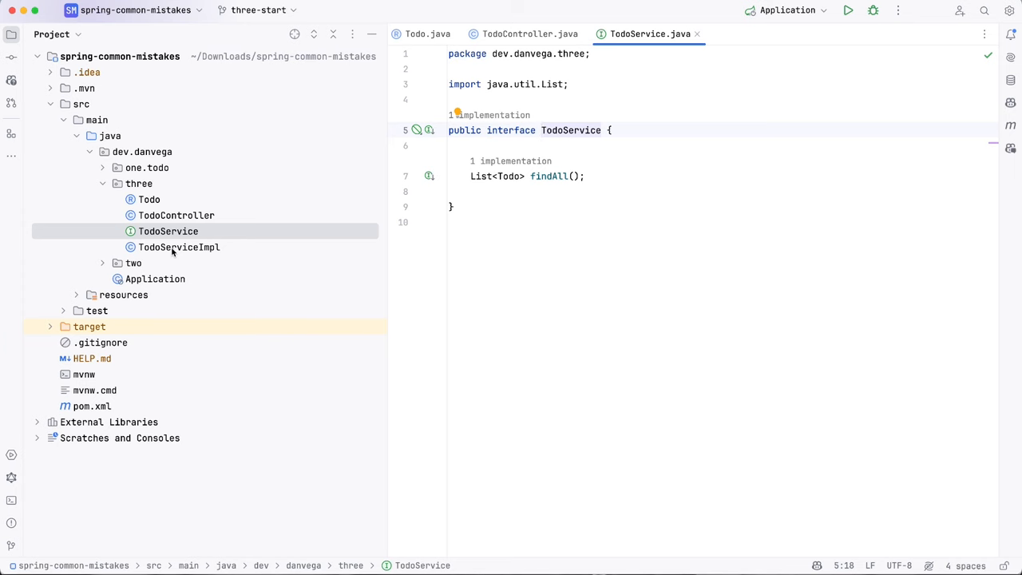
Step: Open the TodoServiceImpl class whose findAll returns a 'Learn Spring Boot' Todo
{"action": "left_click", "coordinate": [178, 246]}
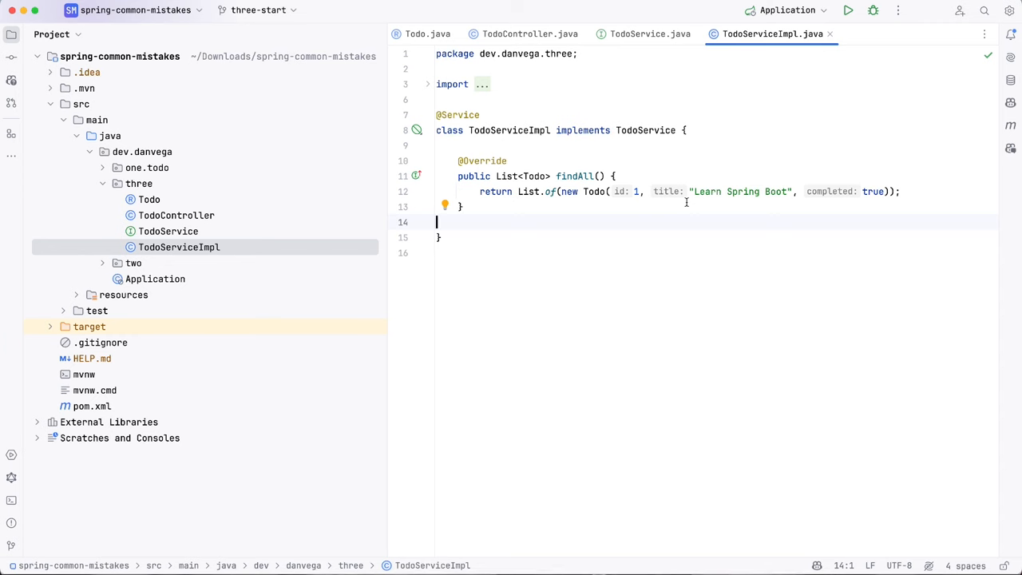
{"action": "mouse_move", "coordinate": [681, 150]}
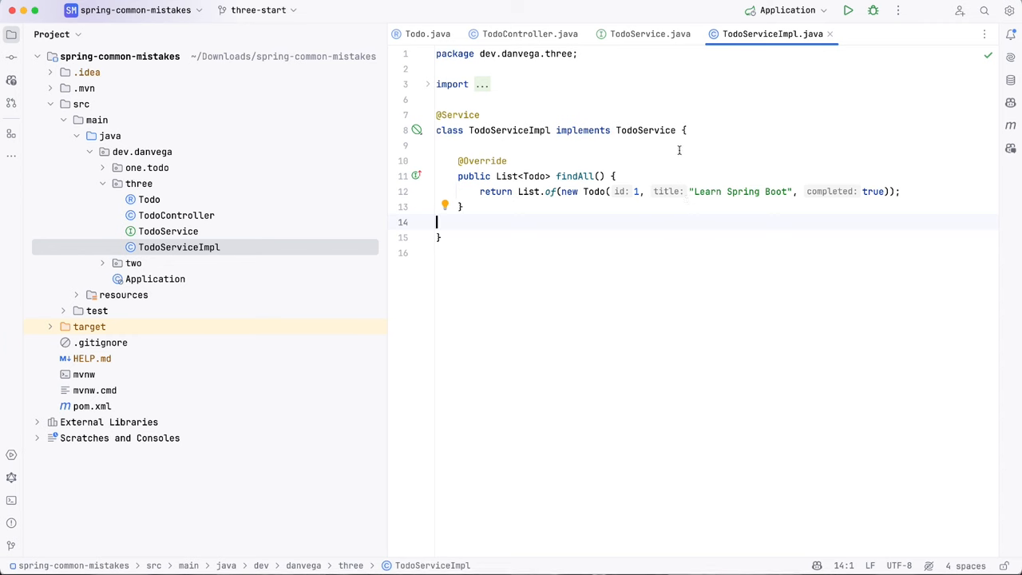
{"action": "mouse_move", "coordinate": [530, 224]}
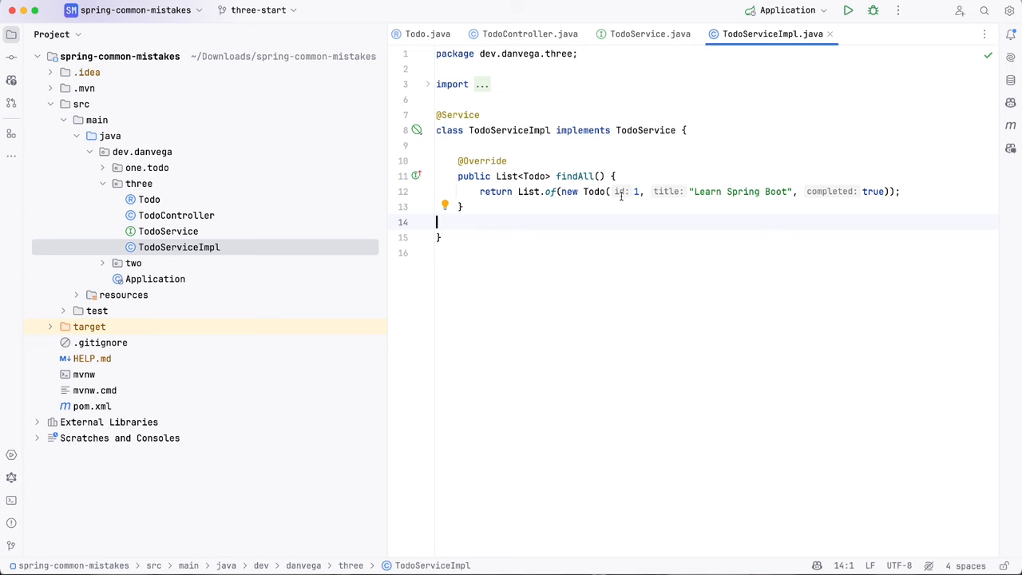
{"action": "mouse_move", "coordinate": [580, 217]}
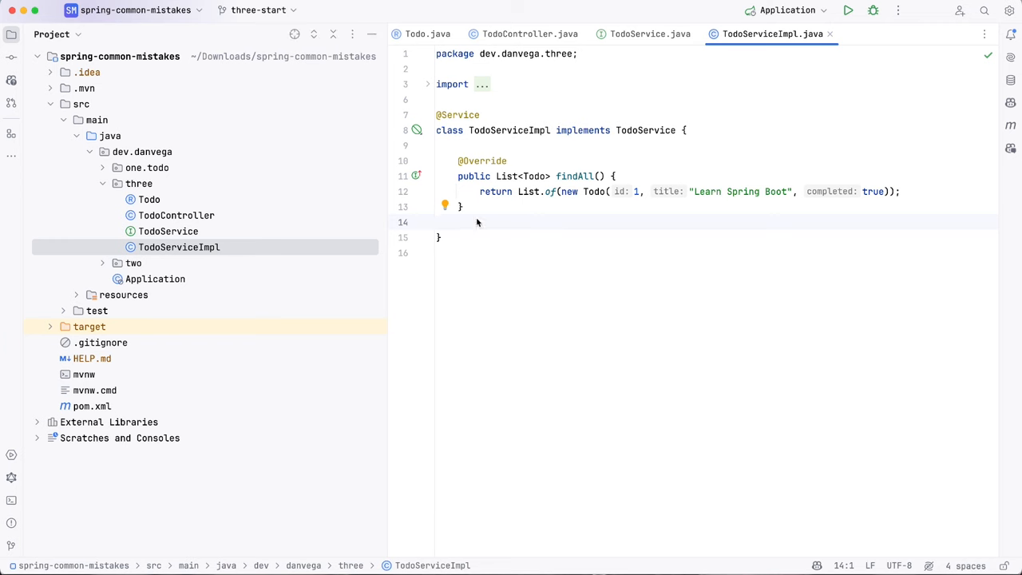
{"action": "mouse_move", "coordinate": [204, 239]}
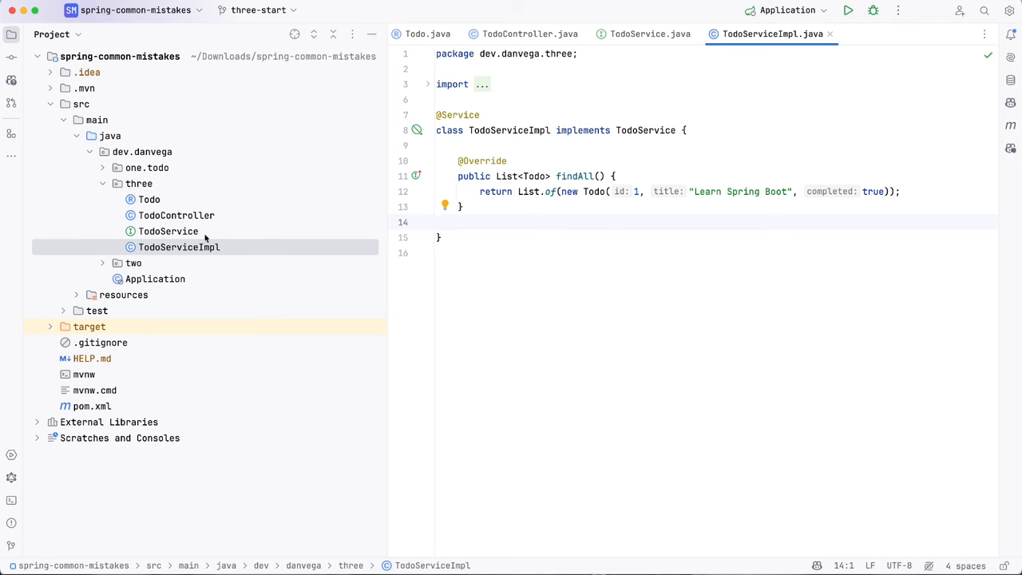
{"action": "mouse_move", "coordinate": [210, 250]}
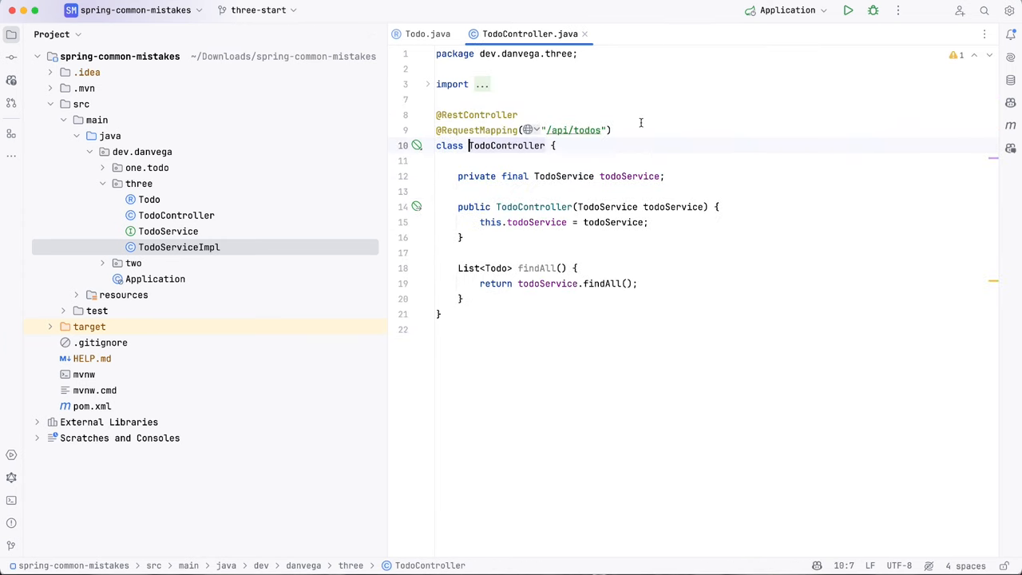
{"action": "left_click", "coordinate": [257, 10]}
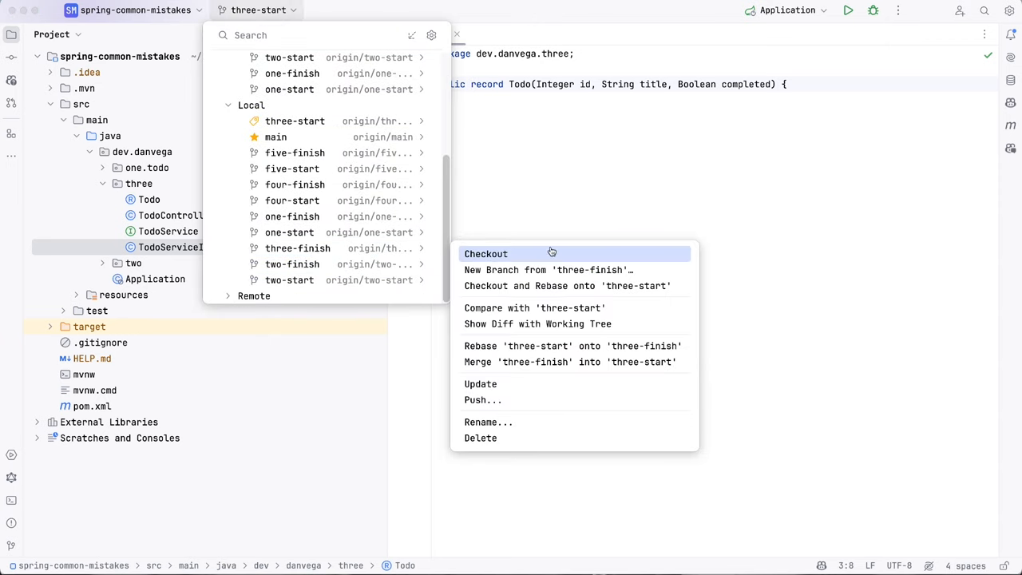
{"action": "left_click", "coordinate": [485, 252]}
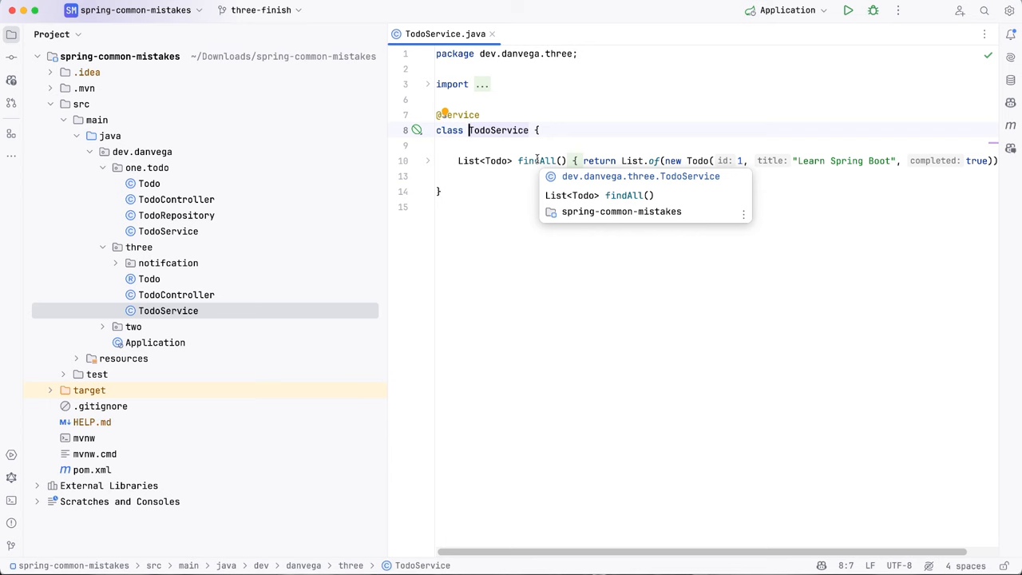
{"action": "left_click", "coordinate": [623, 227]}
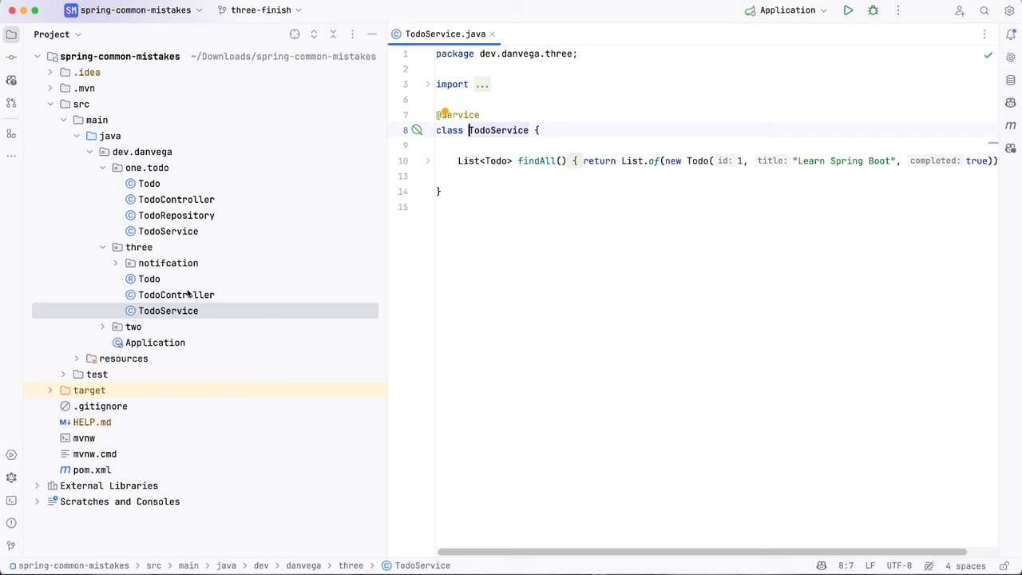
{"action": "mouse_move", "coordinate": [173, 269]}
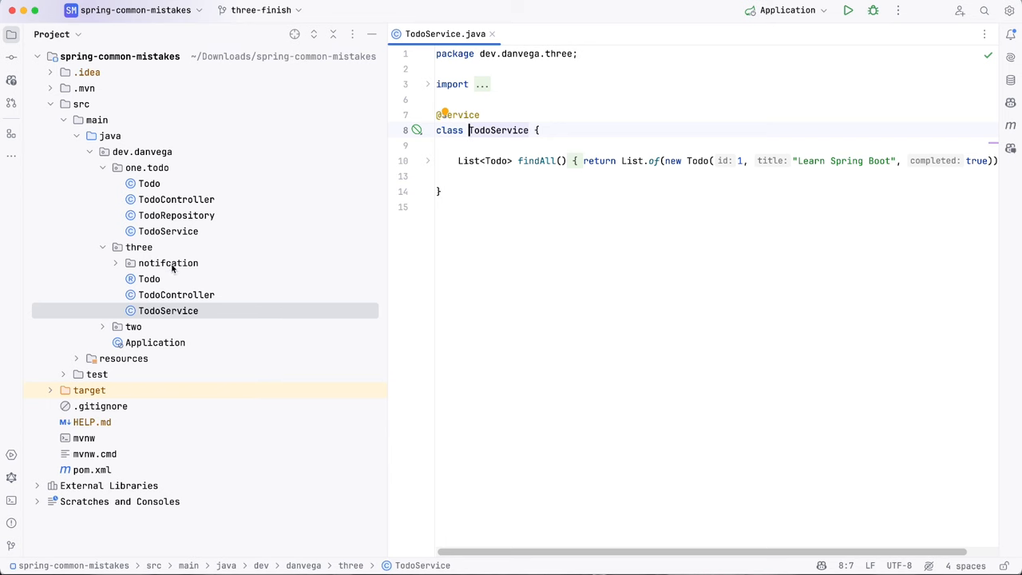
Step: Expand the notifcation package and open the NotificationService interface
{"action": "left_click", "coordinate": [115, 262]}
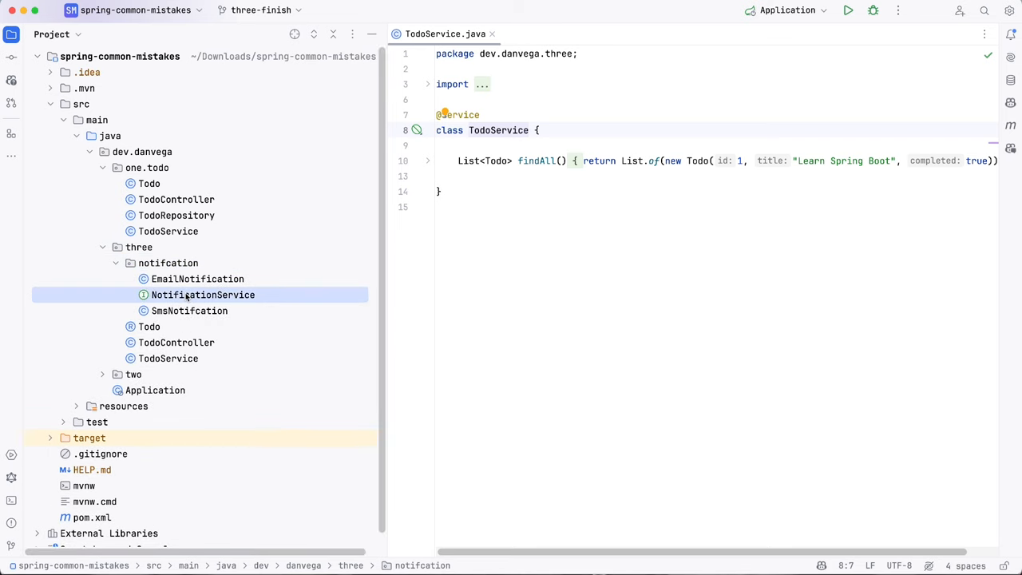
{"action": "double_click", "coordinate": [202, 294]}
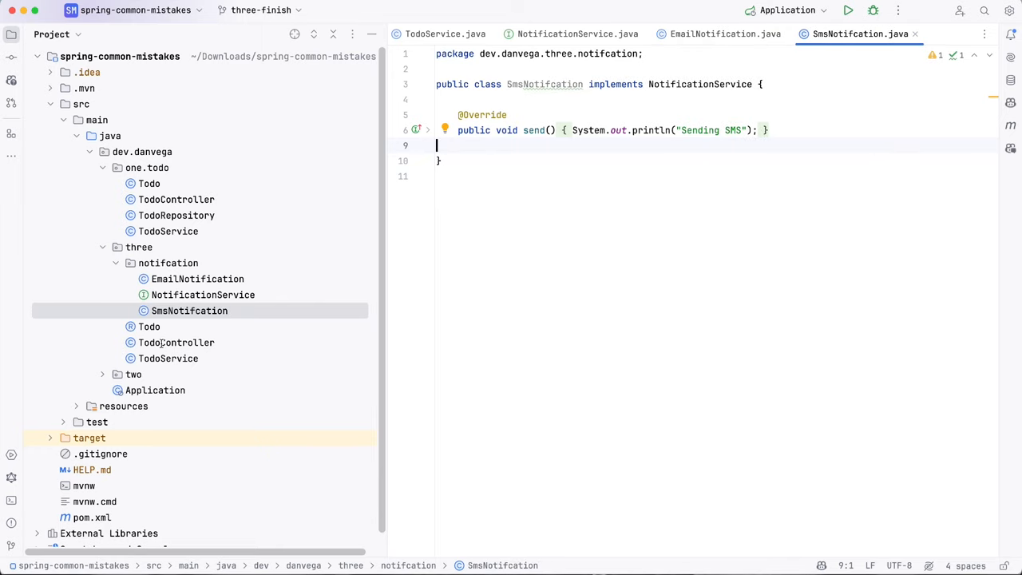
{"action": "mouse_move", "coordinate": [195, 279]}
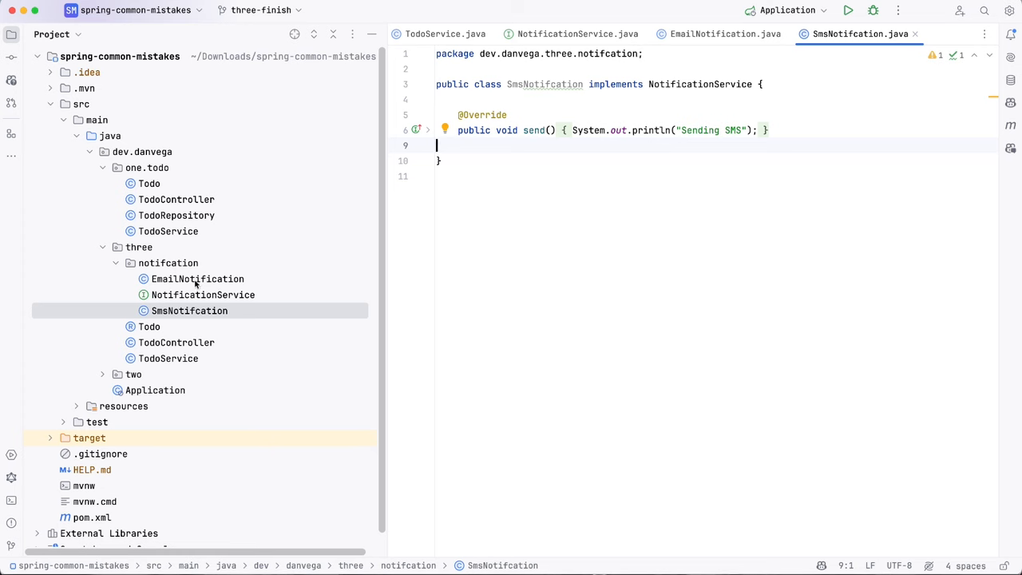
{"action": "mouse_move", "coordinate": [186, 334]}
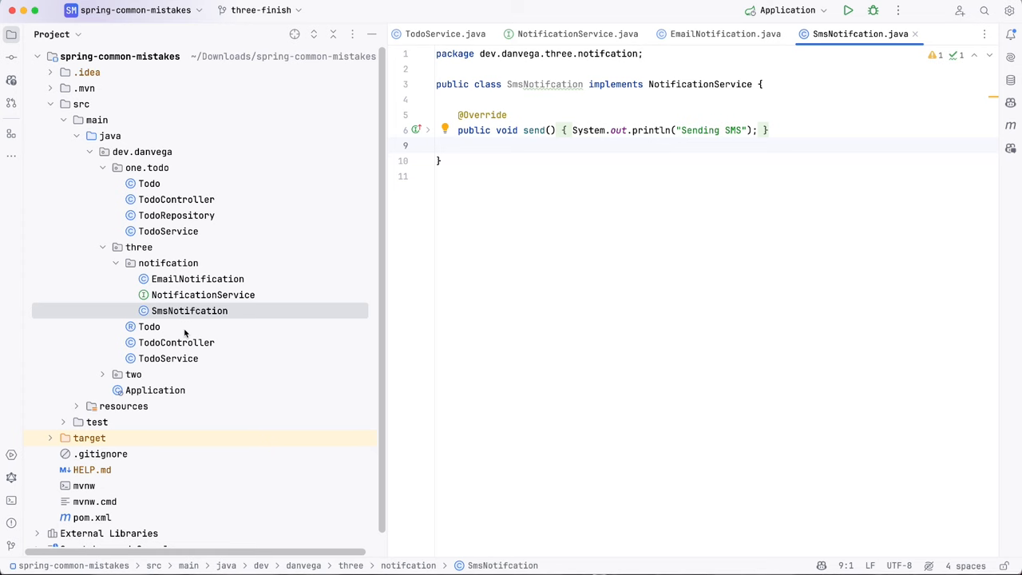
{"action": "mouse_move", "coordinate": [204, 293]}
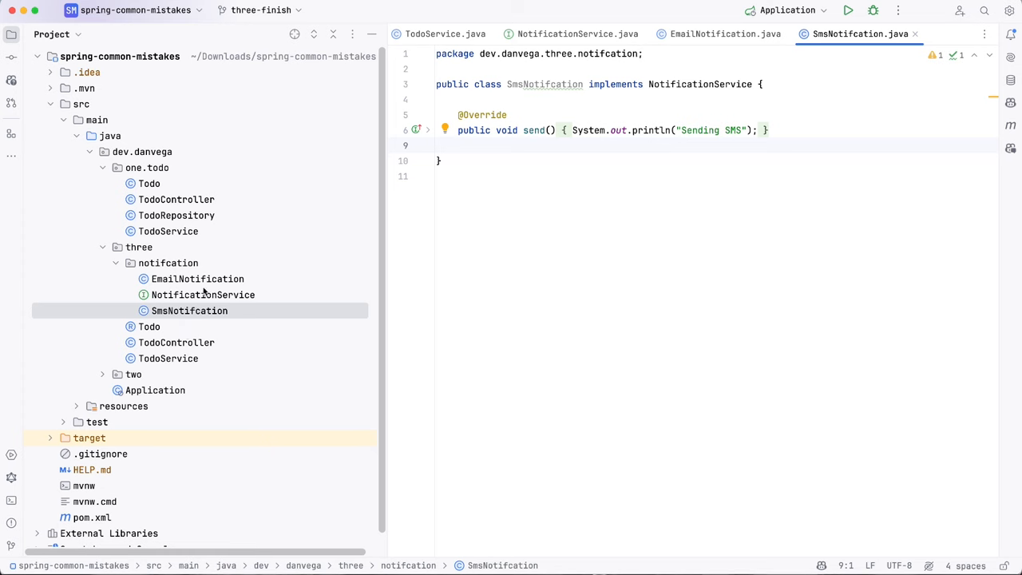
{"action": "mouse_move", "coordinate": [247, 284]}
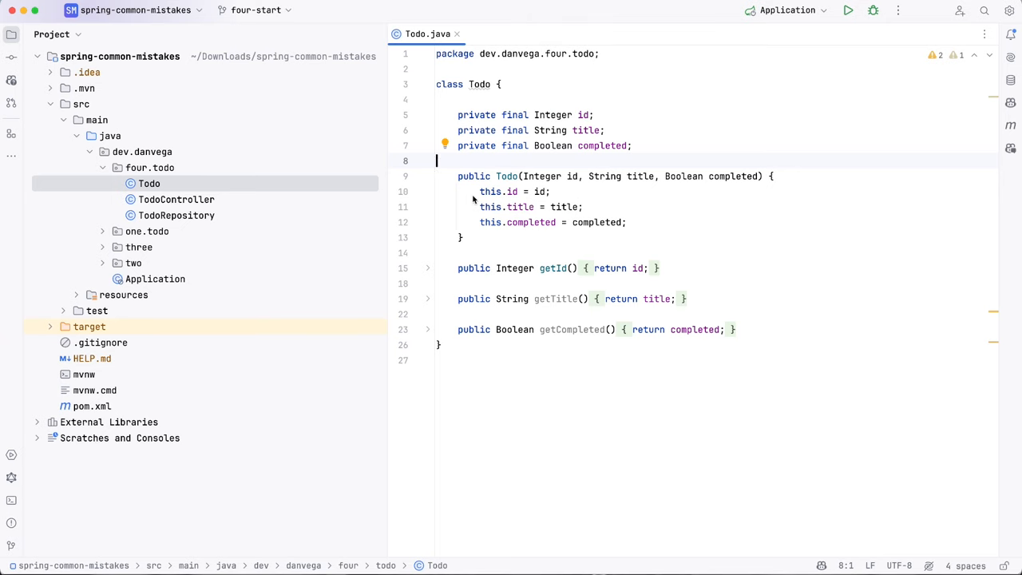
{"action": "mouse_move", "coordinate": [487, 247]}
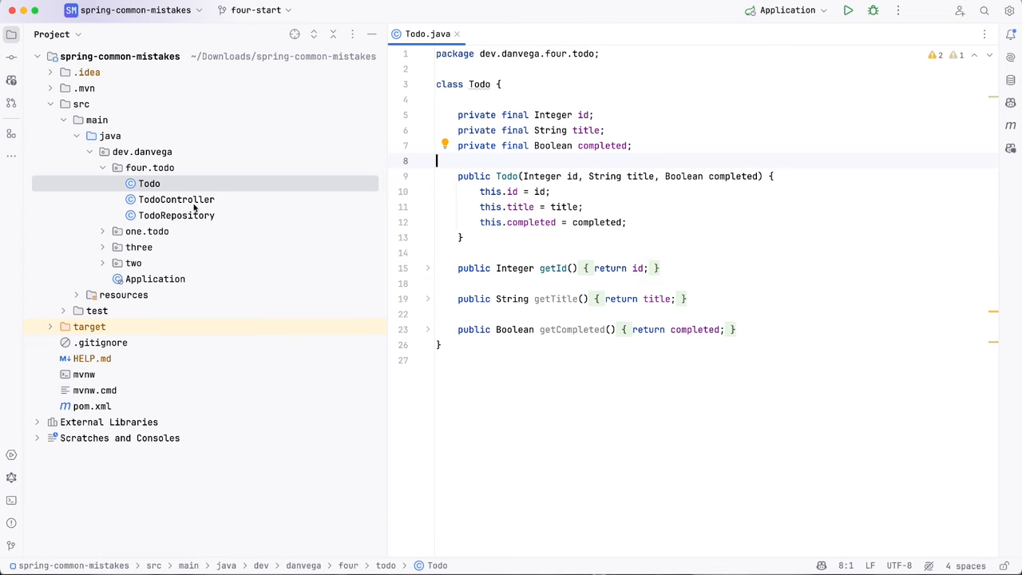
Step: Review the four-start TodoController endpoints from getAll down to deleteTodoById with its id path variable
{"action": "left_click", "coordinate": [176, 198]}
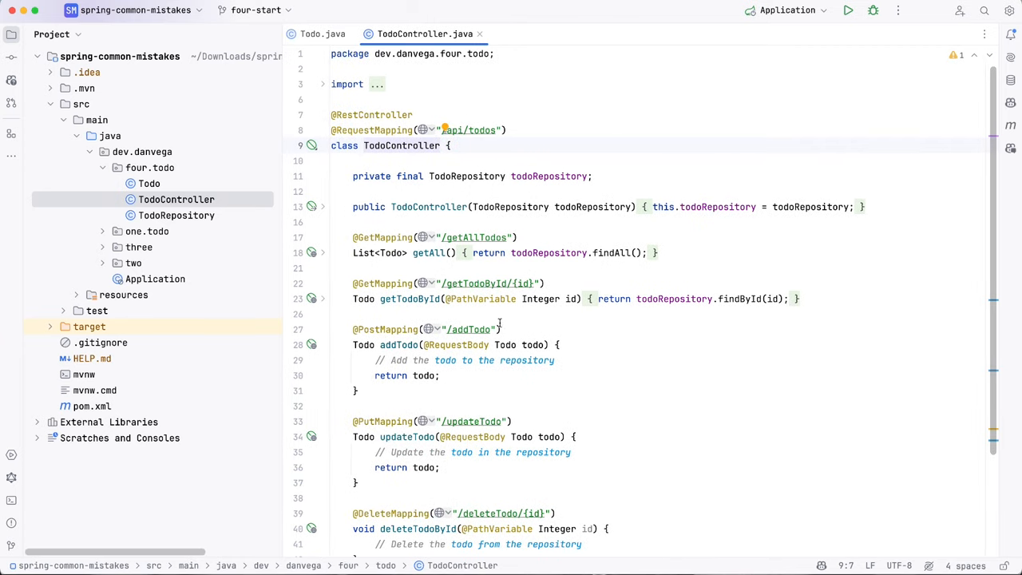
{"action": "mouse_move", "coordinate": [348, 111]}
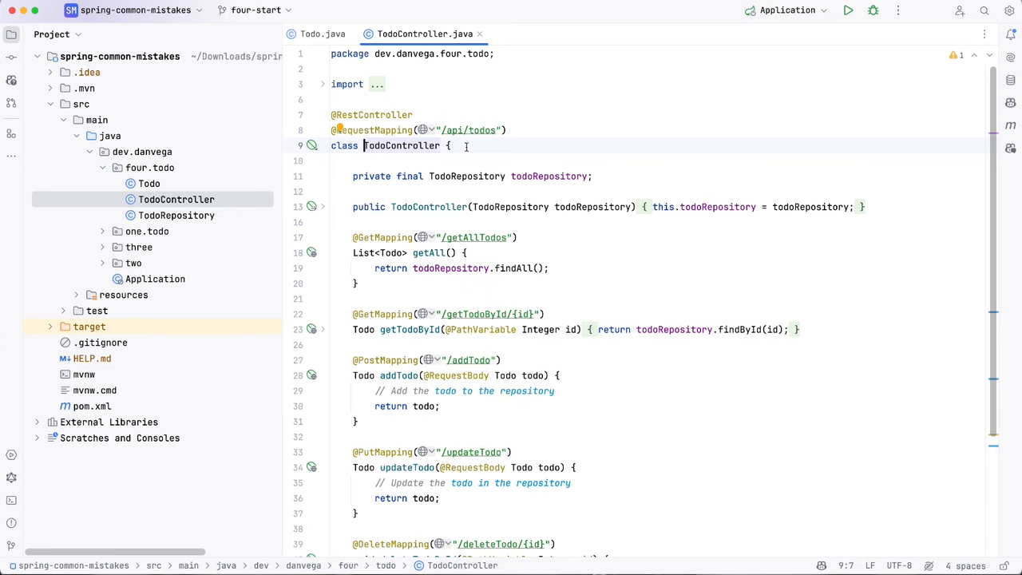
{"action": "mouse_move", "coordinate": [421, 284]}
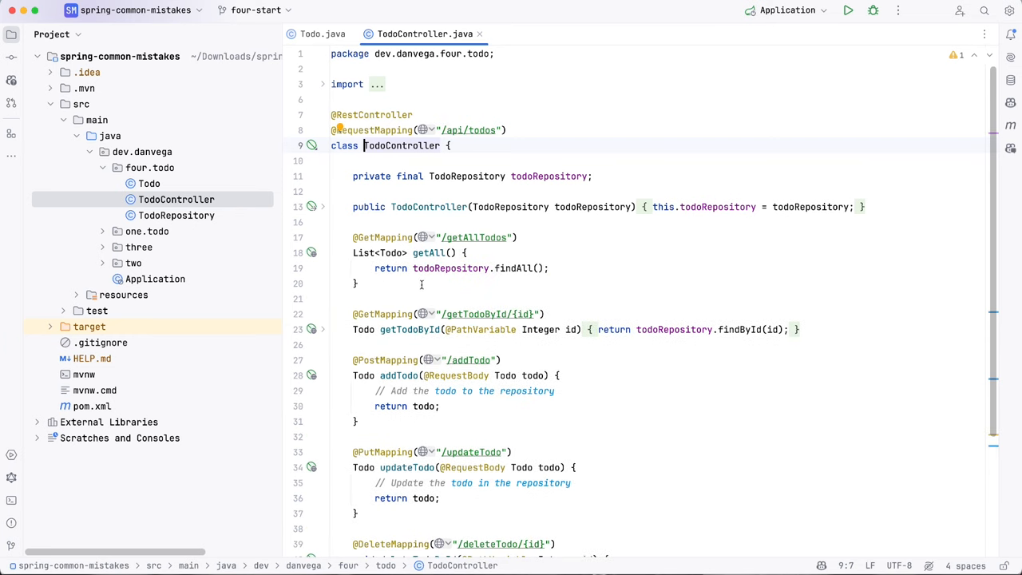
{"action": "mouse_move", "coordinate": [473, 236]}
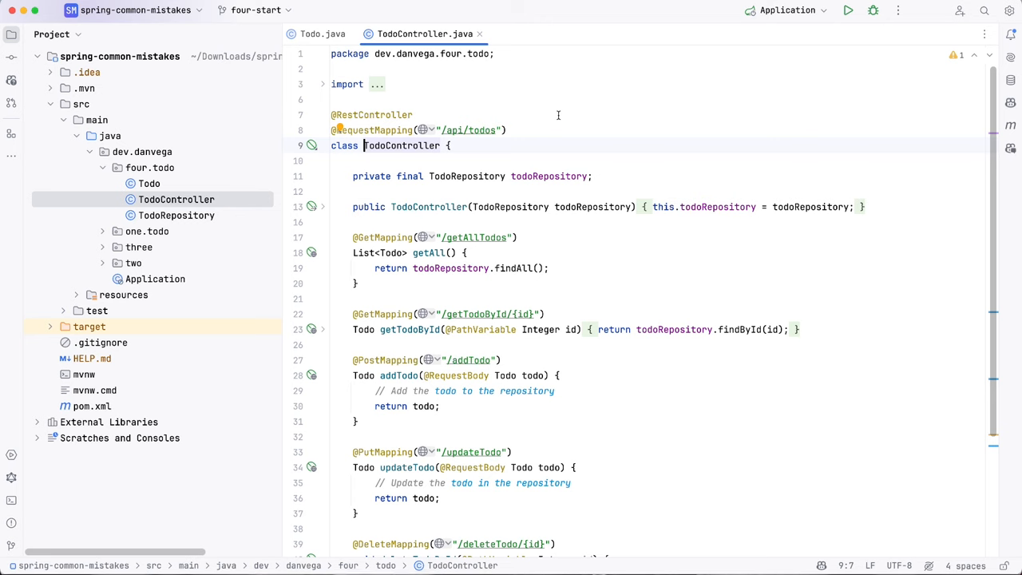
{"action": "mouse_move", "coordinate": [492, 172]}
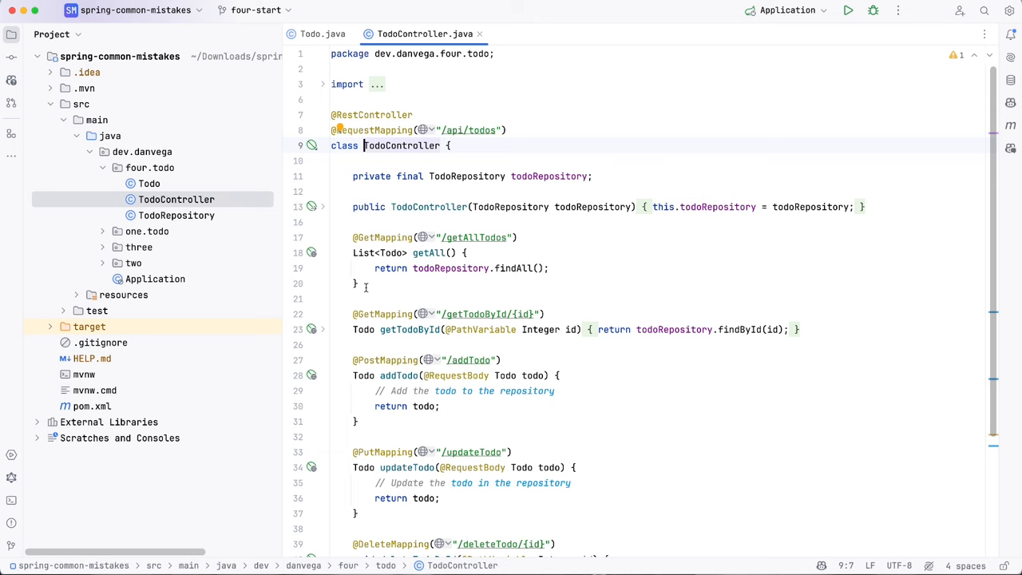
{"action": "mouse_move", "coordinate": [447, 336]}
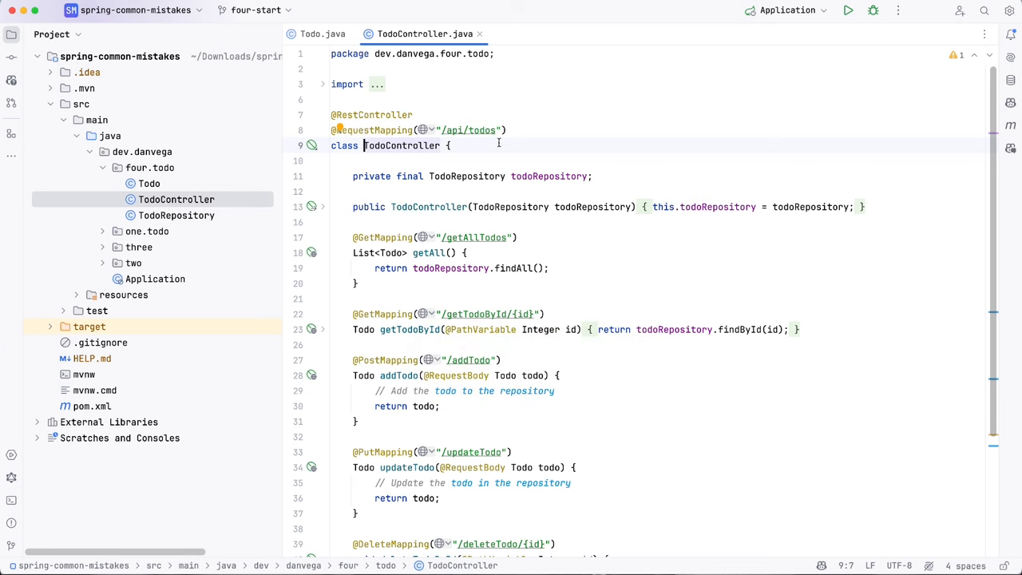
{"action": "mouse_move", "coordinate": [463, 311]}
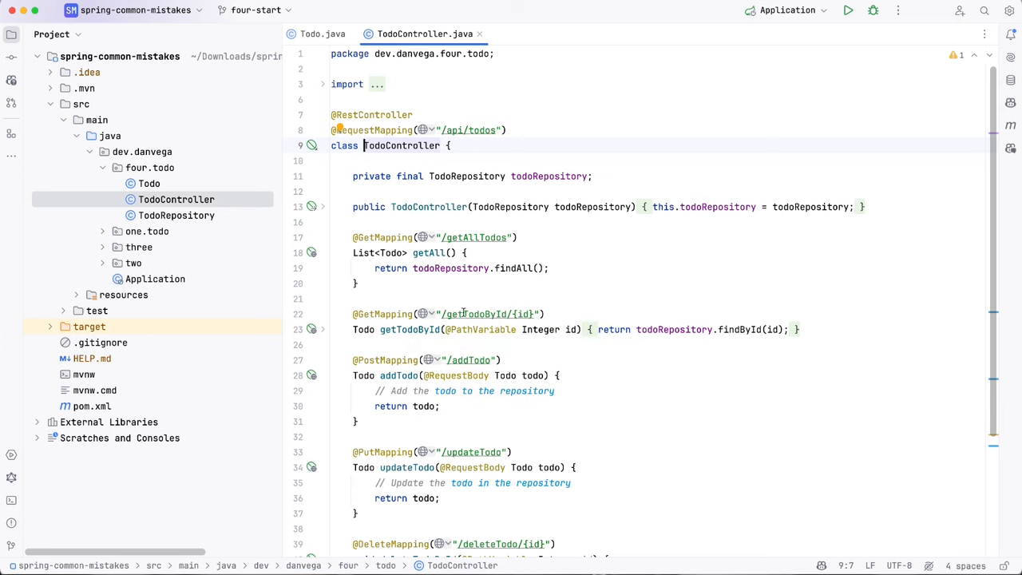
{"action": "mouse_move", "coordinate": [569, 312]}
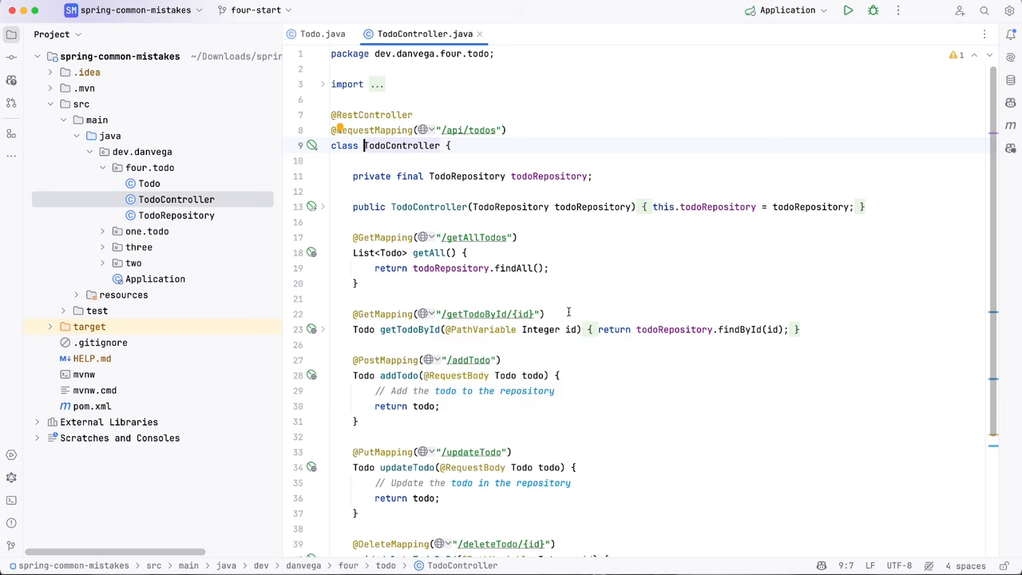
{"action": "scroll", "scroll_direction": "down", "scroll_amount": 3}
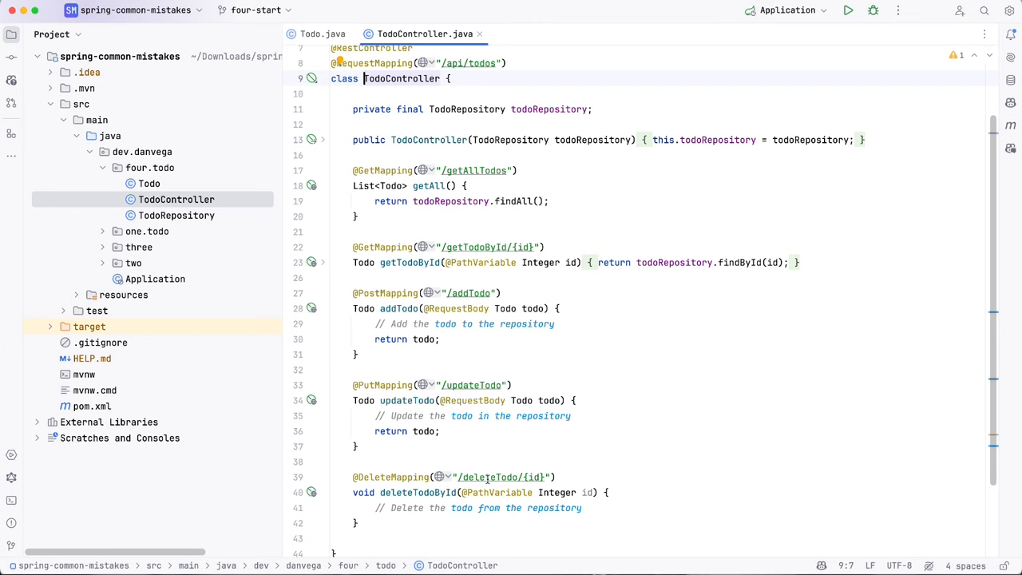
{"action": "scroll", "scroll_direction": "up", "scroll_amount": 3}
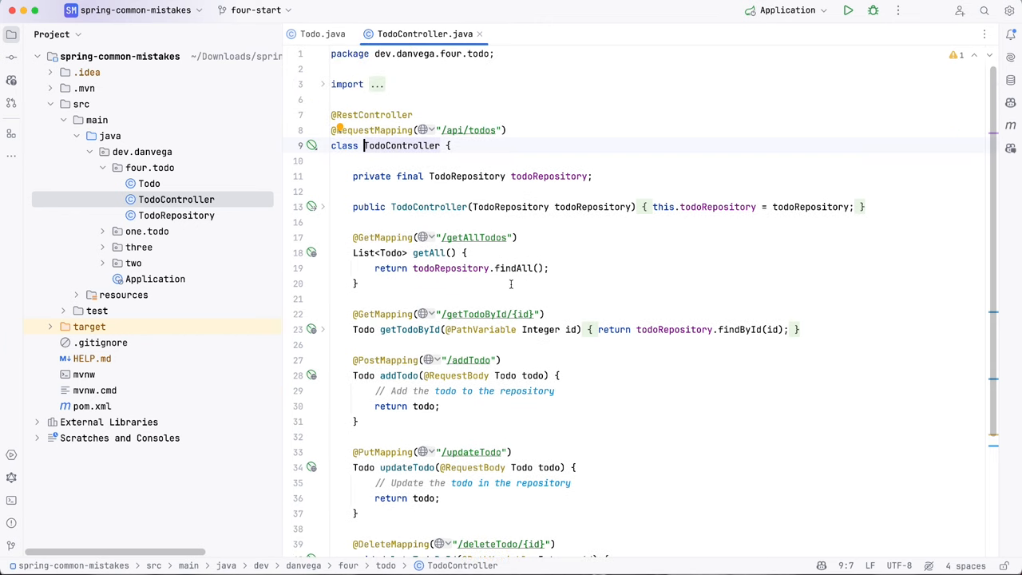
{"action": "mouse_move", "coordinate": [517, 157]}
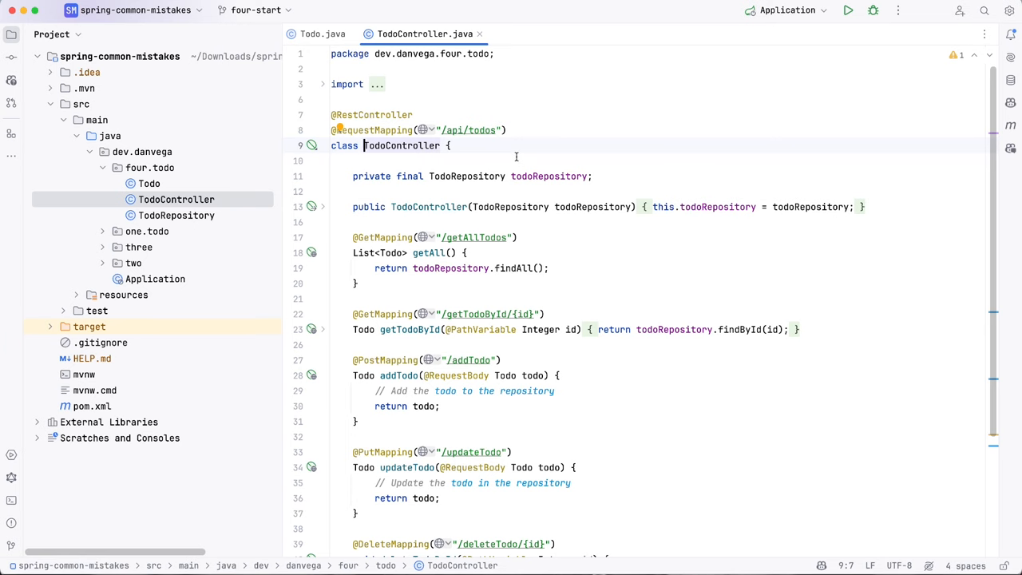
Step: Choose the four-finish branch from the Local git branches list for checkout
{"action": "left_click", "coordinate": [255, 10]}
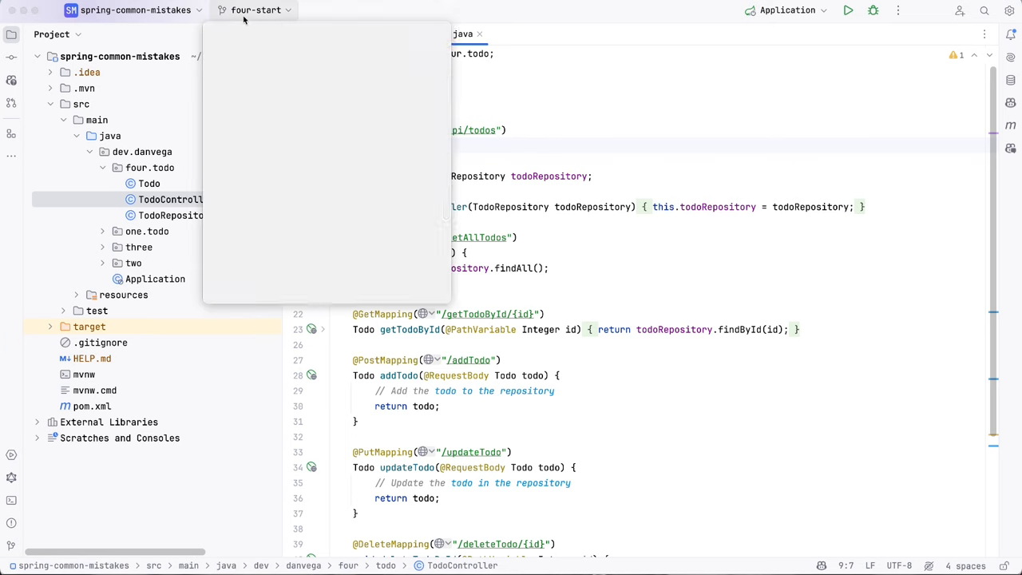
{"action": "left_click", "coordinate": [255, 10]}
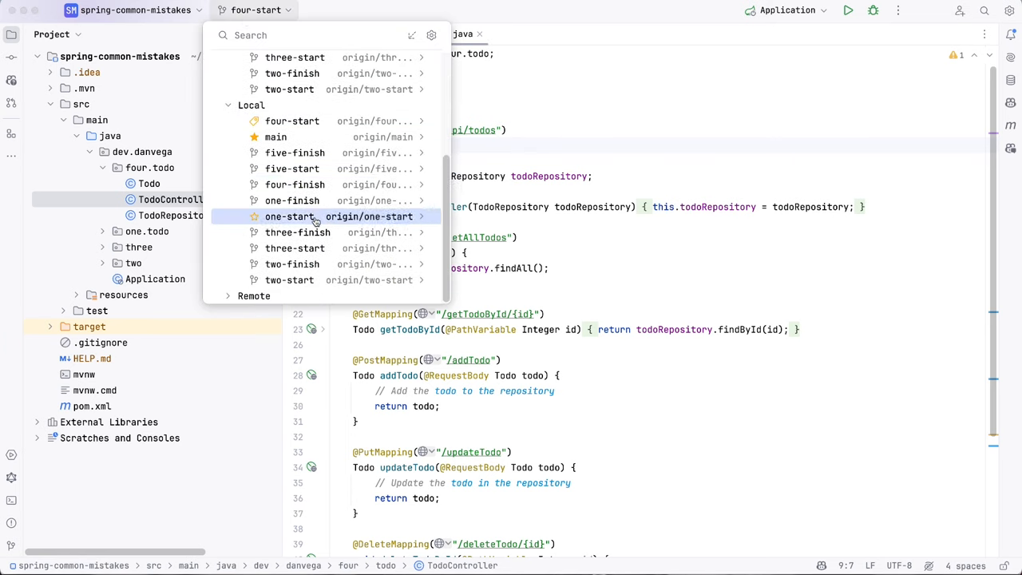
{"action": "mouse_move", "coordinate": [332, 153]}
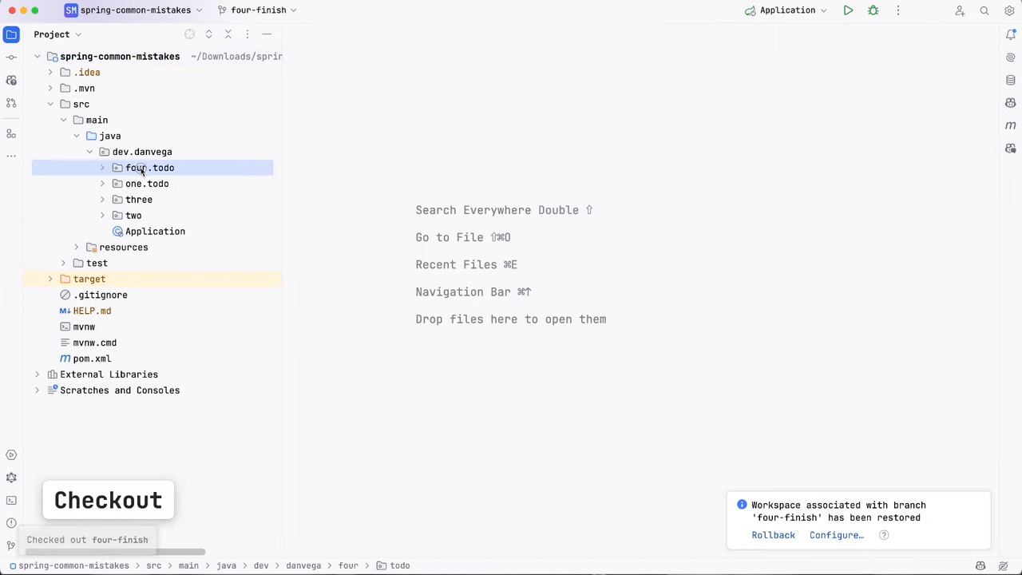
Step: Expand the four.todo package to reach TodoController with its "/" and "/{id}" mappings
{"action": "double_click", "coordinate": [150, 167]}
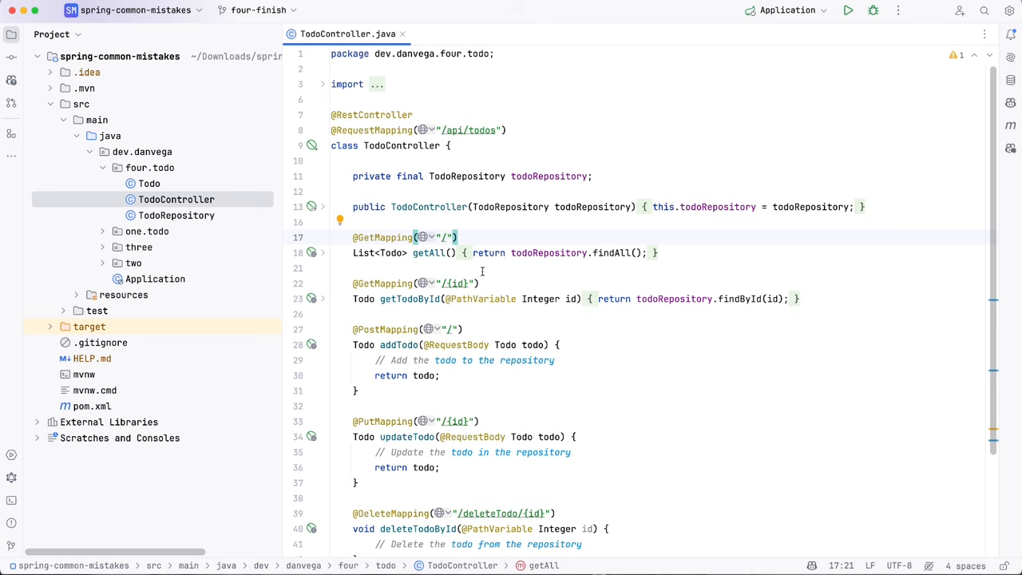
{"action": "mouse_move", "coordinate": [543, 224]}
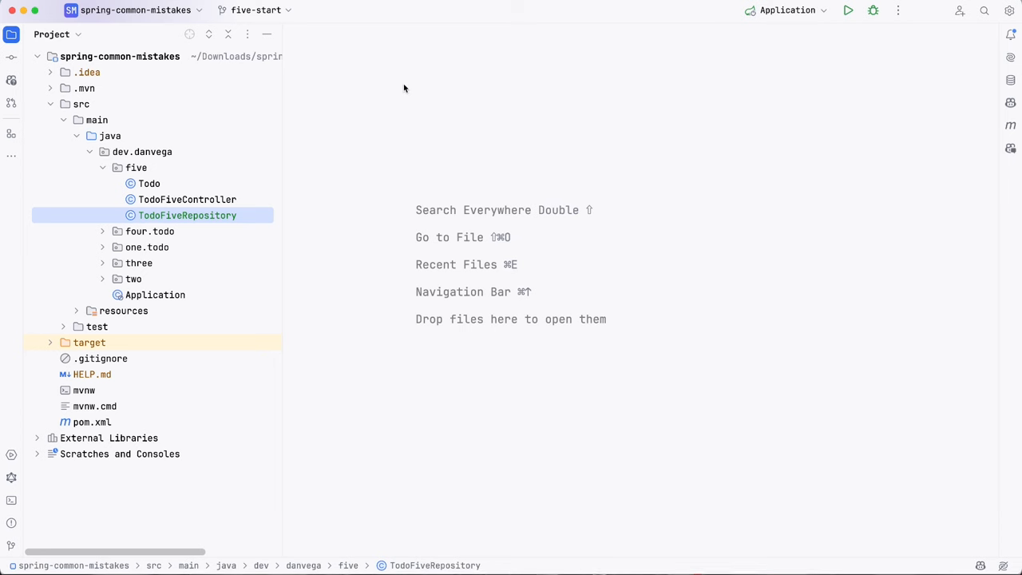
{"action": "mouse_move", "coordinate": [377, 72]}
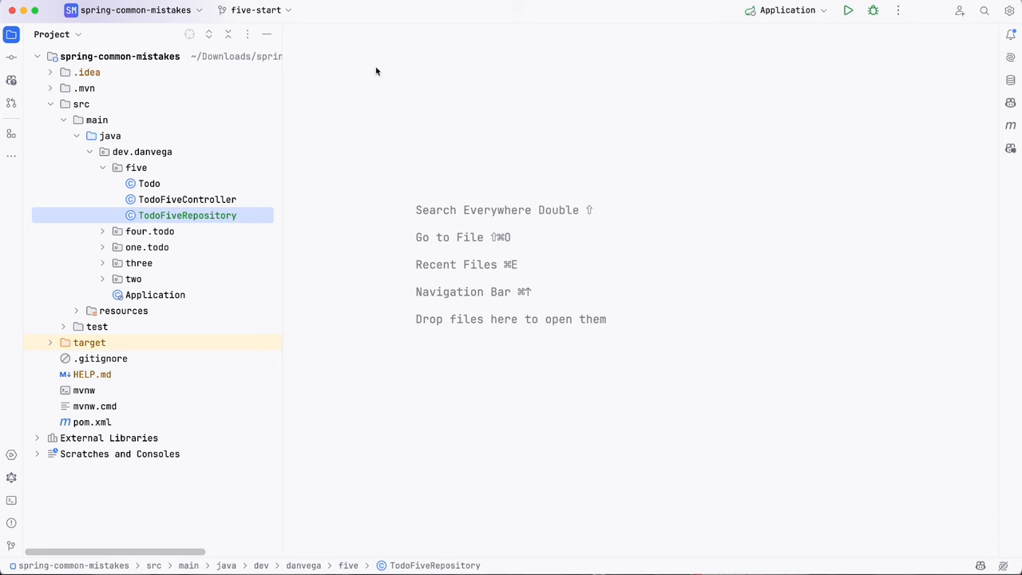
{"action": "mouse_move", "coordinate": [153, 182]}
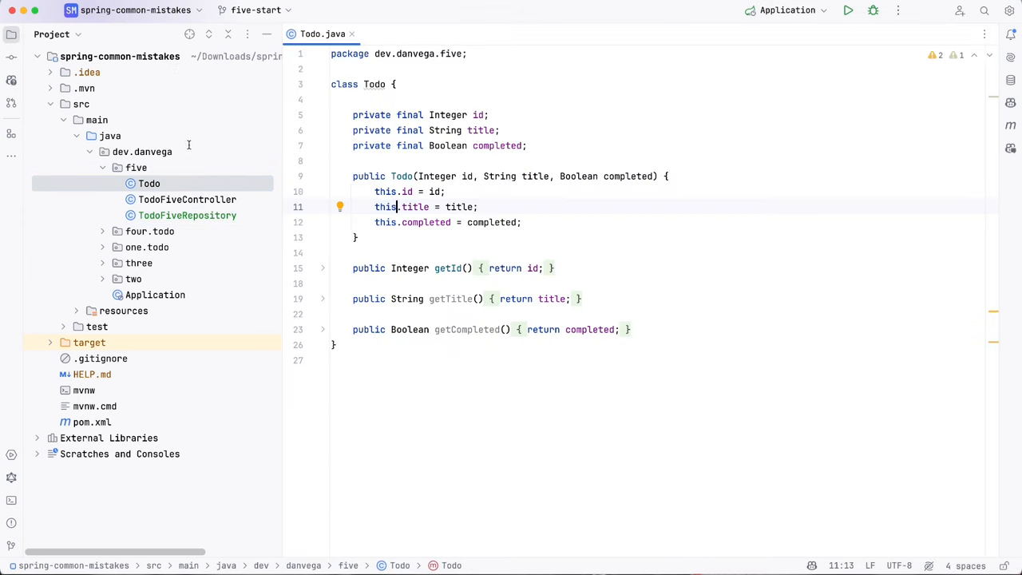
Step: Show TodoFiveController mapped to "/api/five/todos" with its findAll body unfolded
{"action": "left_click", "coordinate": [187, 198]}
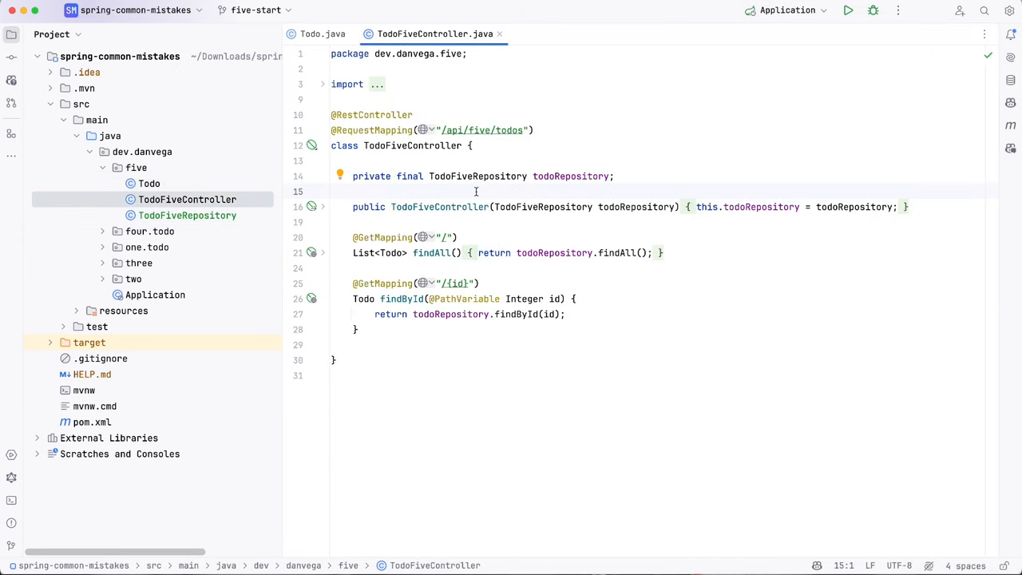
{"action": "left_click", "coordinate": [396, 146]}
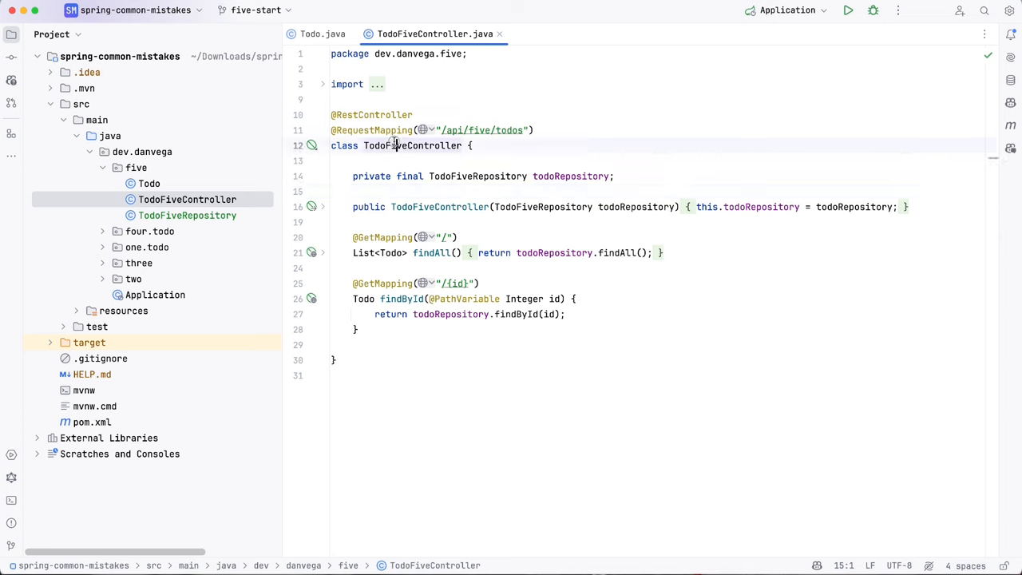
{"action": "double_click", "coordinate": [412, 145]}
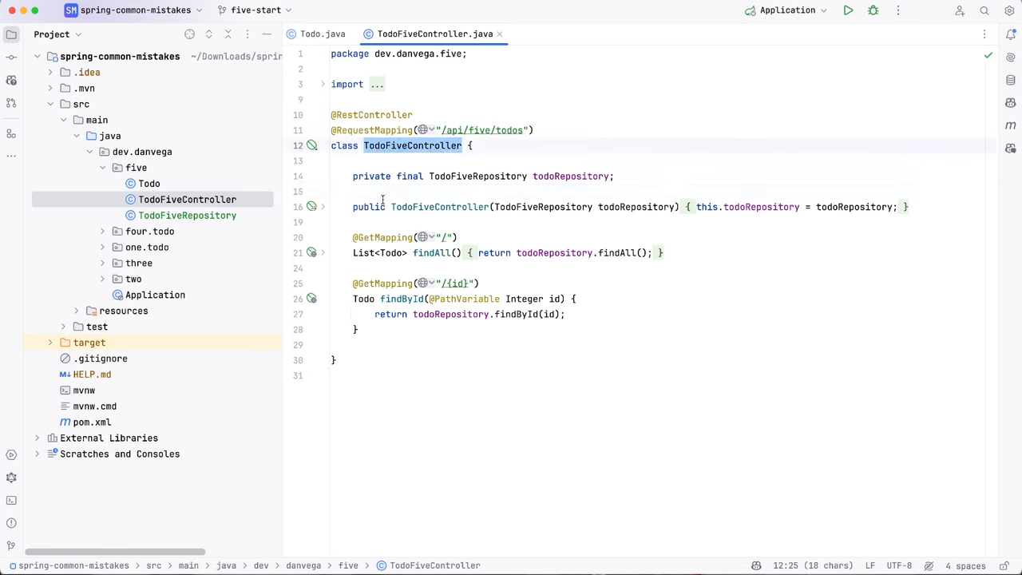
{"action": "left_click", "coordinate": [587, 160]}
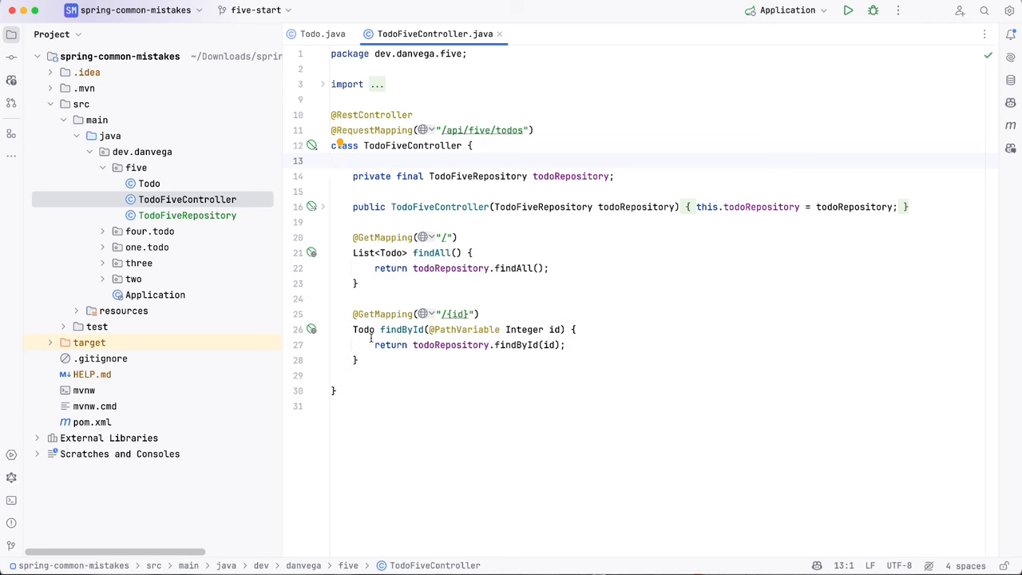
{"action": "left_click", "coordinate": [662, 207]}
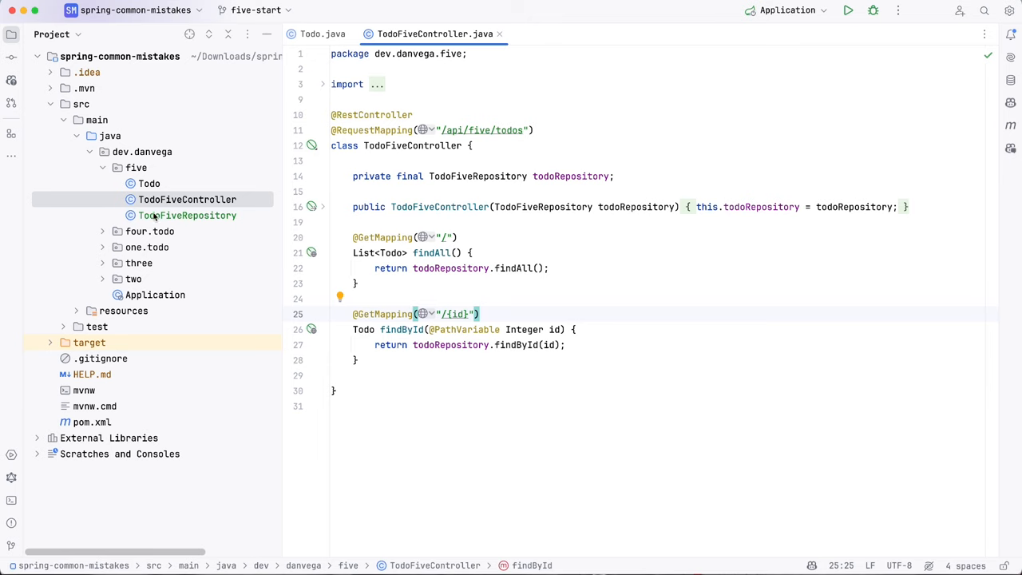
Step: Examine TodoFiveRepository's findById stream filter that returns null when no todo matches
{"action": "left_click", "coordinate": [187, 214]}
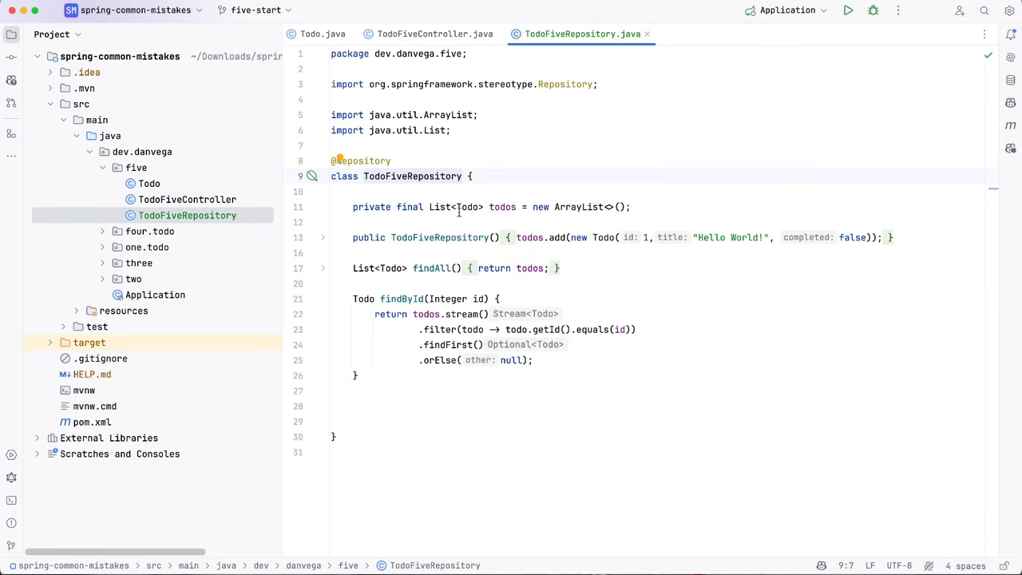
{"action": "double_click", "coordinate": [454, 208]}
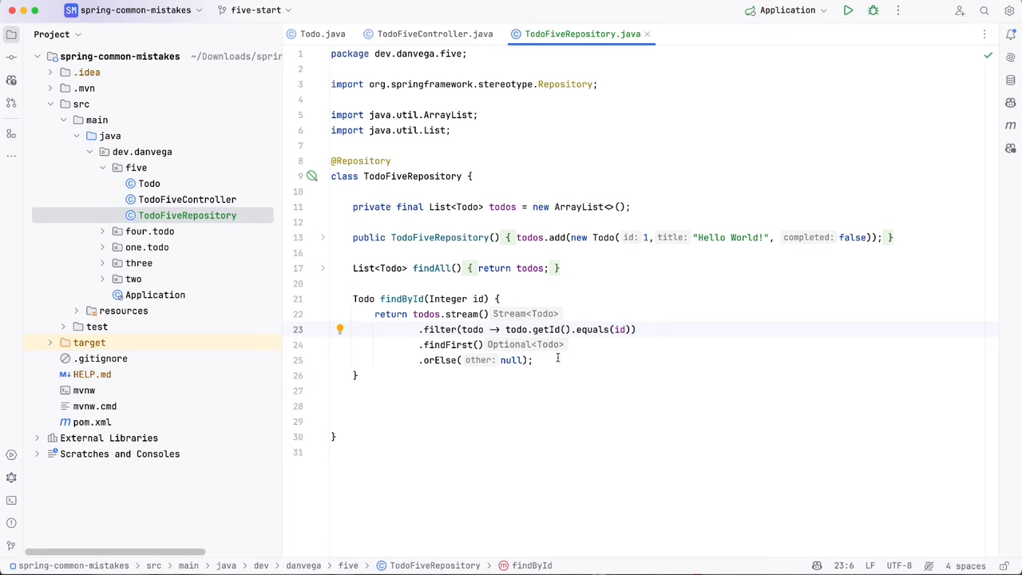
{"action": "left_click", "coordinate": [629, 208]}
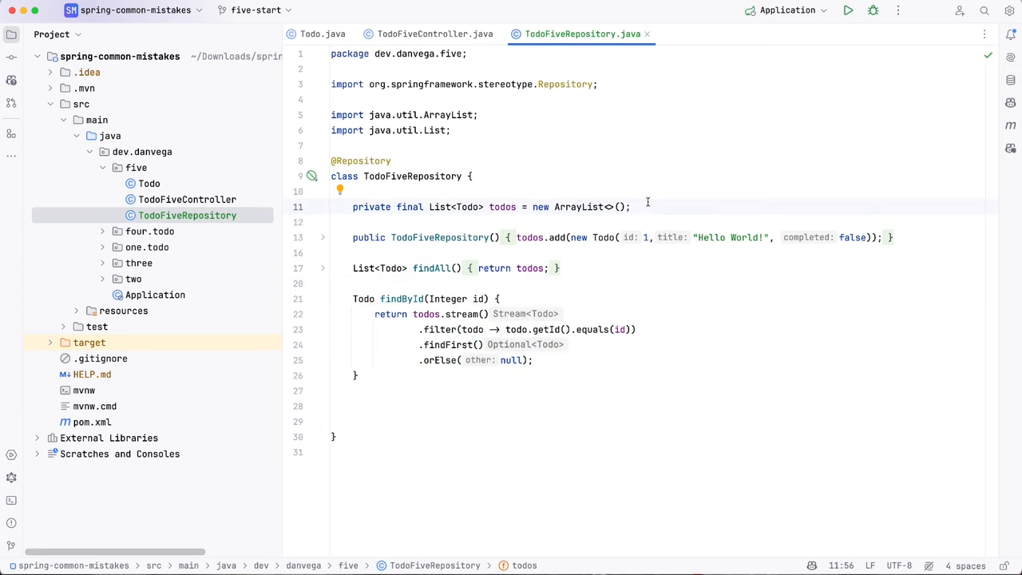
{"action": "mouse_move", "coordinate": [575, 178]}
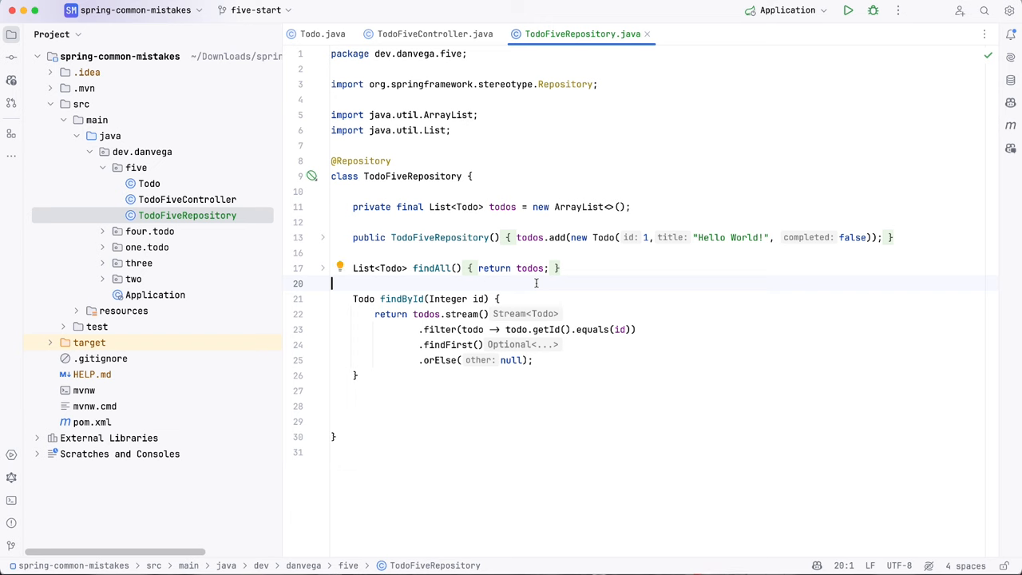
{"action": "mouse_move", "coordinate": [529, 300]}
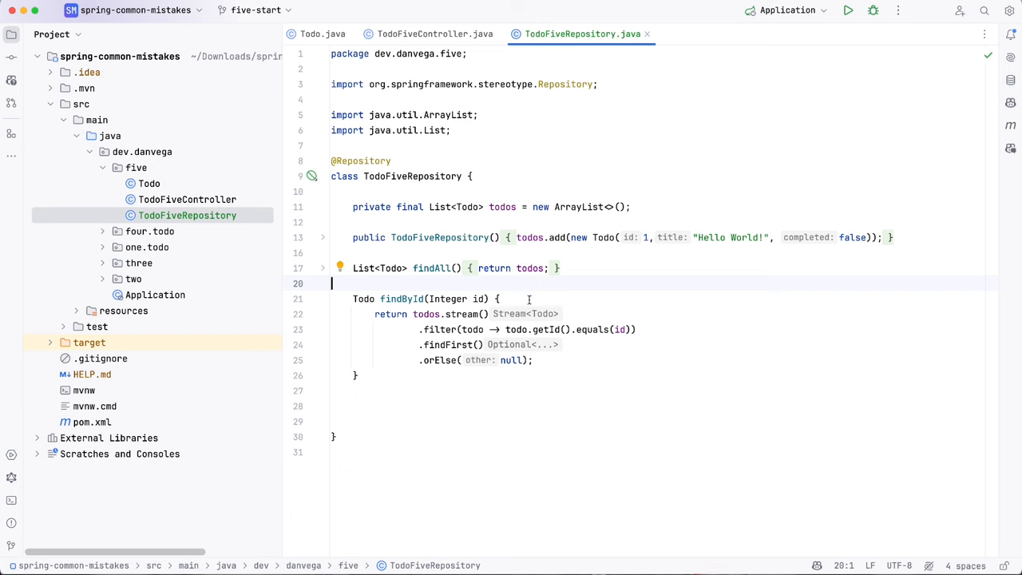
{"action": "mouse_move", "coordinate": [515, 350]}
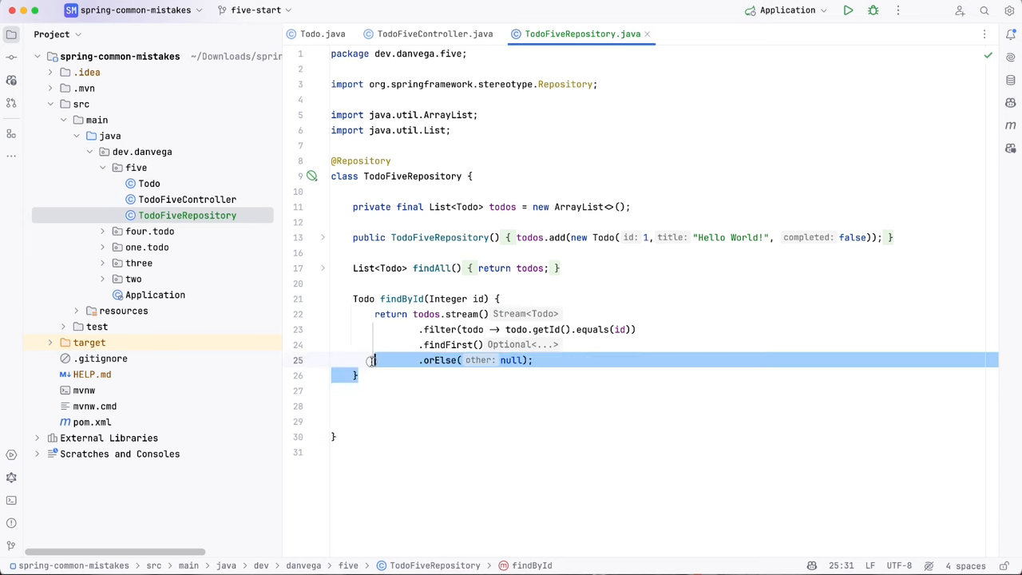
{"action": "left_click", "coordinate": [409, 370]}
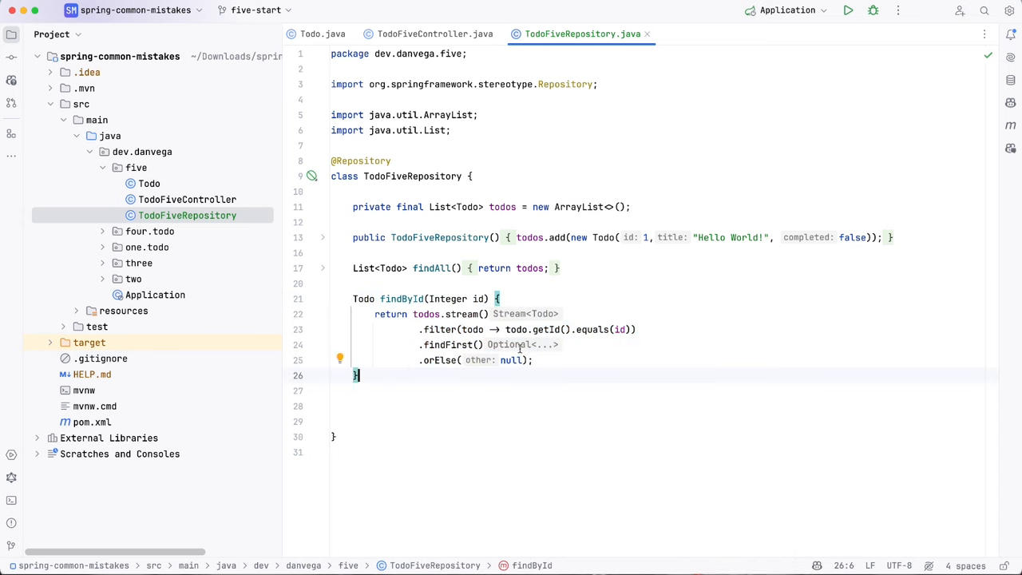
{"action": "mouse_move", "coordinate": [460, 339]}
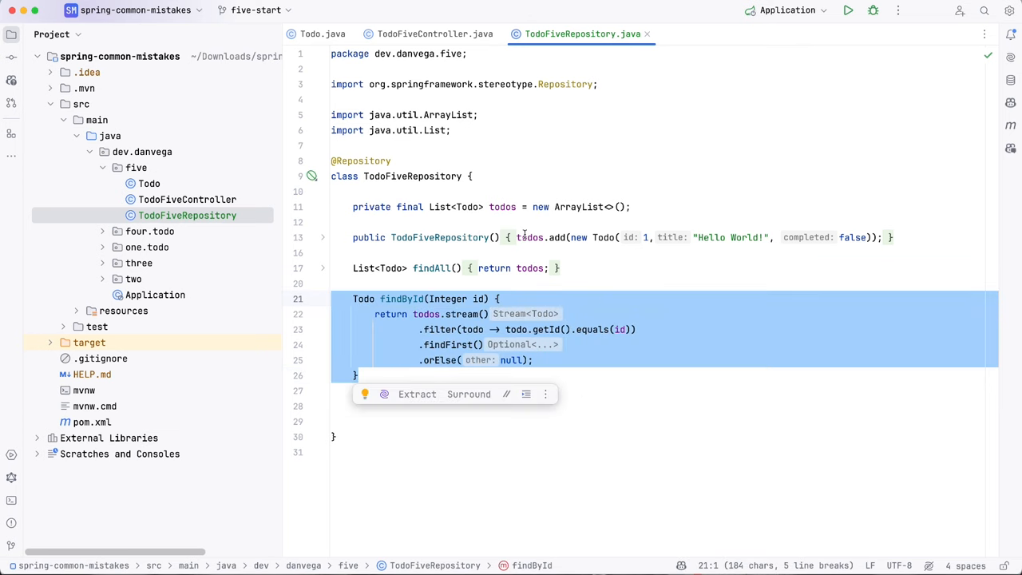
{"action": "mouse_move", "coordinate": [463, 298]}
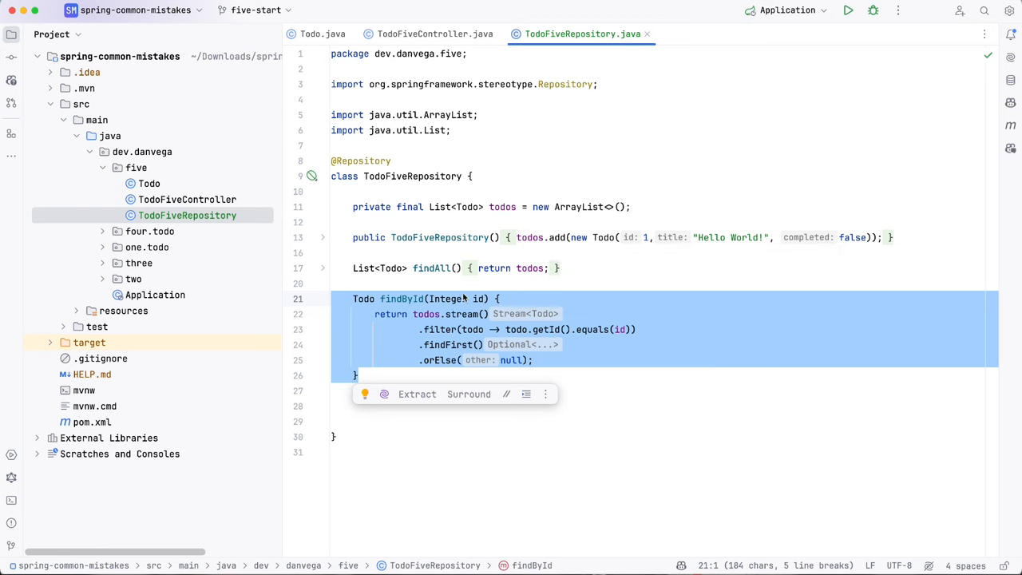
{"action": "mouse_move", "coordinate": [524, 278]}
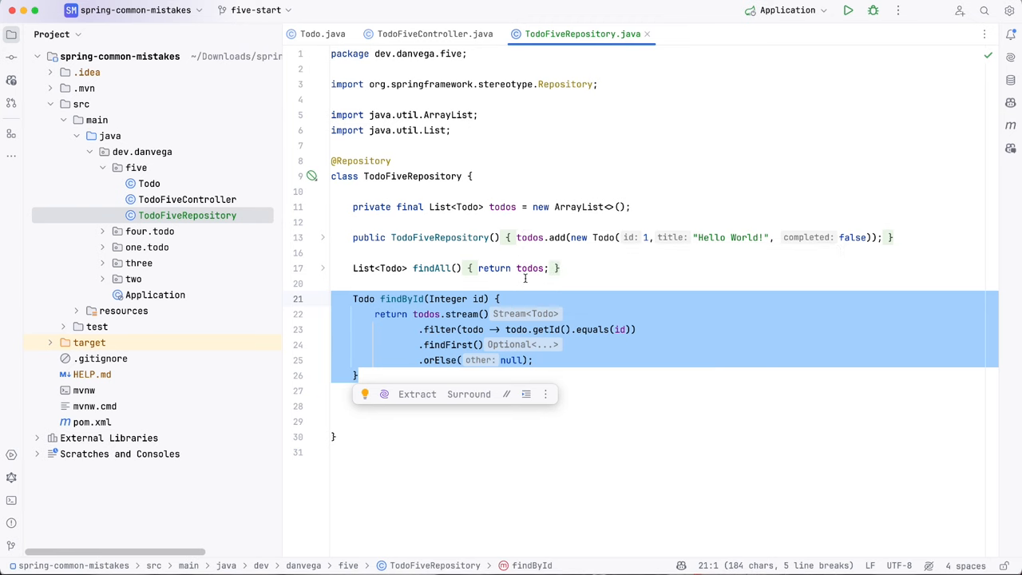
Step: Check out five-finish and expand src and main toward the five package with TodoNotFoundException
{"action": "left_click", "coordinate": [256, 10]}
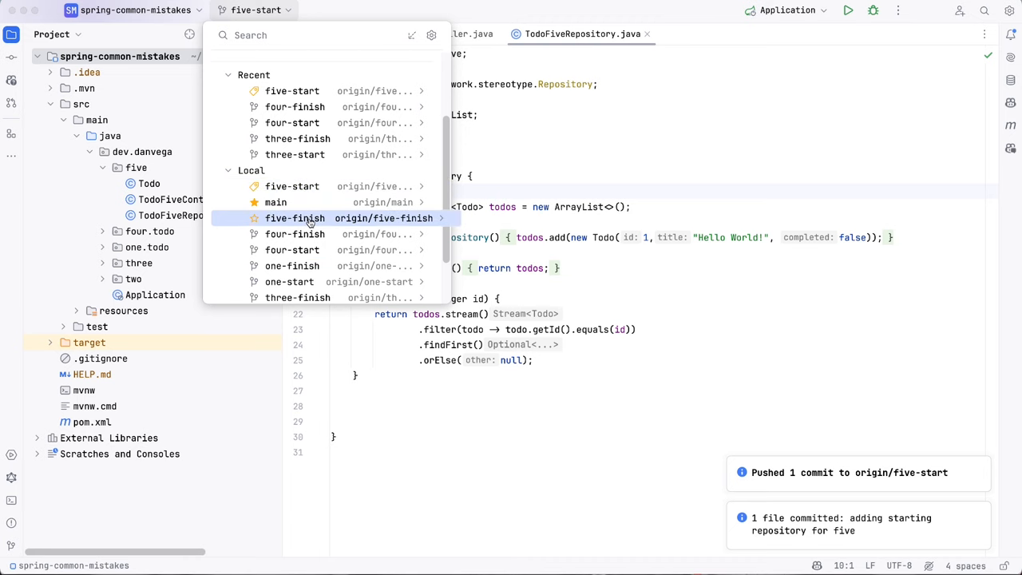
{"action": "left_click", "coordinate": [294, 217]}
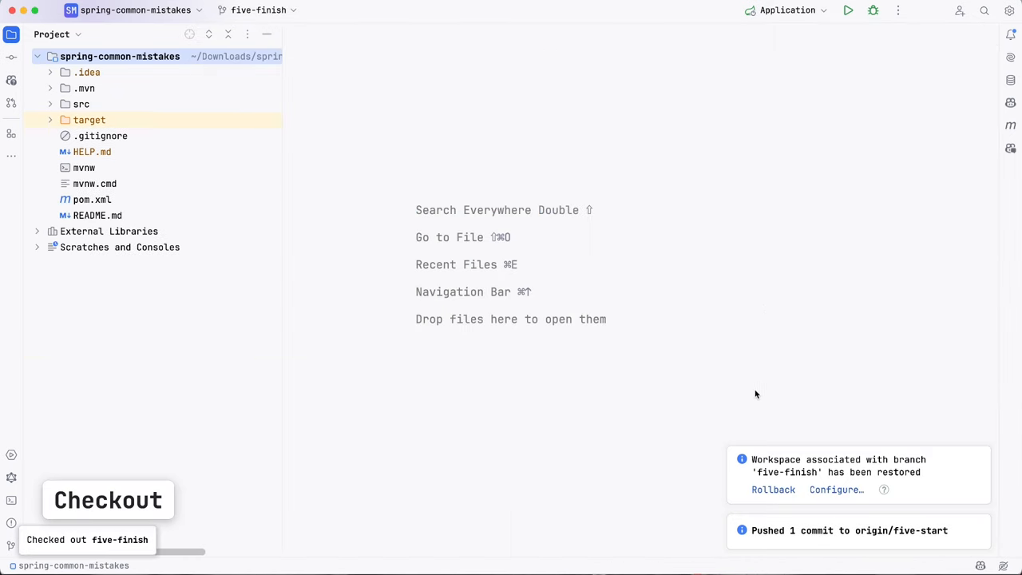
{"action": "left_click", "coordinate": [79, 104]}
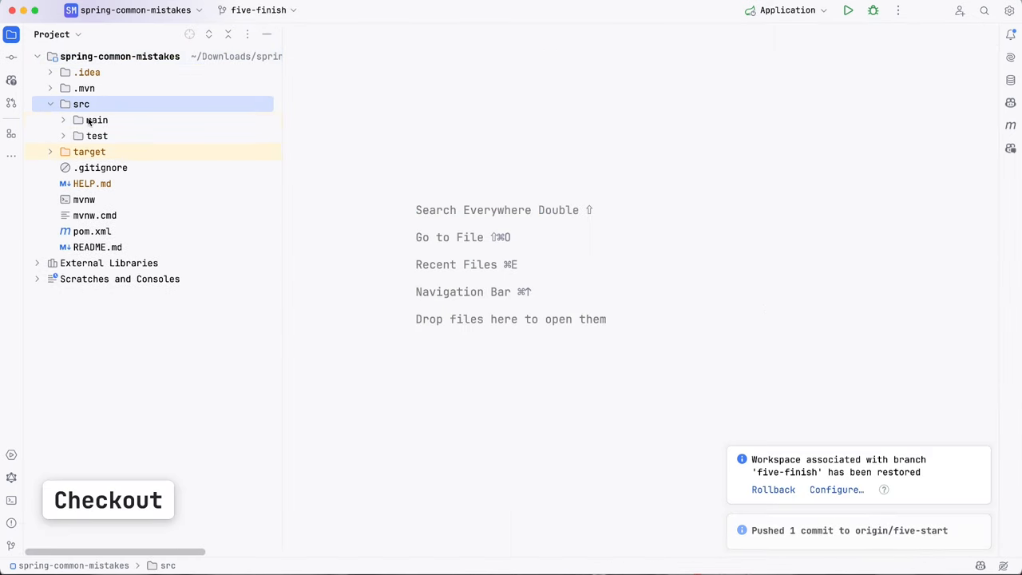
{"action": "left_click", "coordinate": [64, 120]}
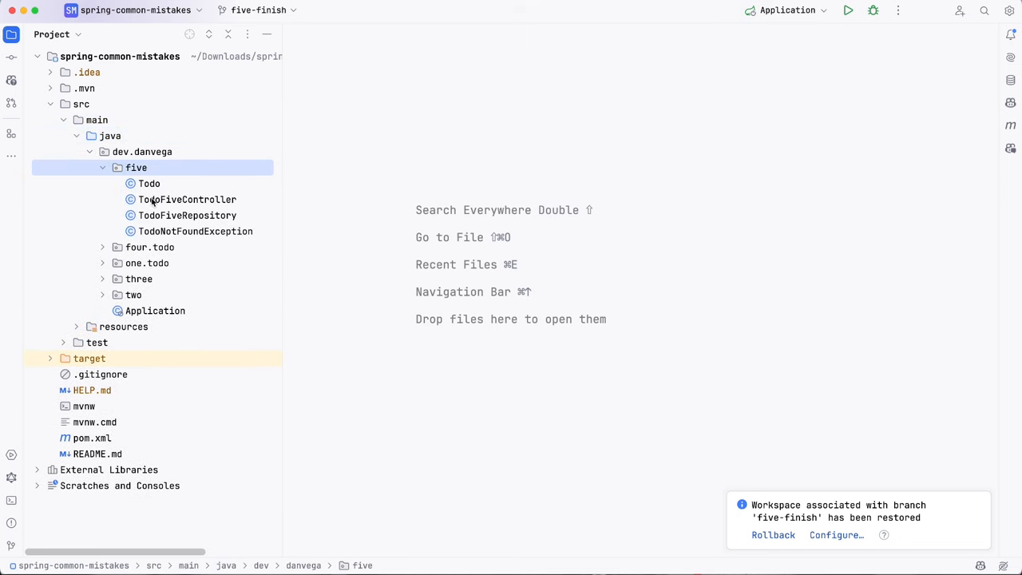
Step: View the finished findById ending in orElseThrow, briefly showing orElseThrow's Quick Documentation
{"action": "double_click", "coordinate": [187, 214]}
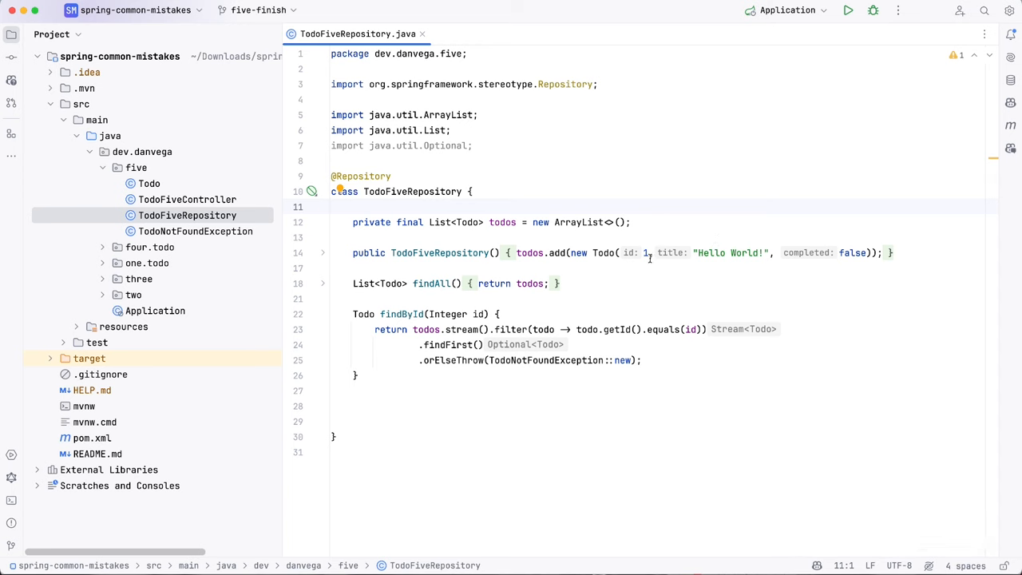
{"action": "mouse_move", "coordinate": [372, 358]}
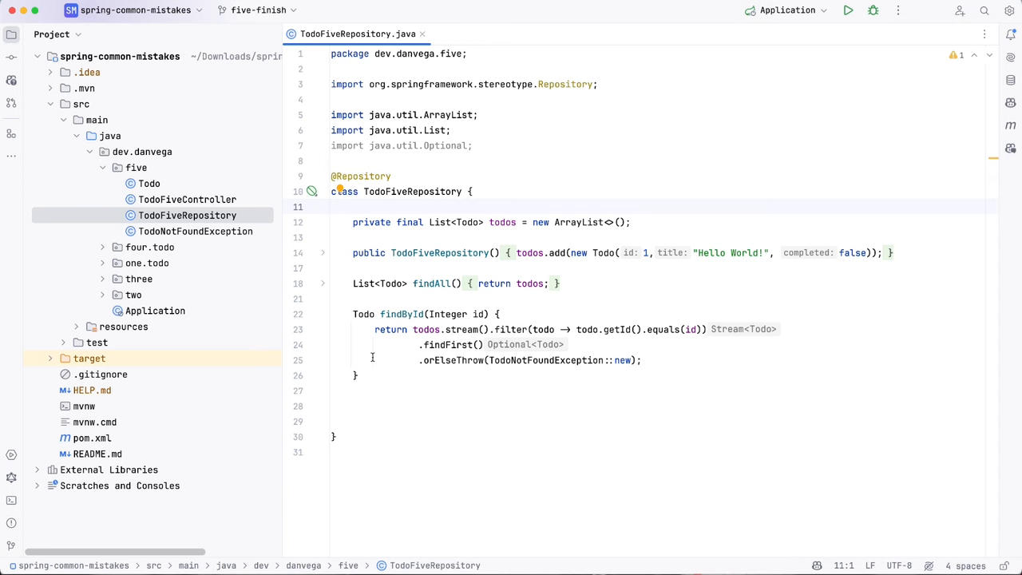
{"action": "mouse_move", "coordinate": [422, 348]}
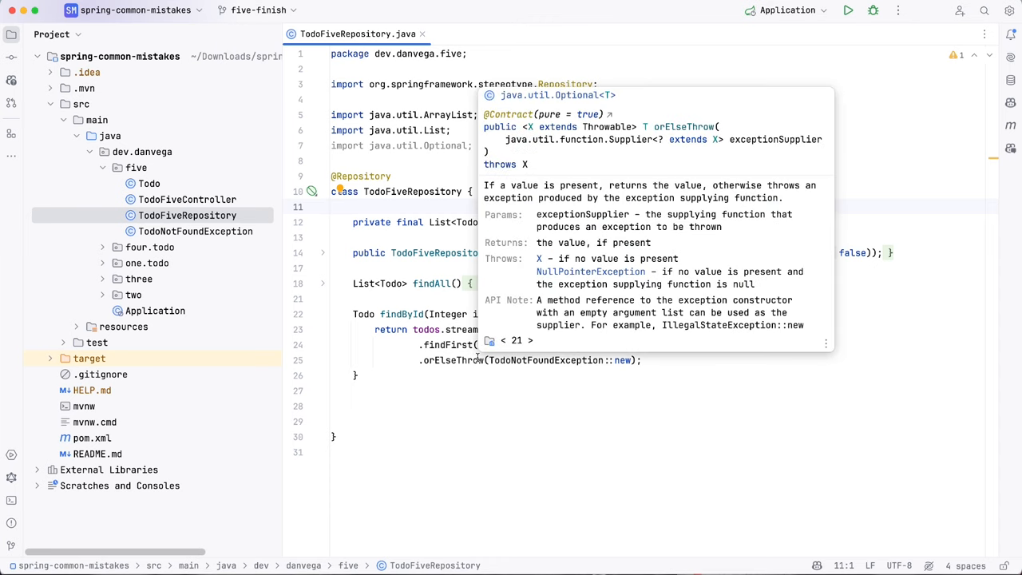
{"action": "key", "text": "Escape"}
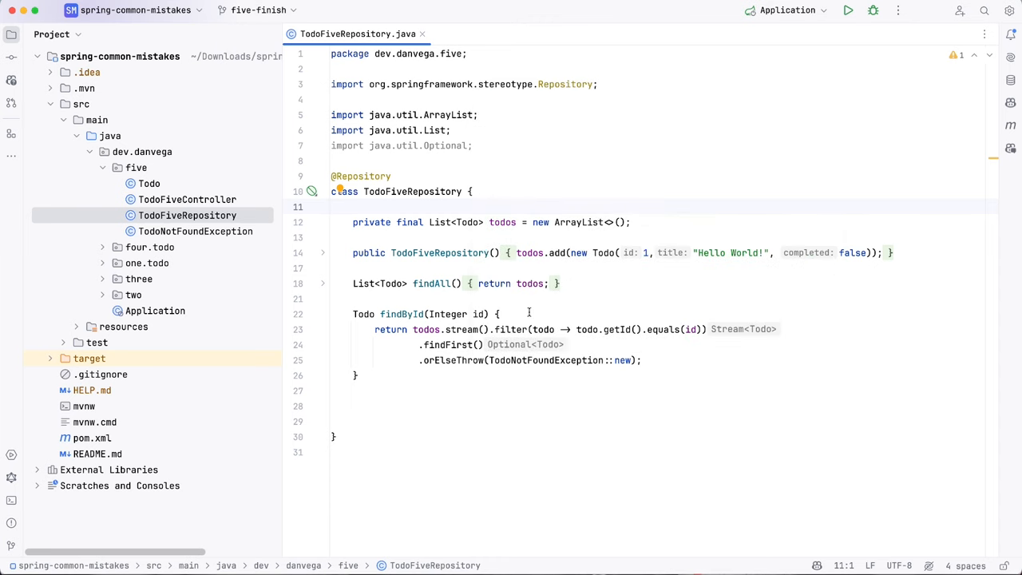
{"action": "mouse_move", "coordinate": [546, 360]}
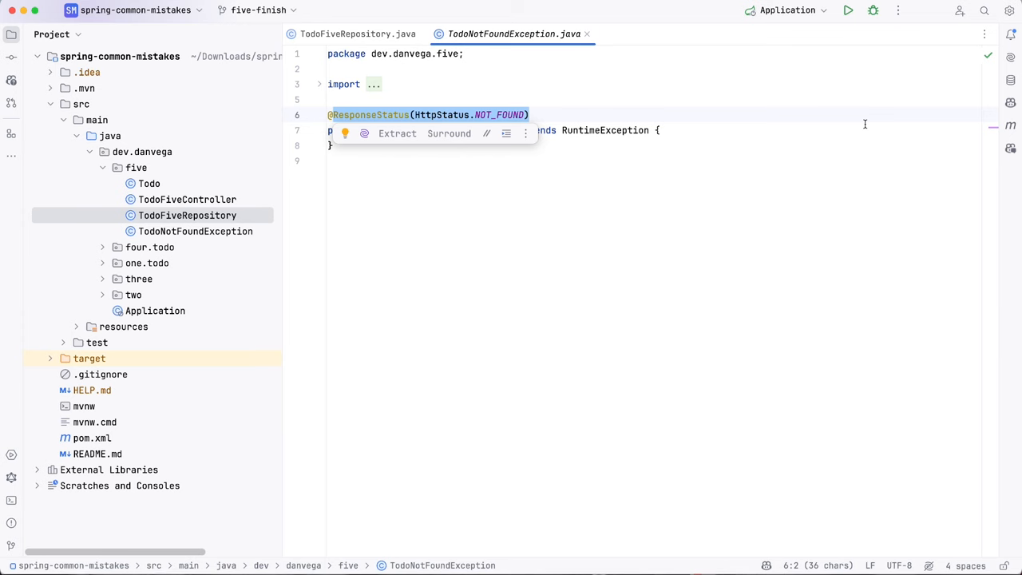
{"action": "mouse_move", "coordinate": [386, 26]}
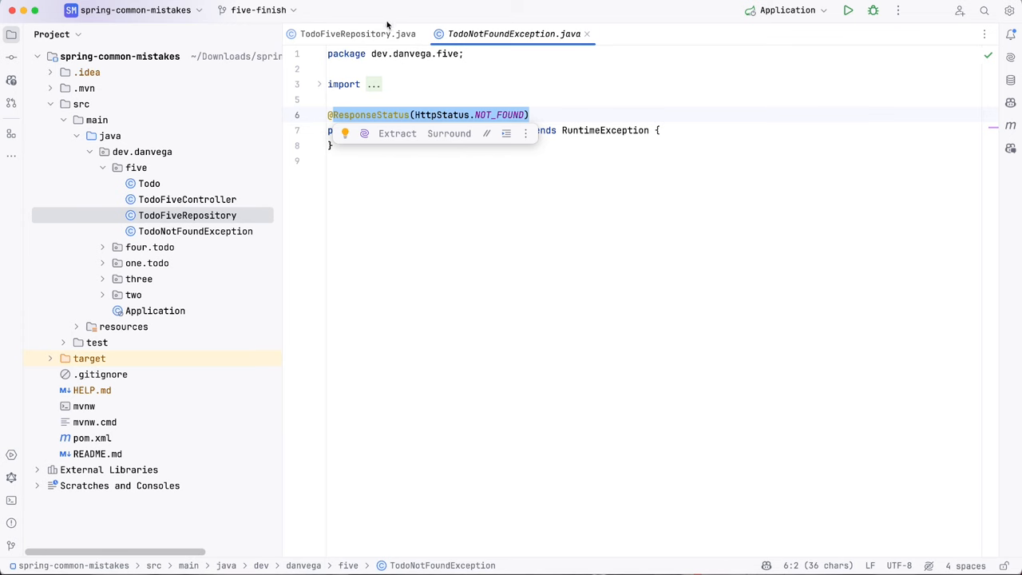
Step: Bring back TodoFiveRepository showing findById with orElseThrow(TodoNotFoundException::new)
{"action": "left_click", "coordinate": [355, 34]}
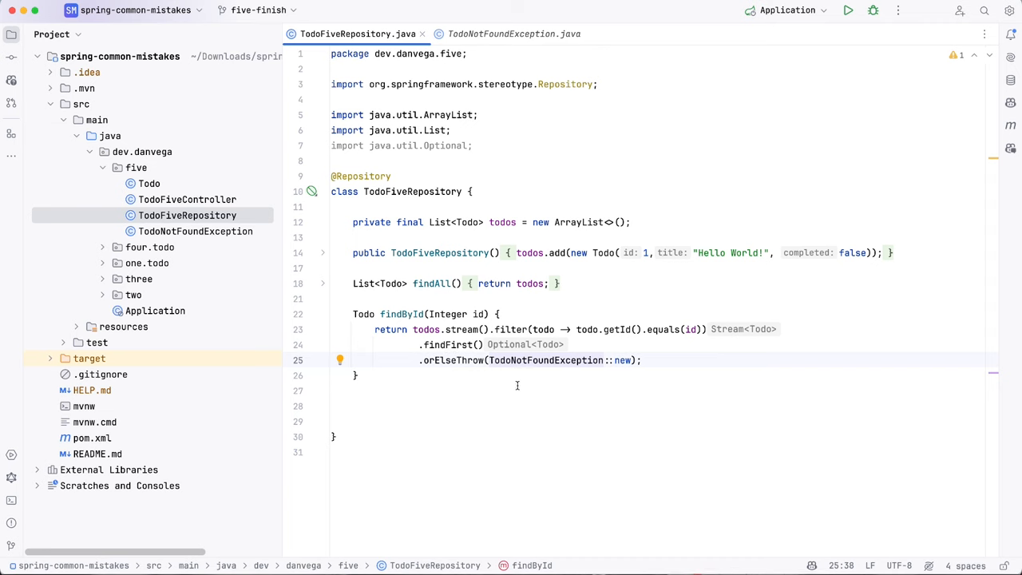
{"action": "mouse_move", "coordinate": [722, 315]}
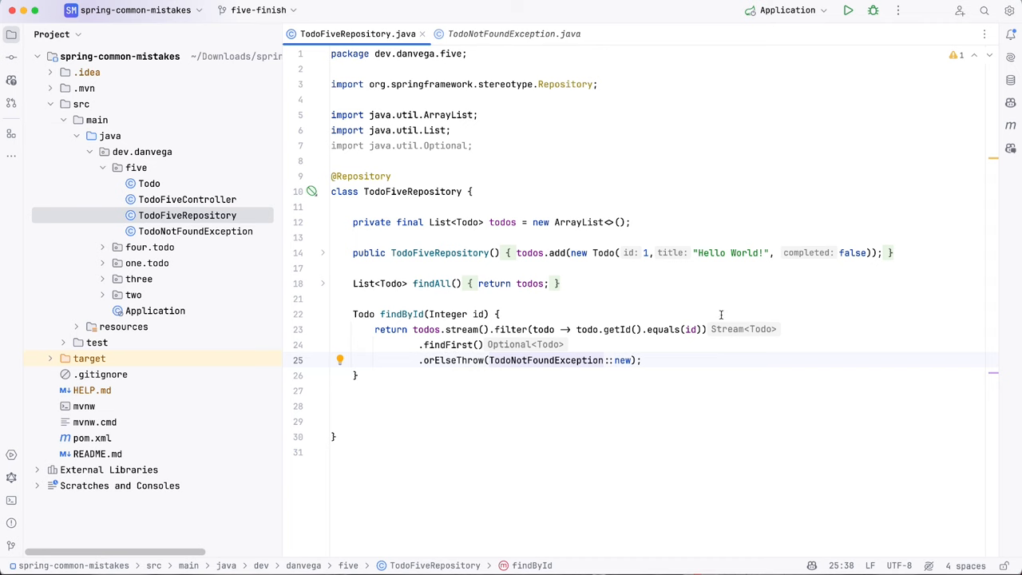
{"action": "mouse_move", "coordinate": [402, 174]}
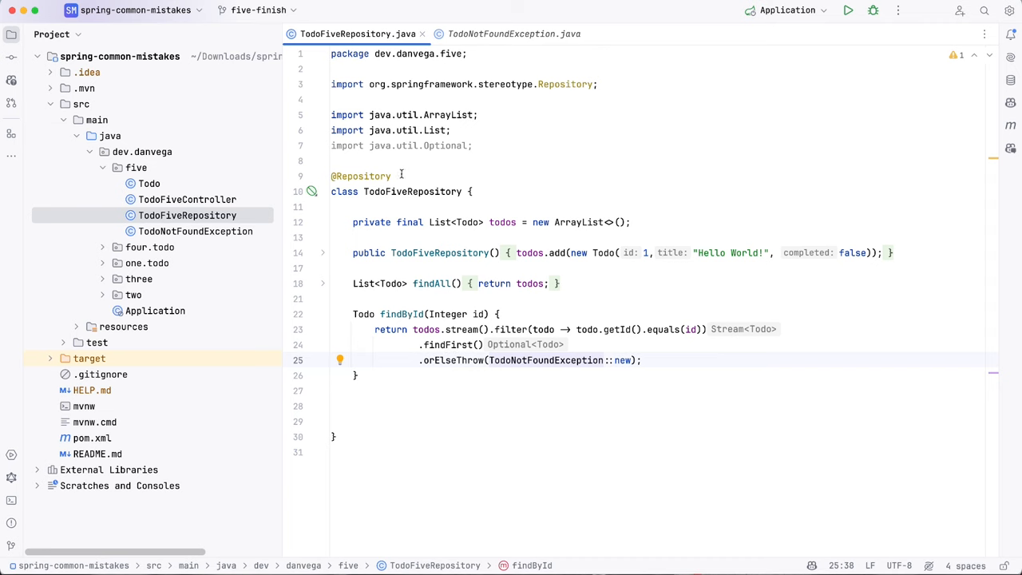
{"action": "mouse_move", "coordinate": [683, 306]}
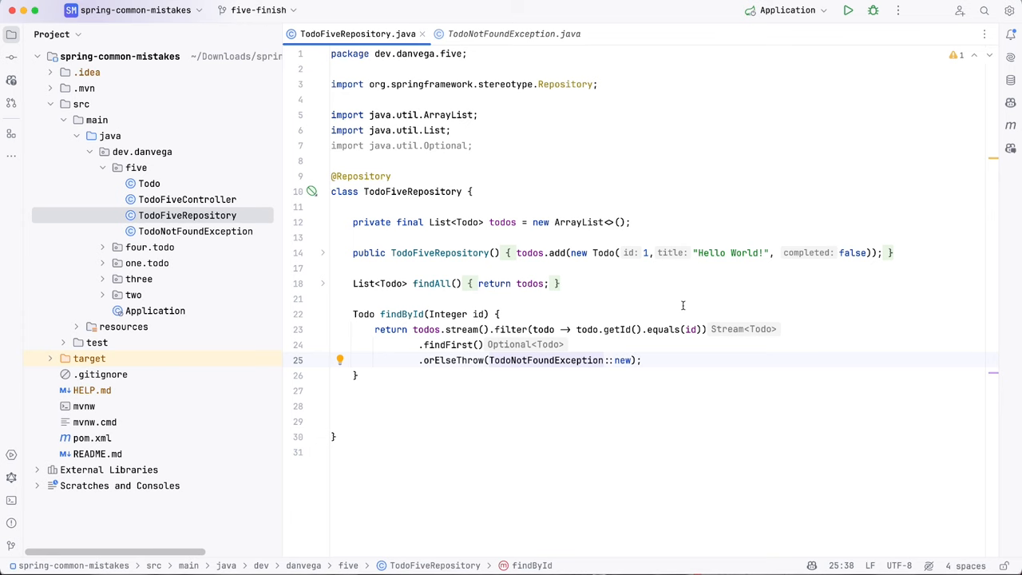
{"action": "mouse_move", "coordinate": [458, 328]}
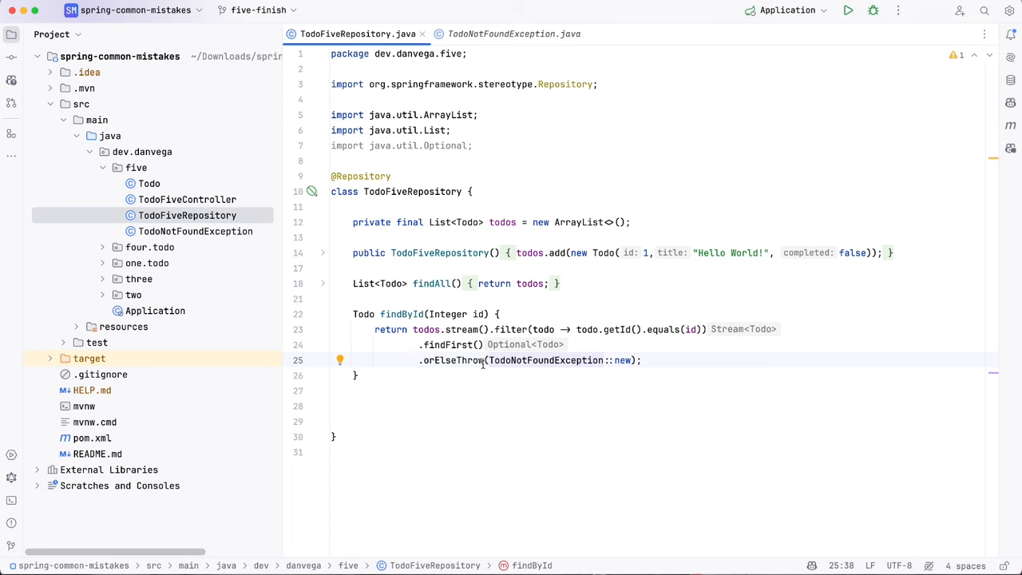
{"action": "mouse_move", "coordinate": [495, 399]}
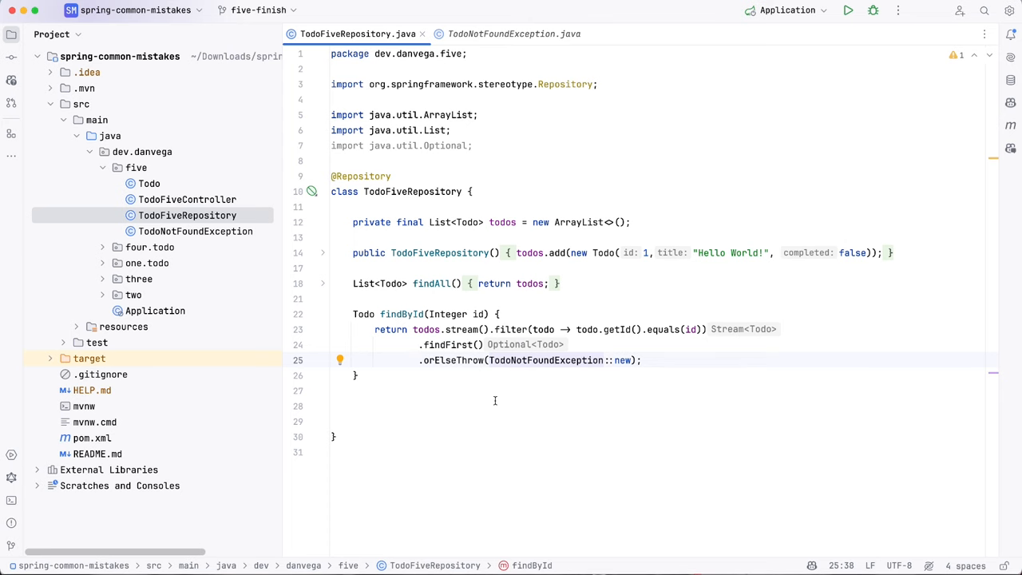